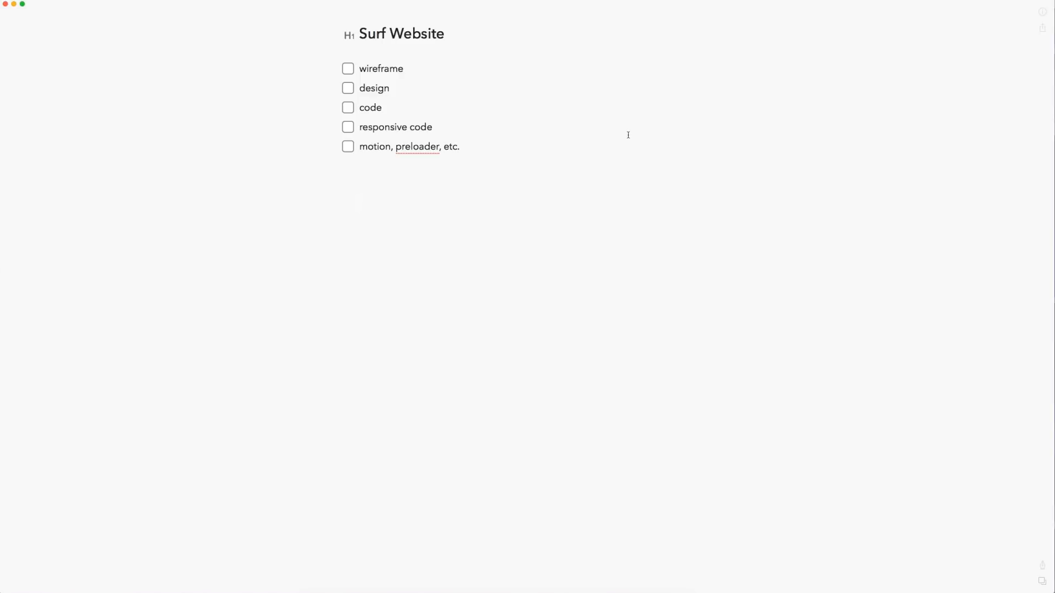
- Rename the 1920×1080 artboard 'Wireframe' and show a 12-column layout grid with 16px gutters
left_click(359, 204)
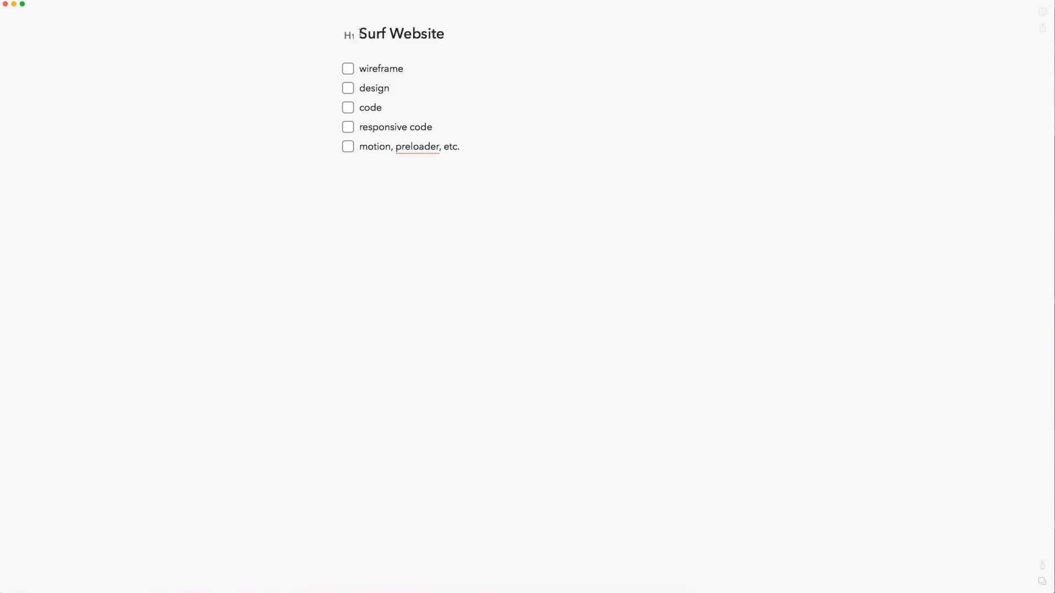
triple_click(401, 34)
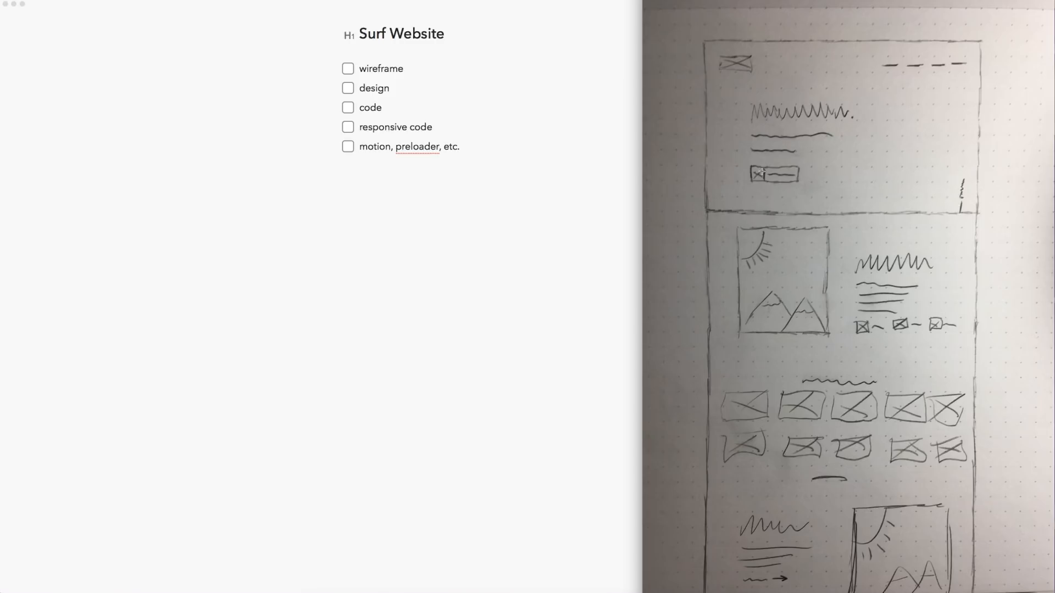
mouse_move(776, 175)
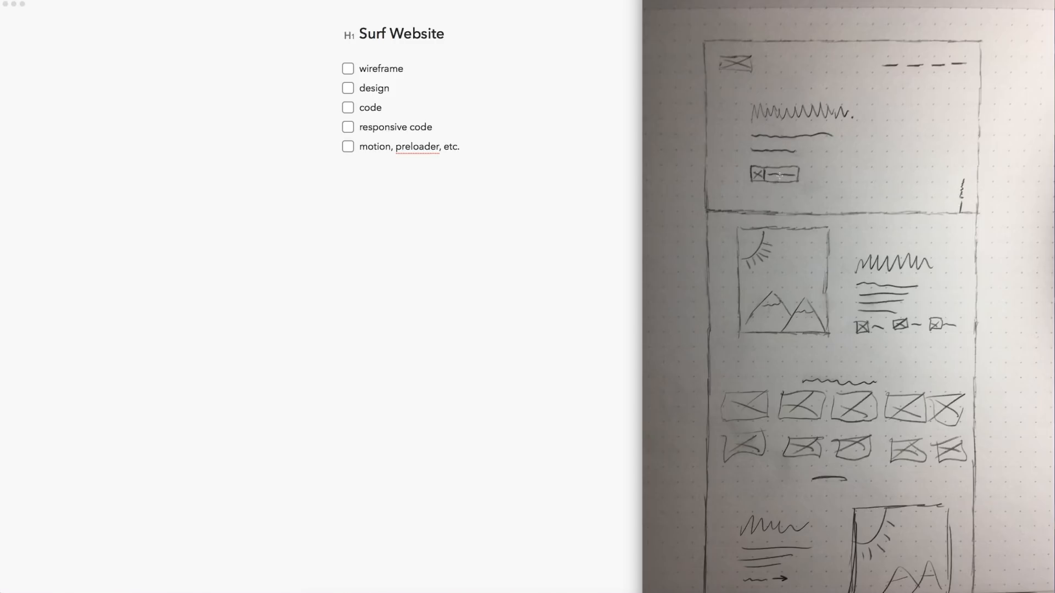
mouse_move(880, 119)
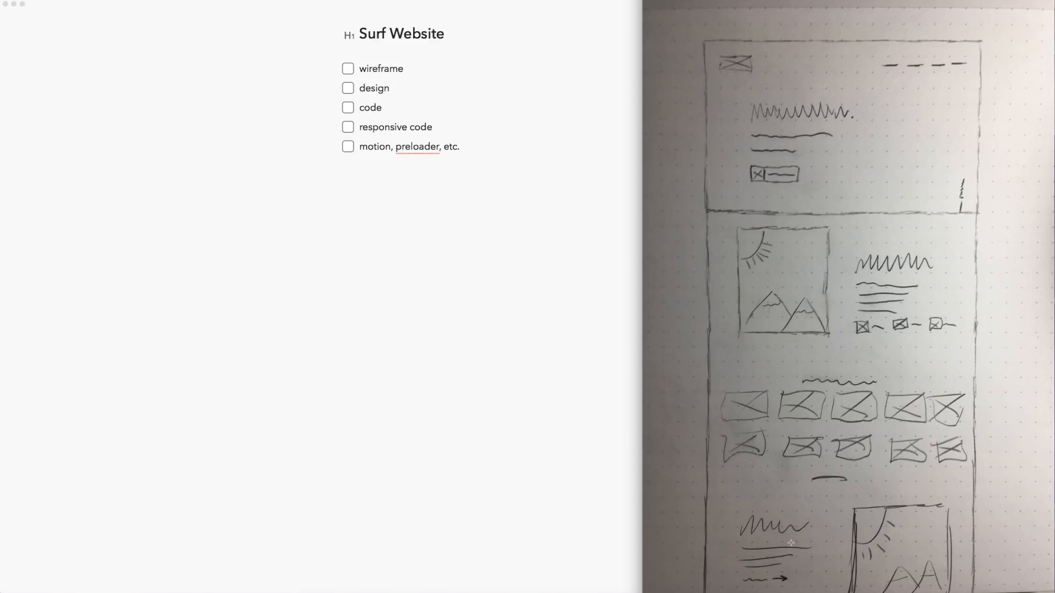
mouse_move(603, 249)
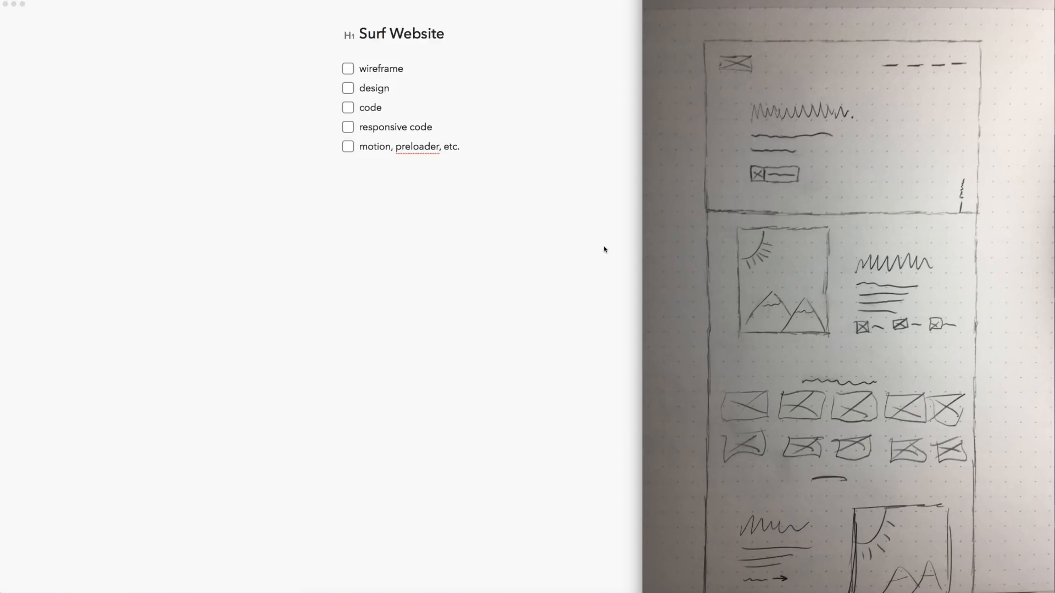
mouse_move(600, 249)
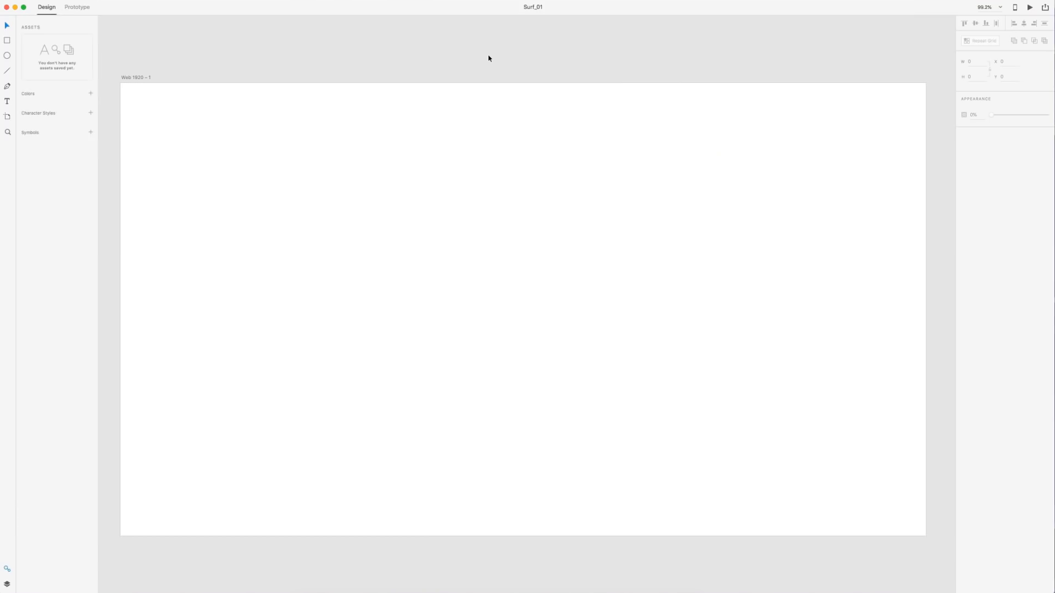
left_click(135, 77)
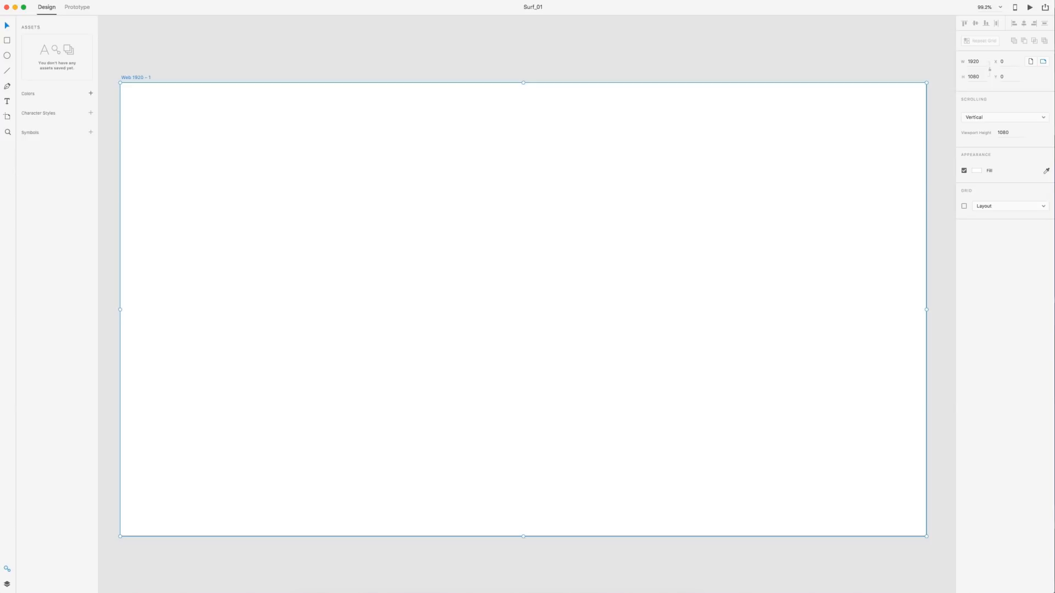
mouse_move(248, 44)
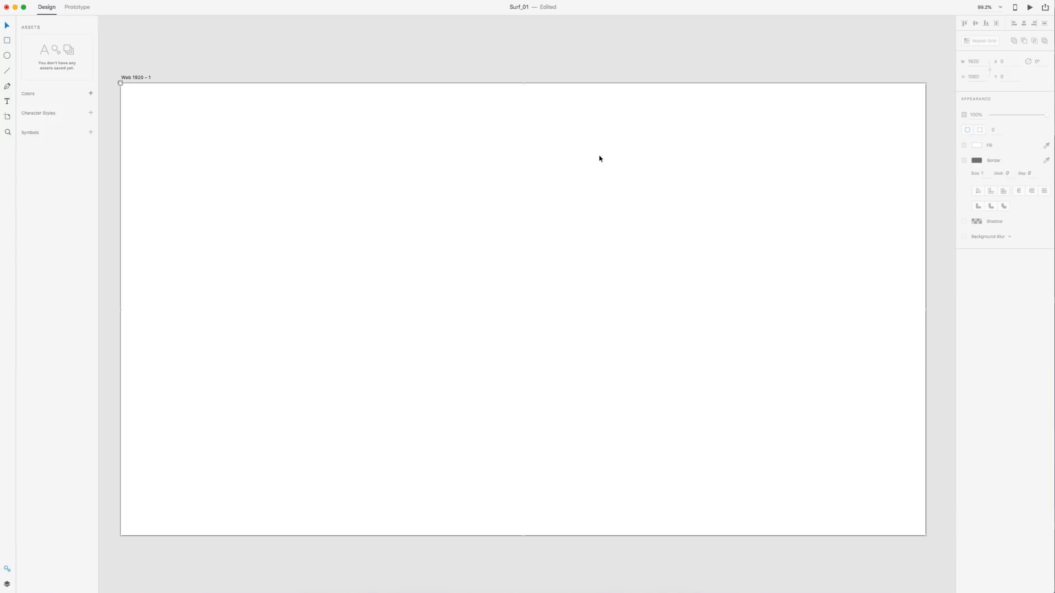
left_click(135, 78)
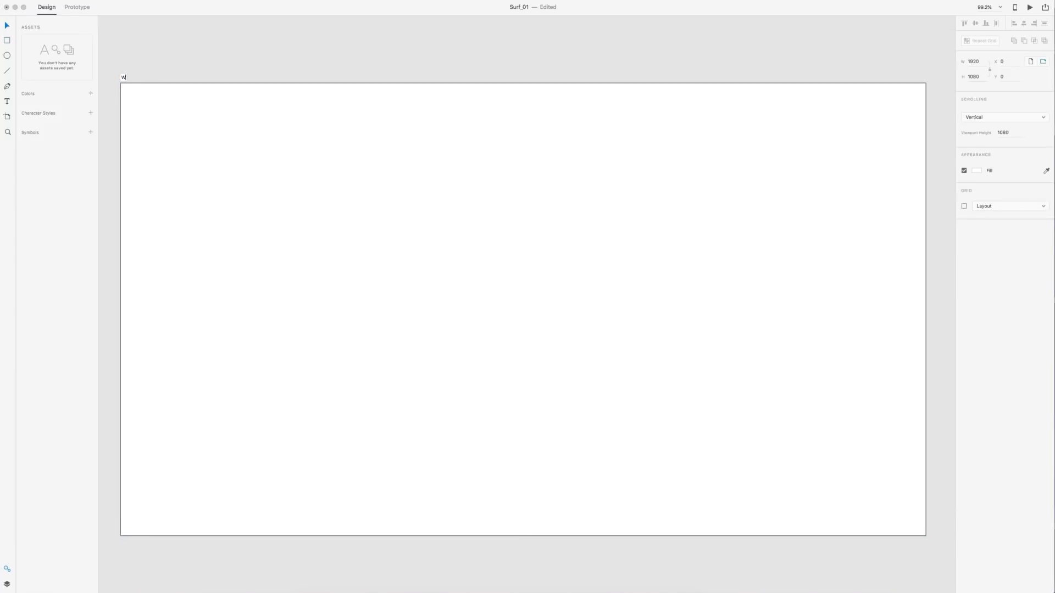
type("Wireframe")
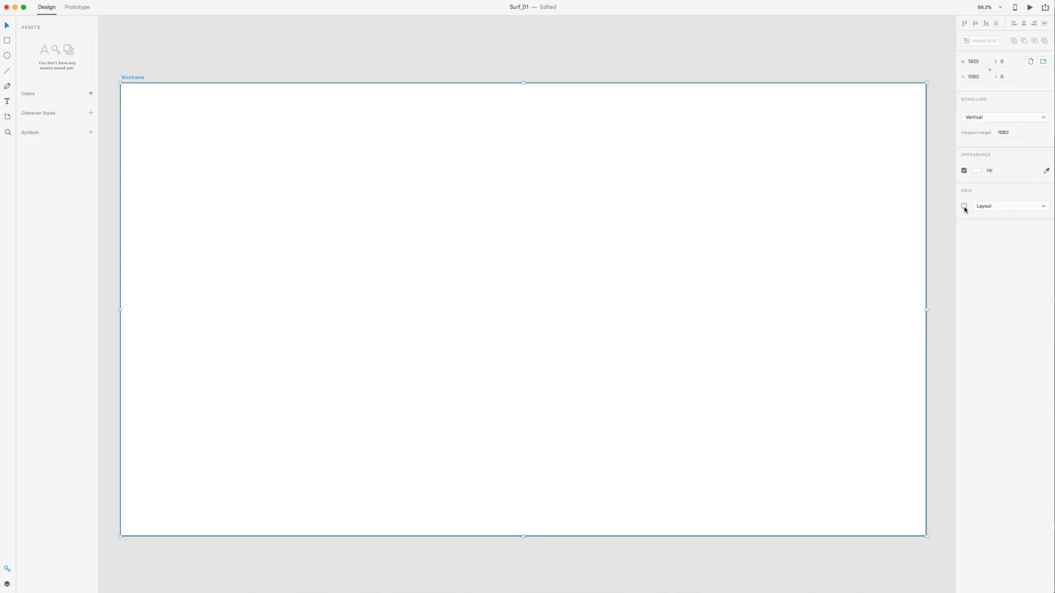
left_click(963, 206)
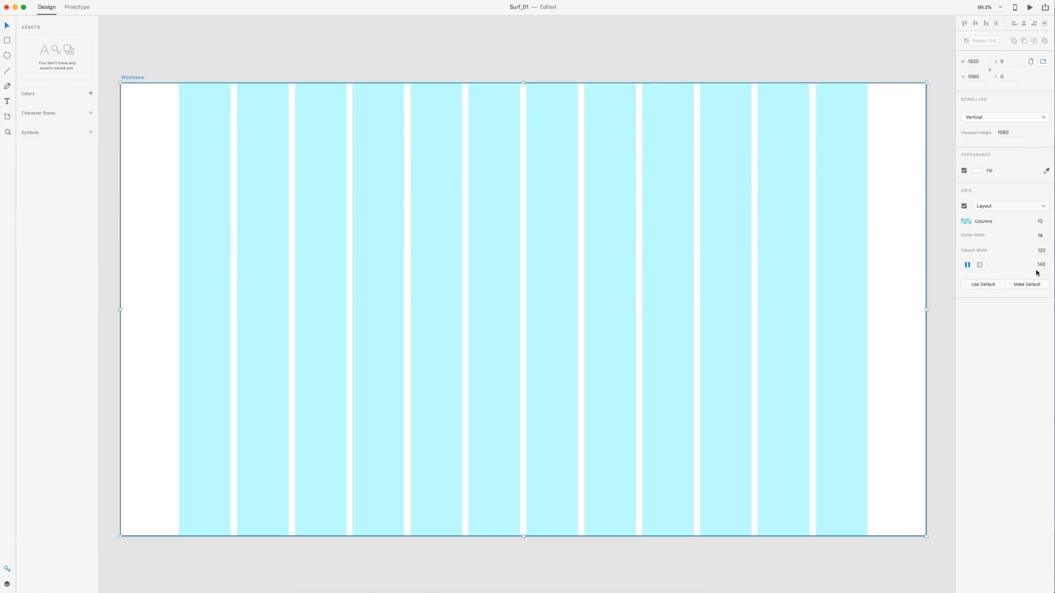
mouse_move(1016, 253)
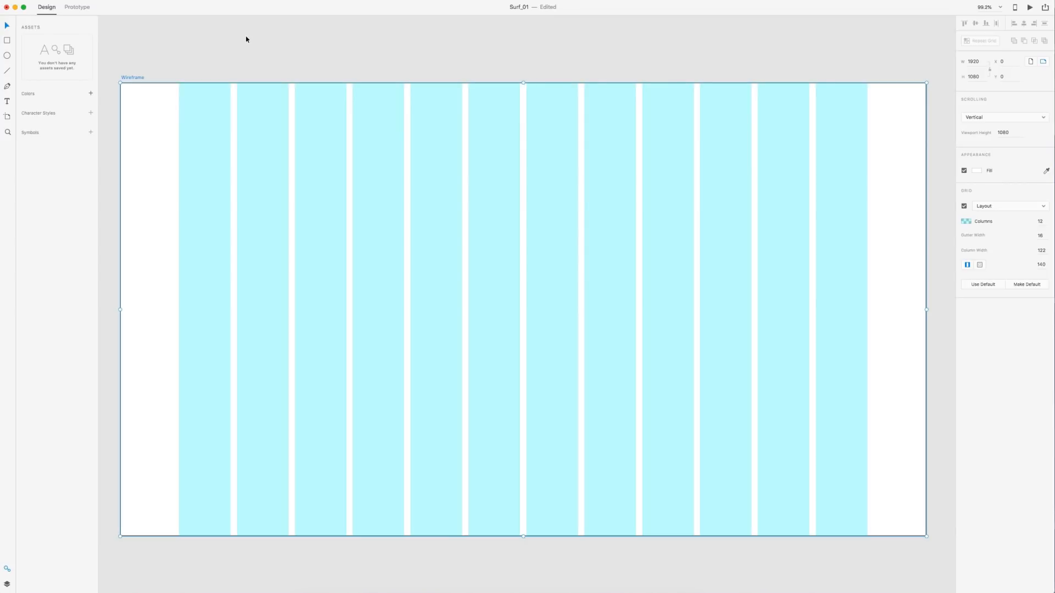
mouse_move(367, 117)
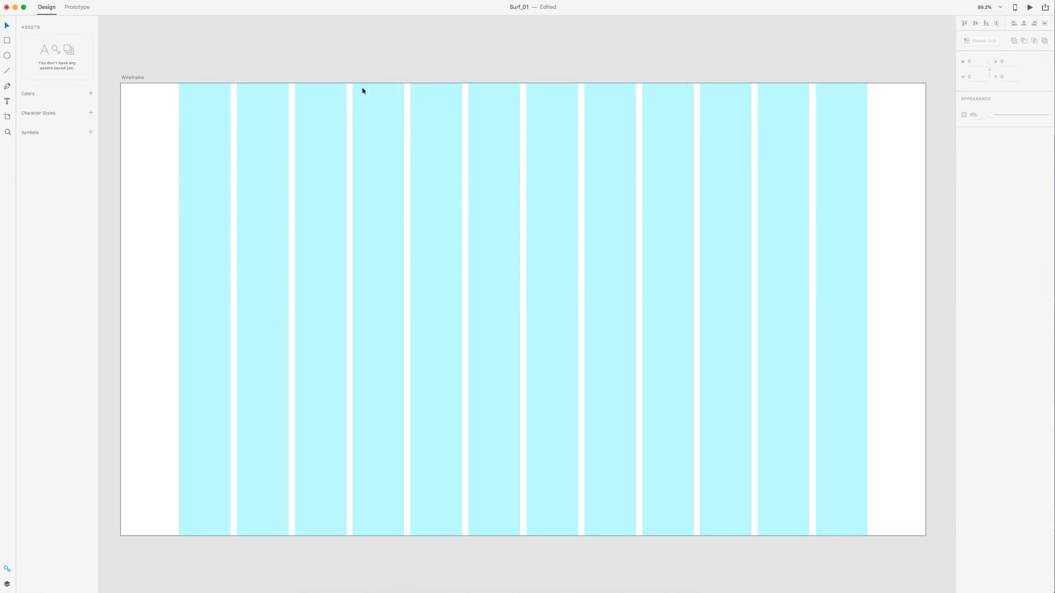
mouse_move(200, 102)
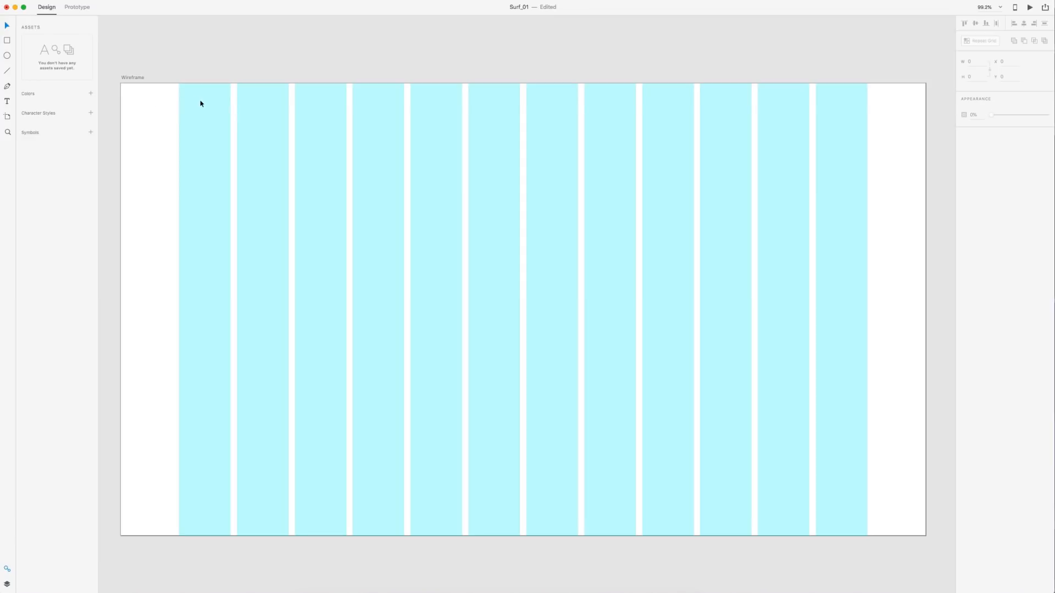
mouse_move(867, 99)
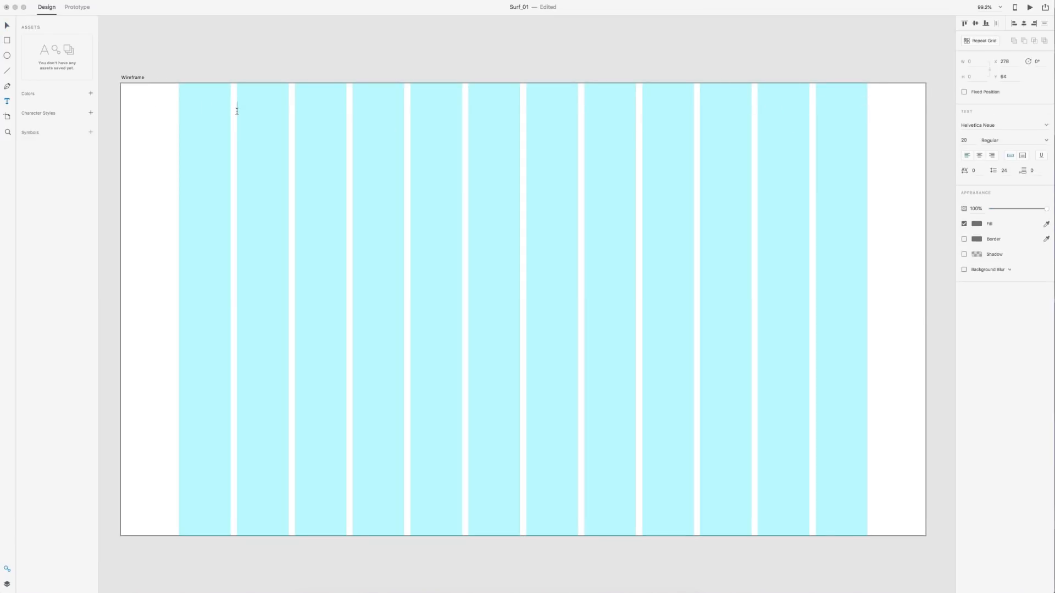
- Type the 'Surf.' logo and set it to Proxima Nova, size 30, Bold
type("S")
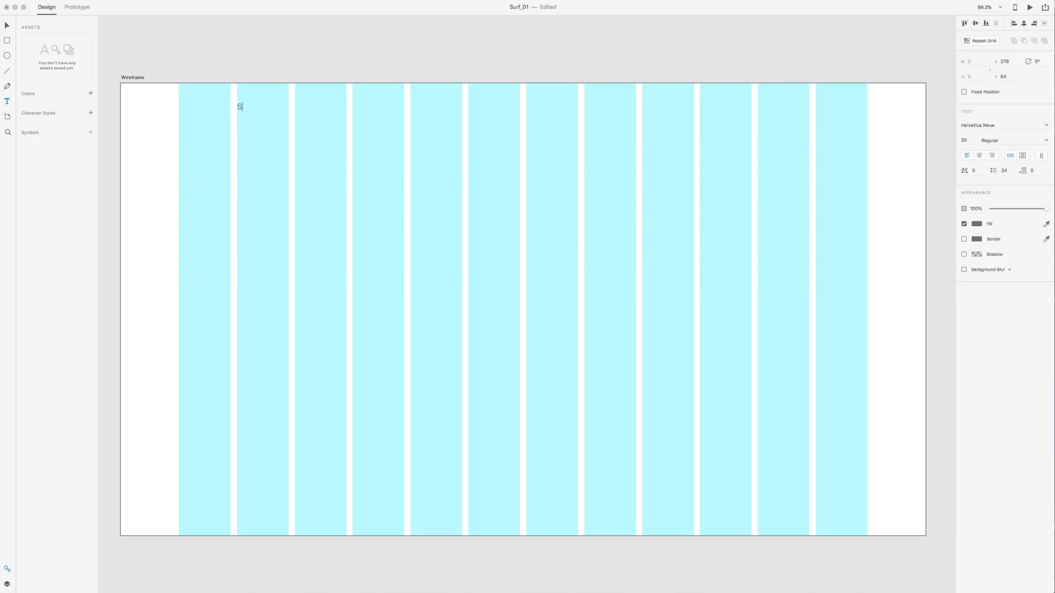
type("urf.")
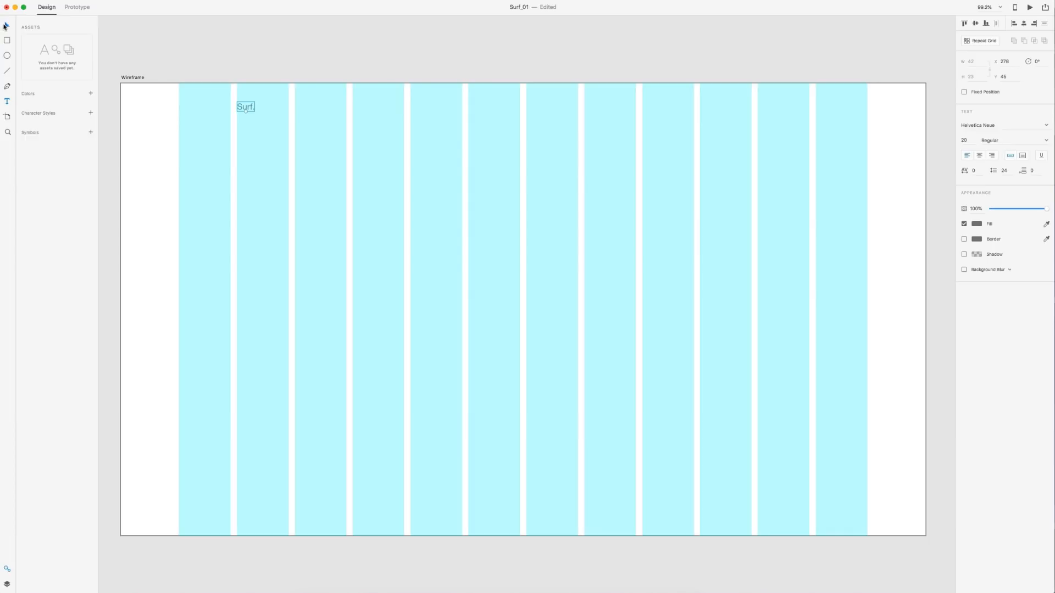
mouse_move(1013, 134)
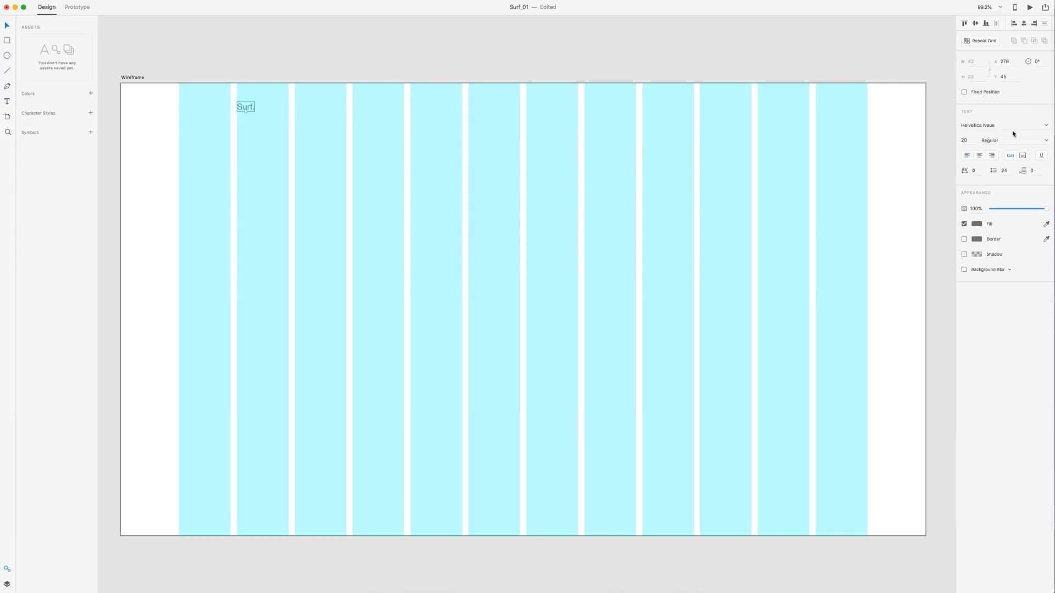
double_click(989, 125)
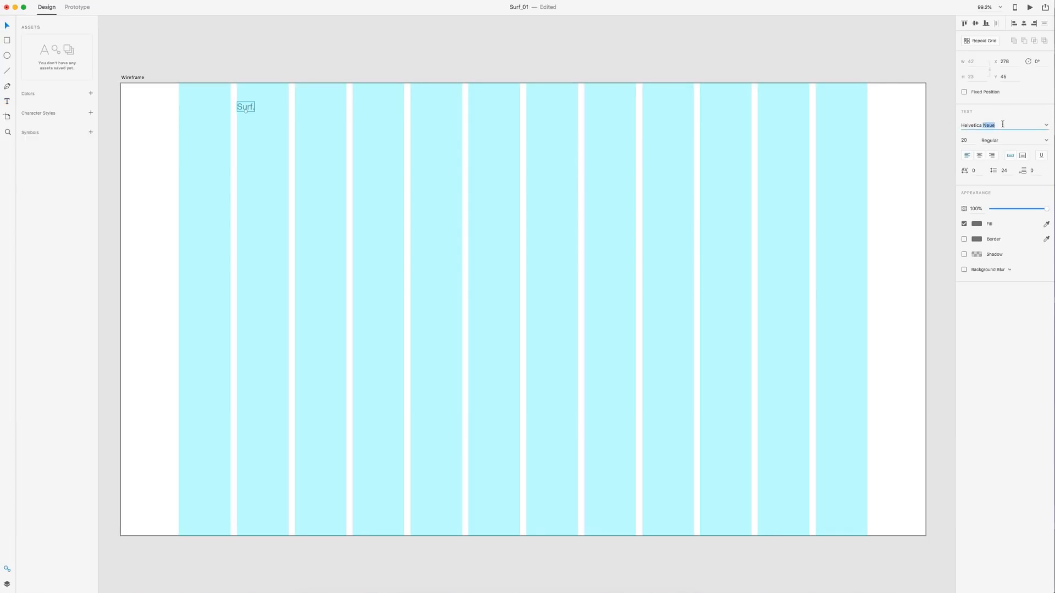
type("Proxima Nova")
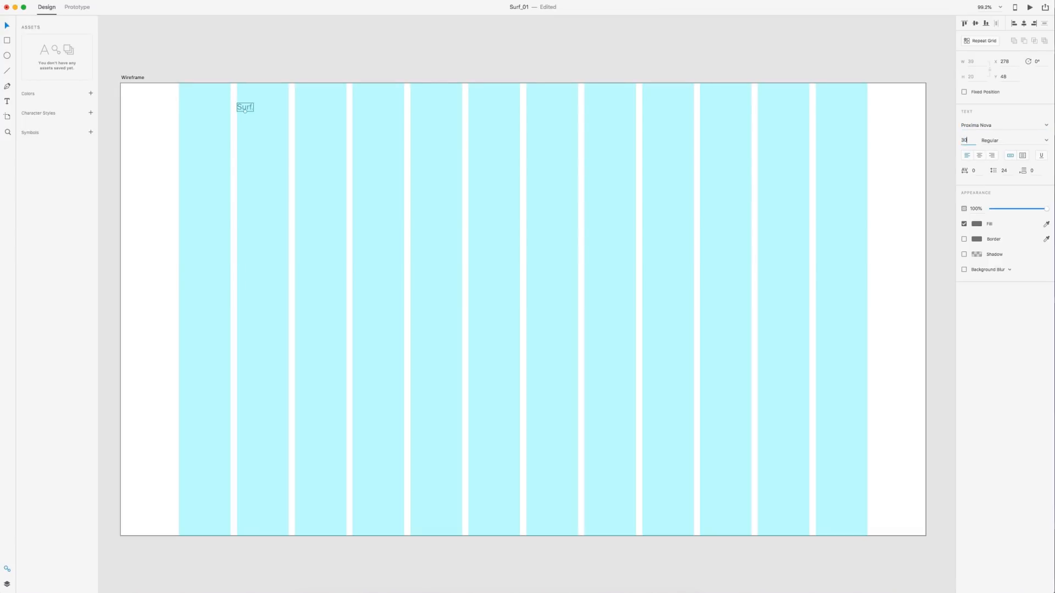
left_click(1002, 140)
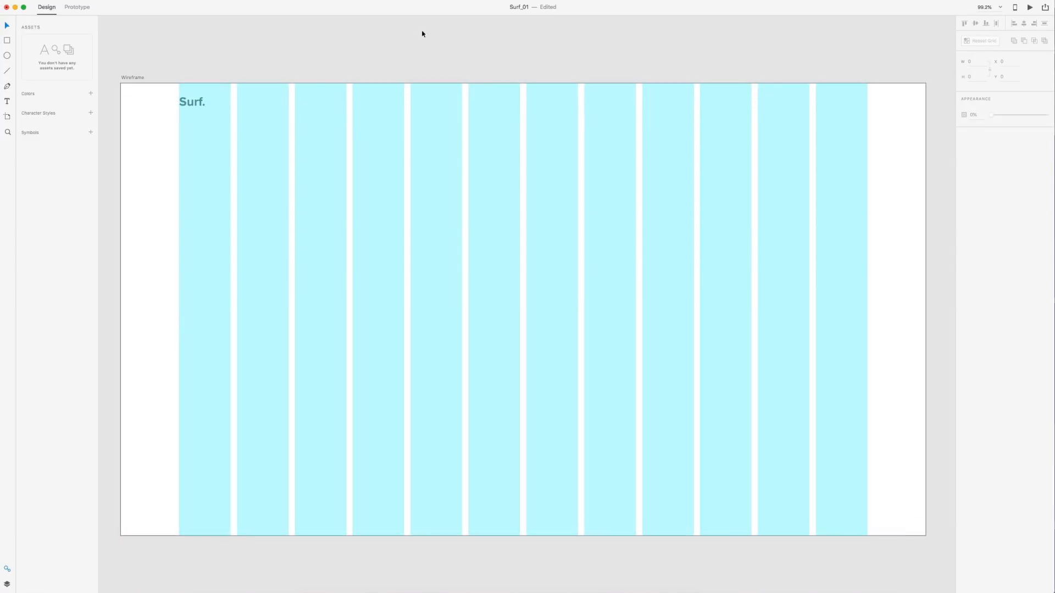
mouse_move(845, 106)
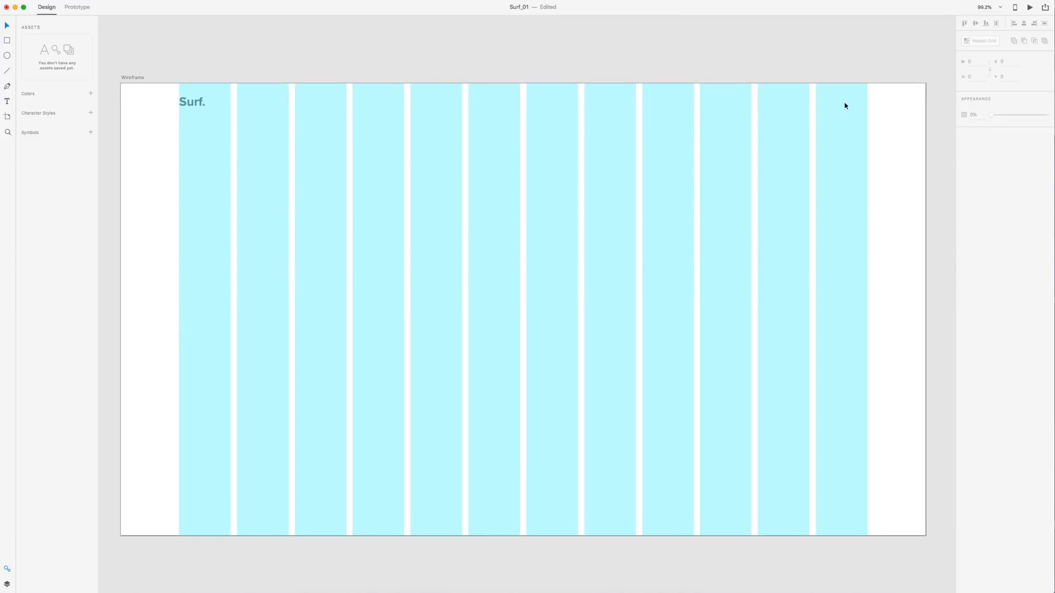
- Add top-right links Guides, Day Surfs, Multi-Day Surfs, Attractions in 16pt Regular Proxima Nova
left_click(845, 105)
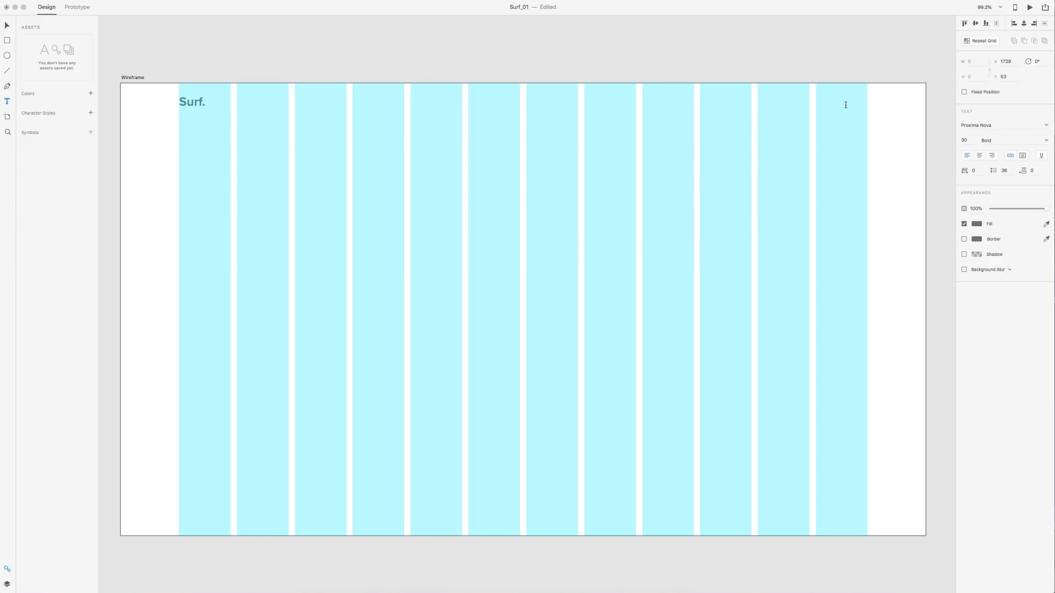
type("Junk")
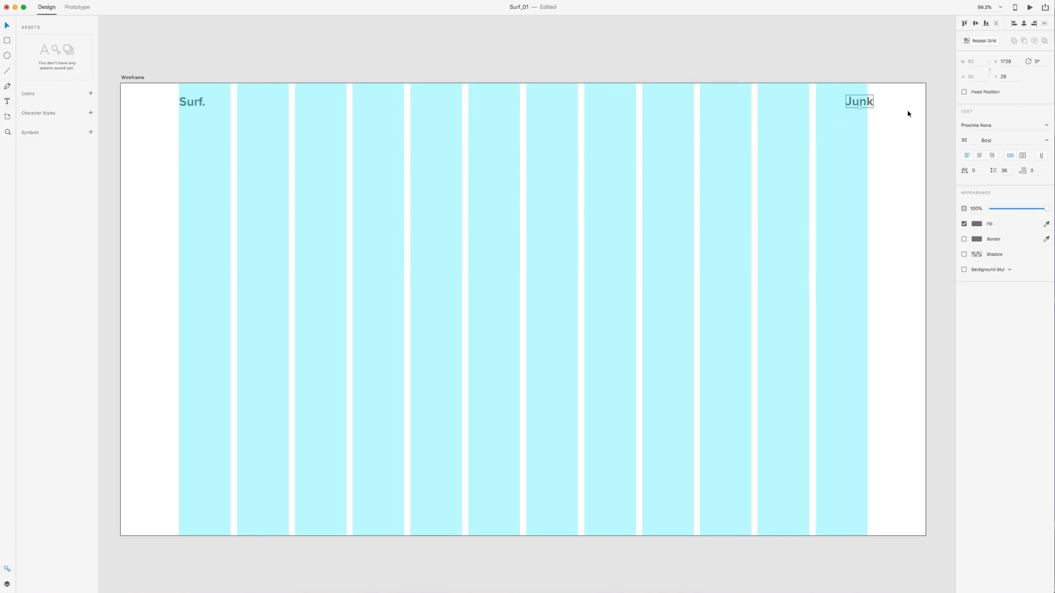
left_click(964, 140)
type("16")
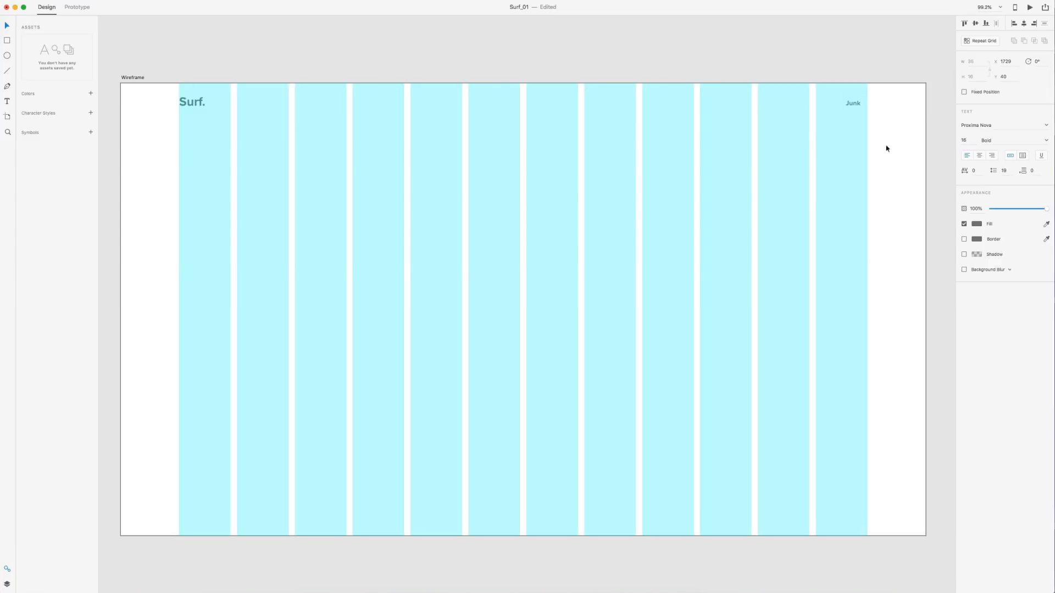
left_click(1008, 140)
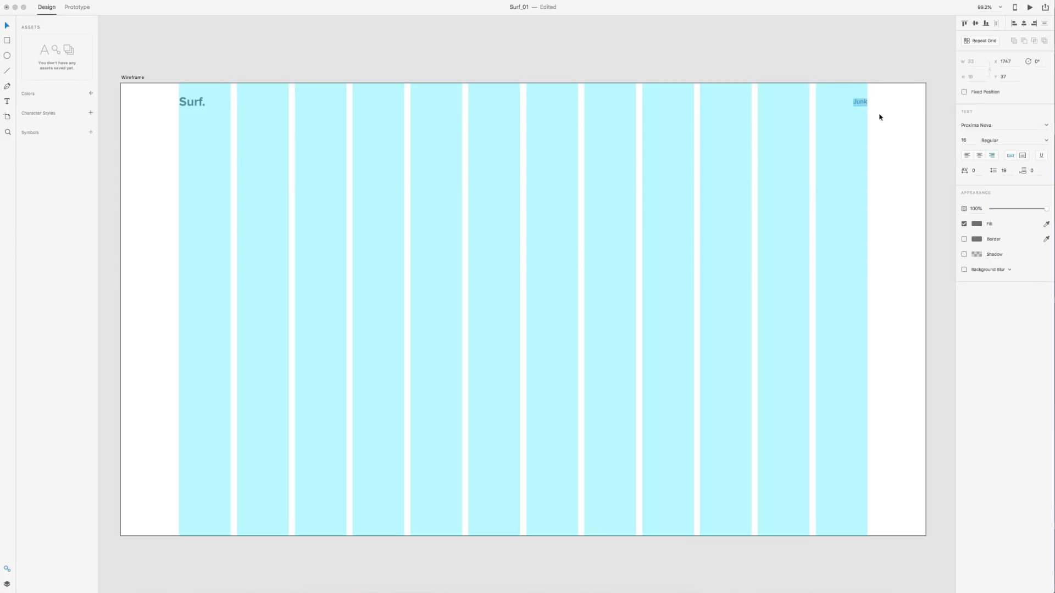
type("Attractions")
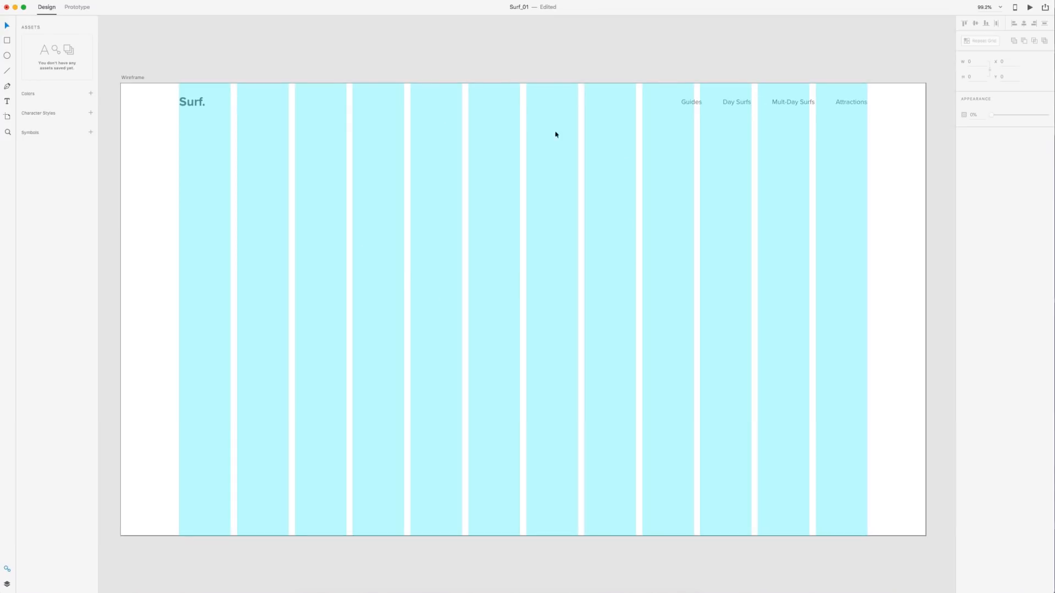
mouse_move(545, 246)
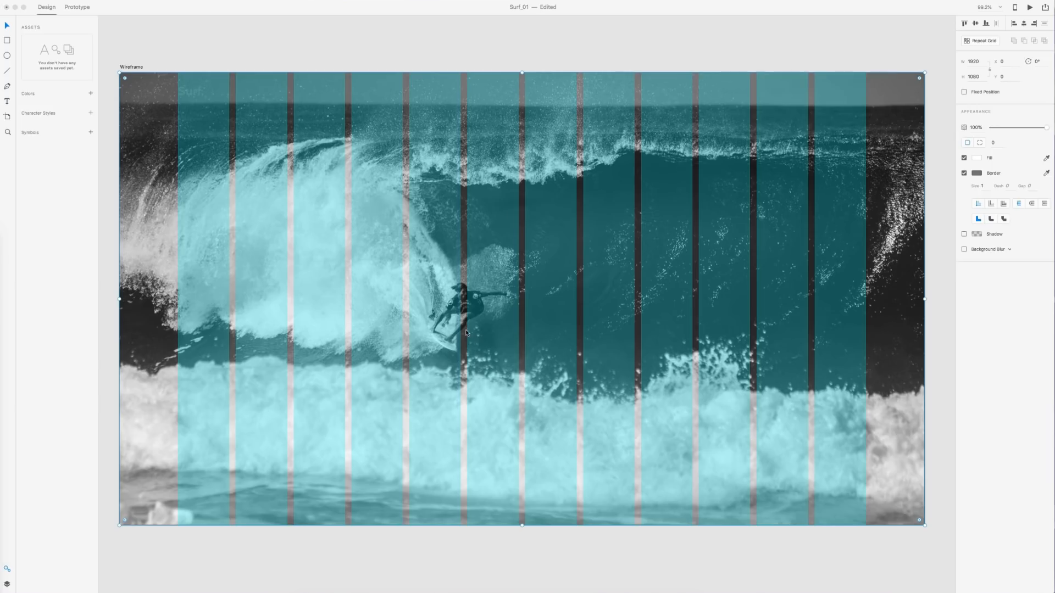
mouse_move(792, 183)
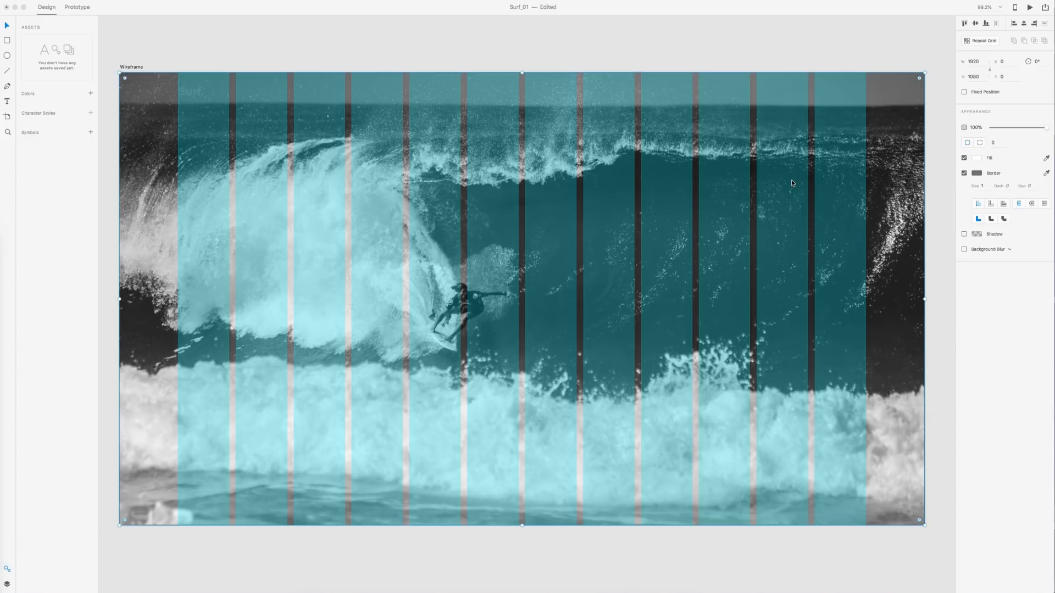
- Lower the surf photo's opacity to about 13%, then deselect it
left_click_drag(1046, 126, 1033, 127)
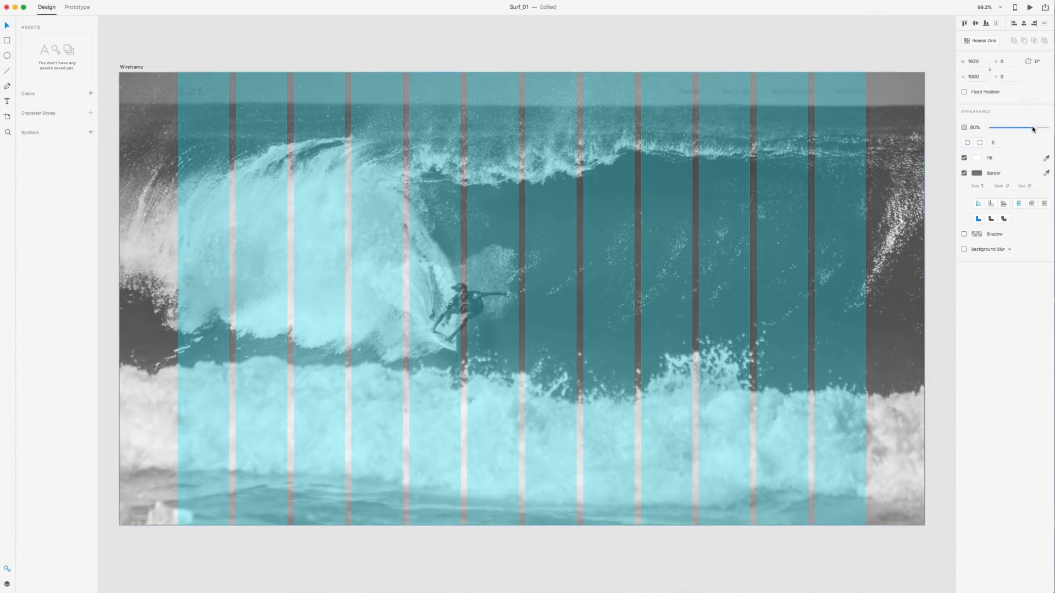
left_click_drag(1033, 128, 1002, 128)
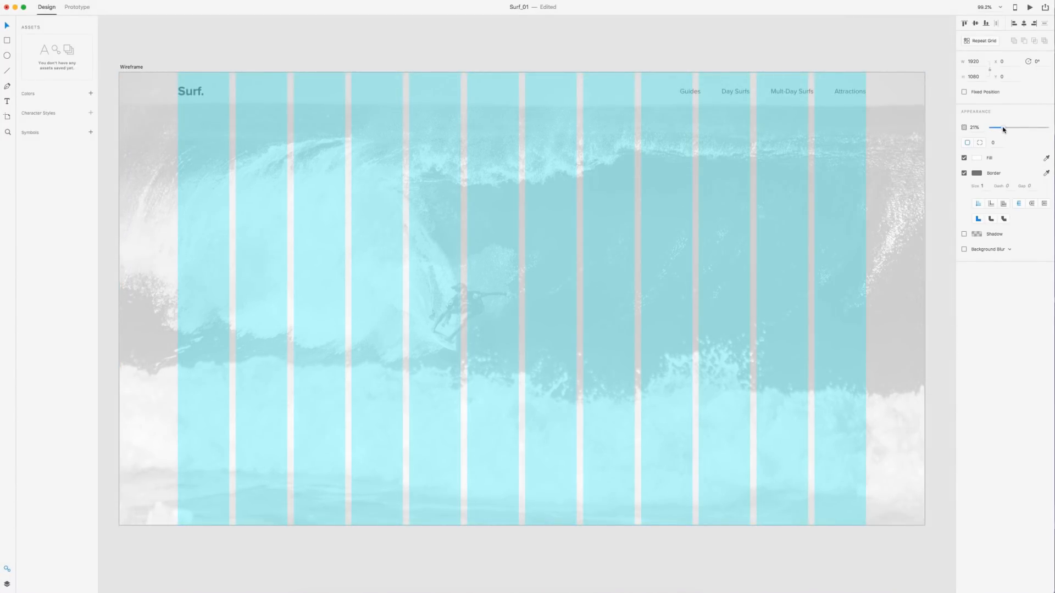
left_click_drag(1002, 129, 992, 129)
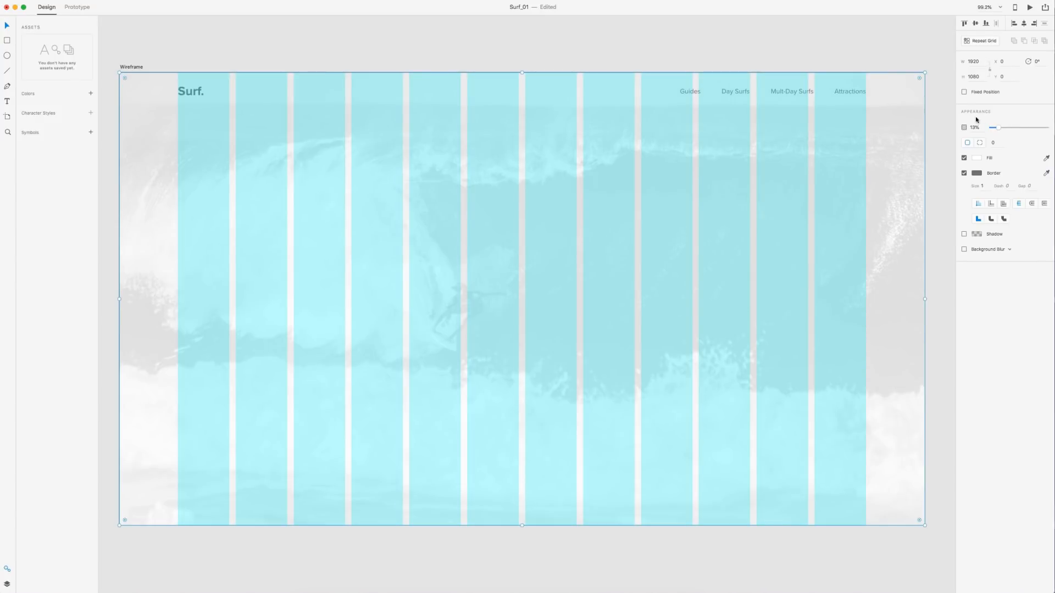
mouse_move(934, 124)
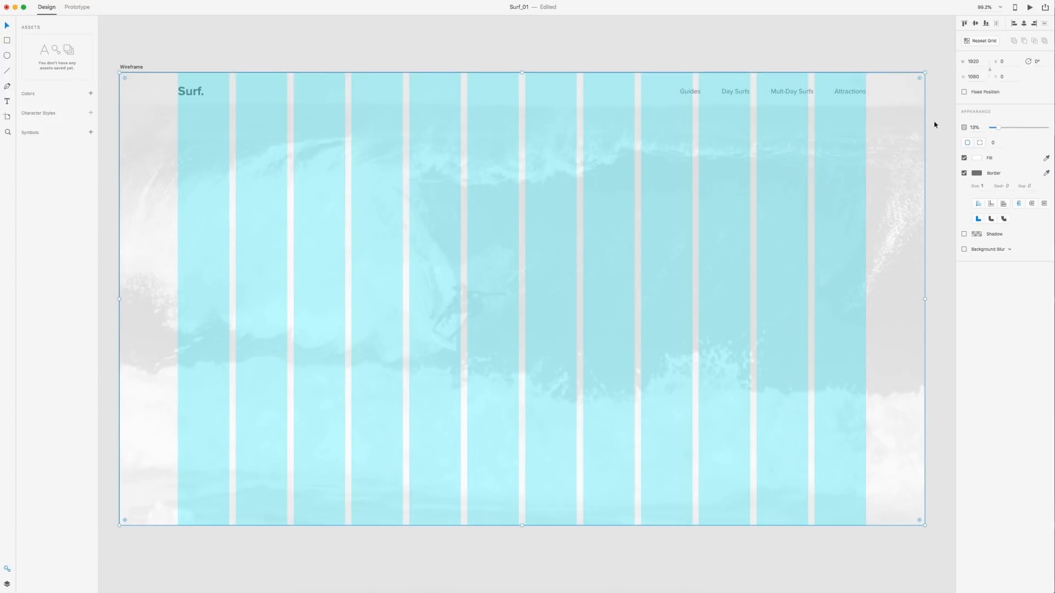
left_click(482, 124)
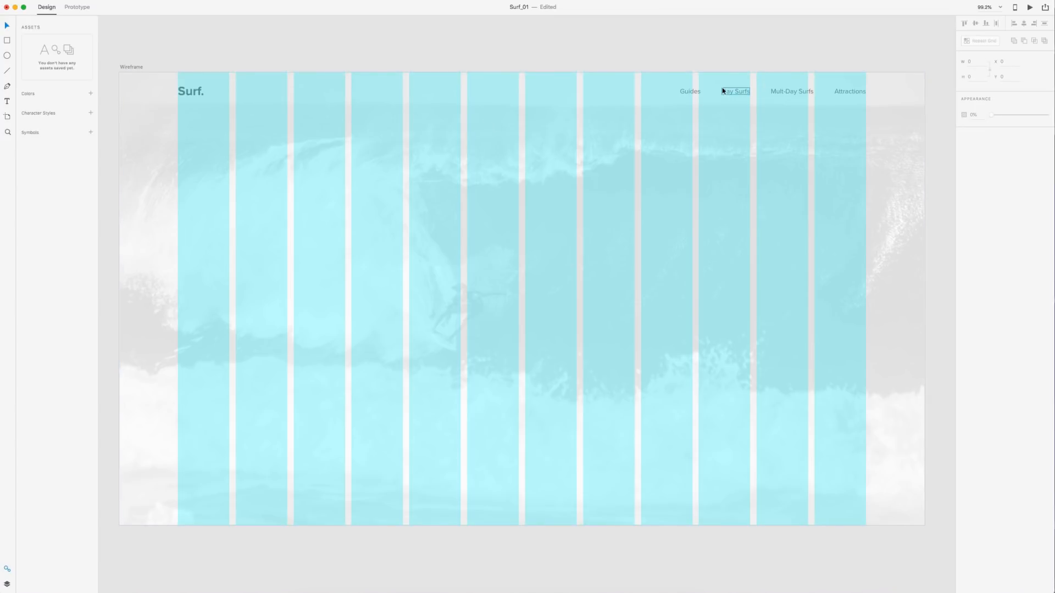
- Save the Surf. logo and Guides link type as character styles 'Logo Text' and 'Nav Text'
left_click(191, 91)
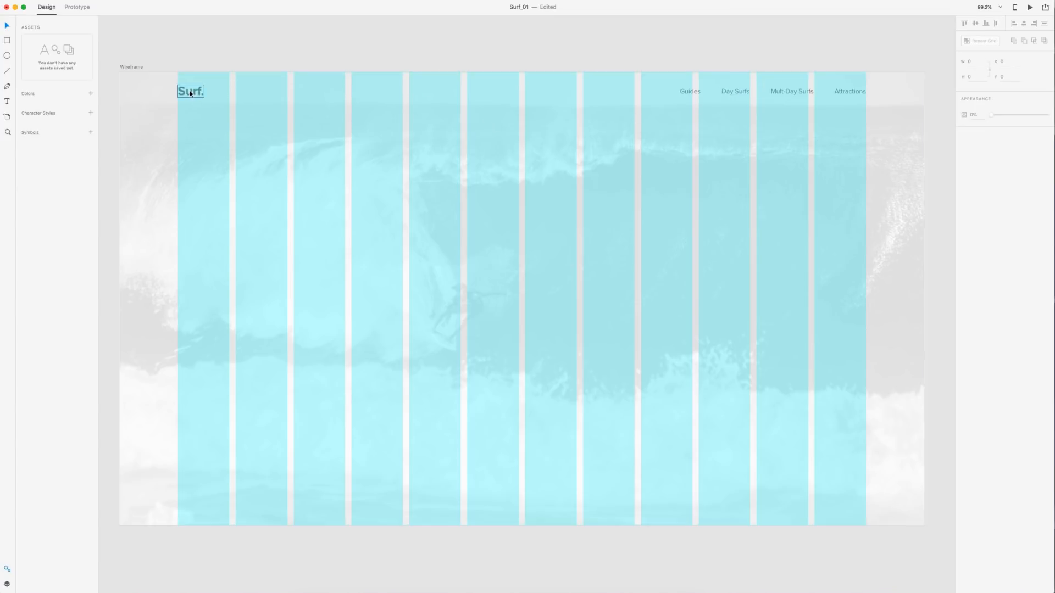
left_click(191, 90)
type("Logo Text")
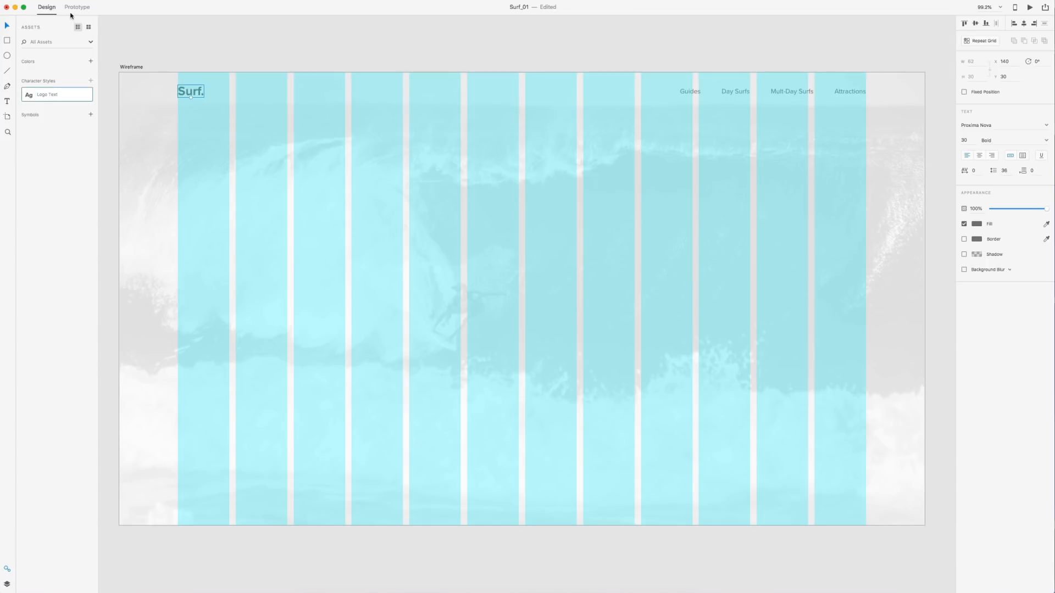
left_click(689, 90)
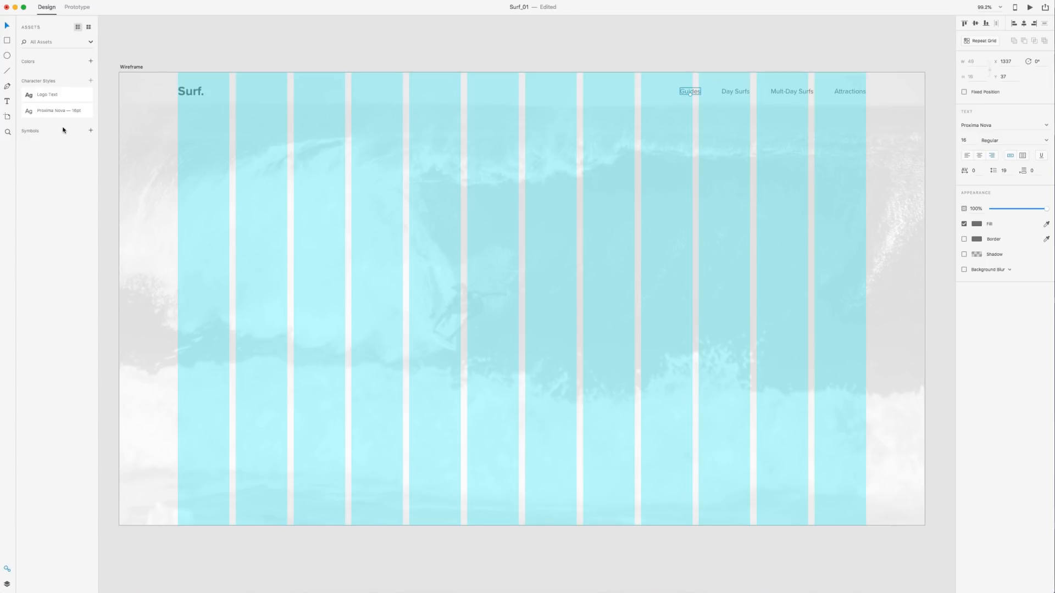
double_click(59, 110)
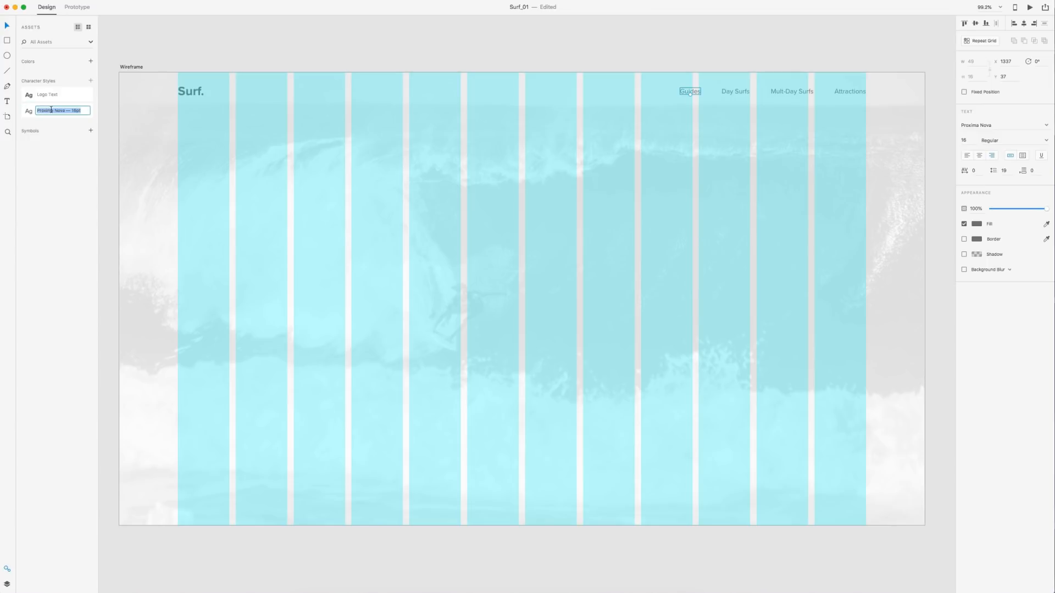
type("Nav Ta")
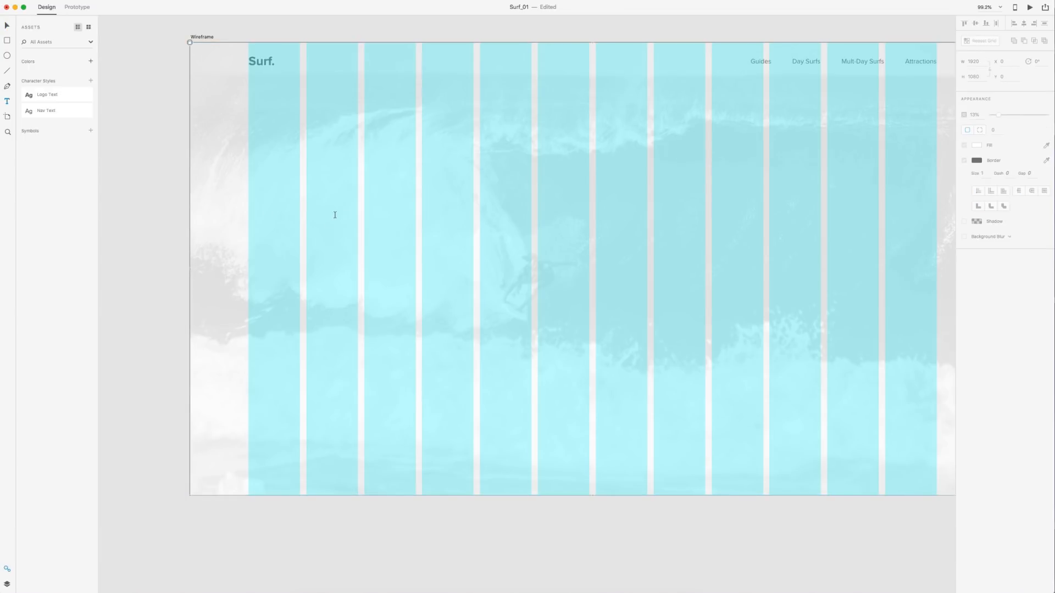
- Add a 70pt bold Dido 'Surf the best.' headline and save it as a character style
left_click(411, 197)
type("Surf the best")
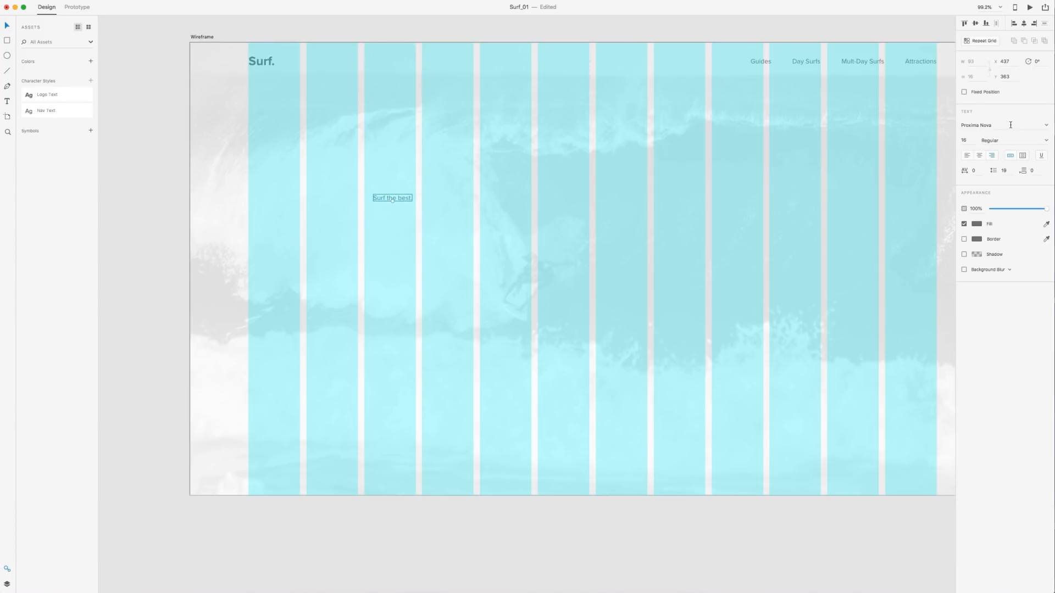
left_click(1002, 125)
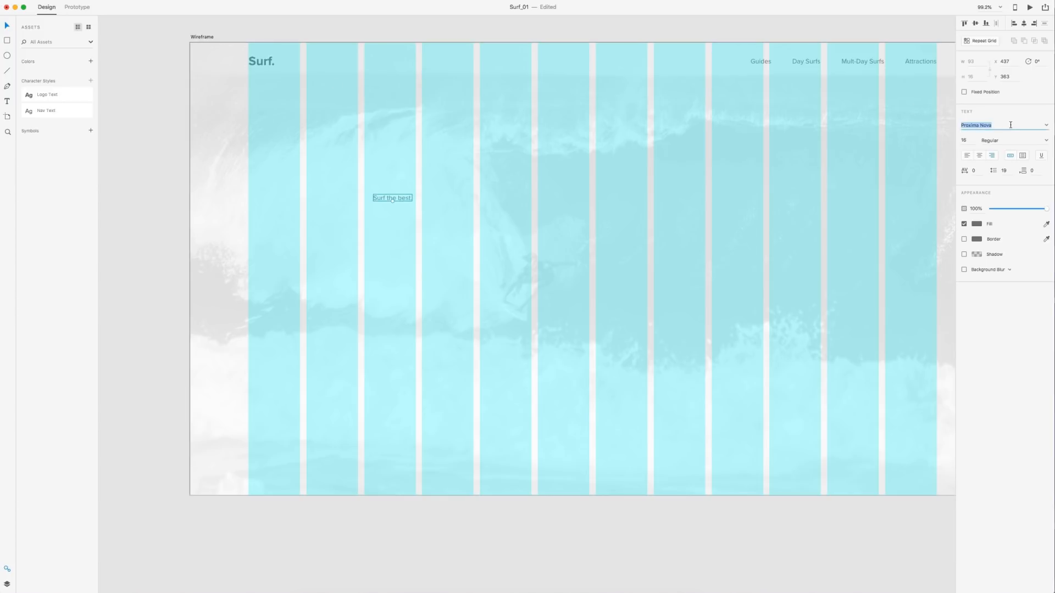
type("DIN Alternate")
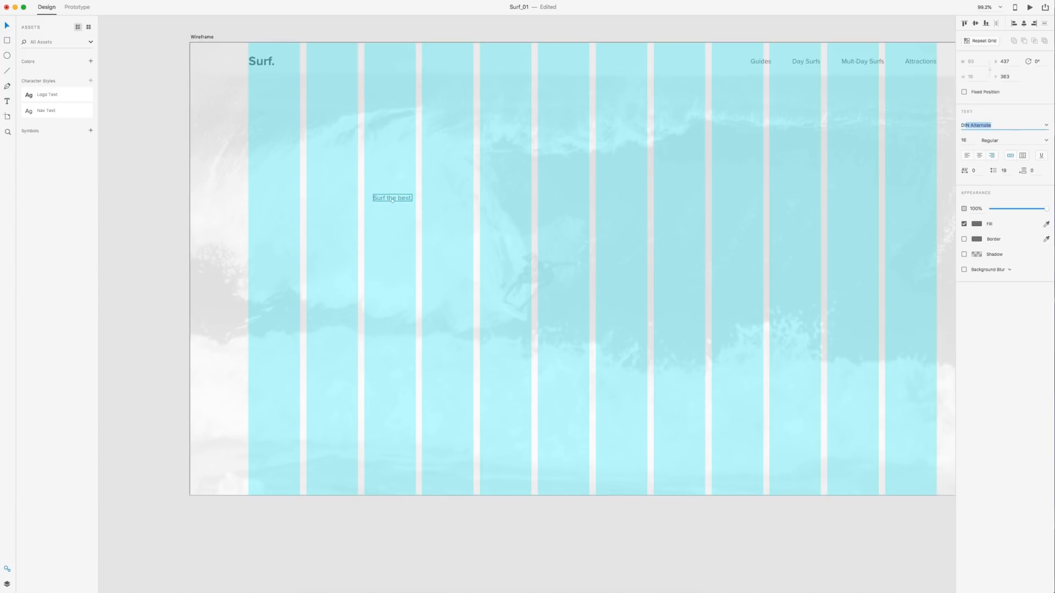
type("Didot")
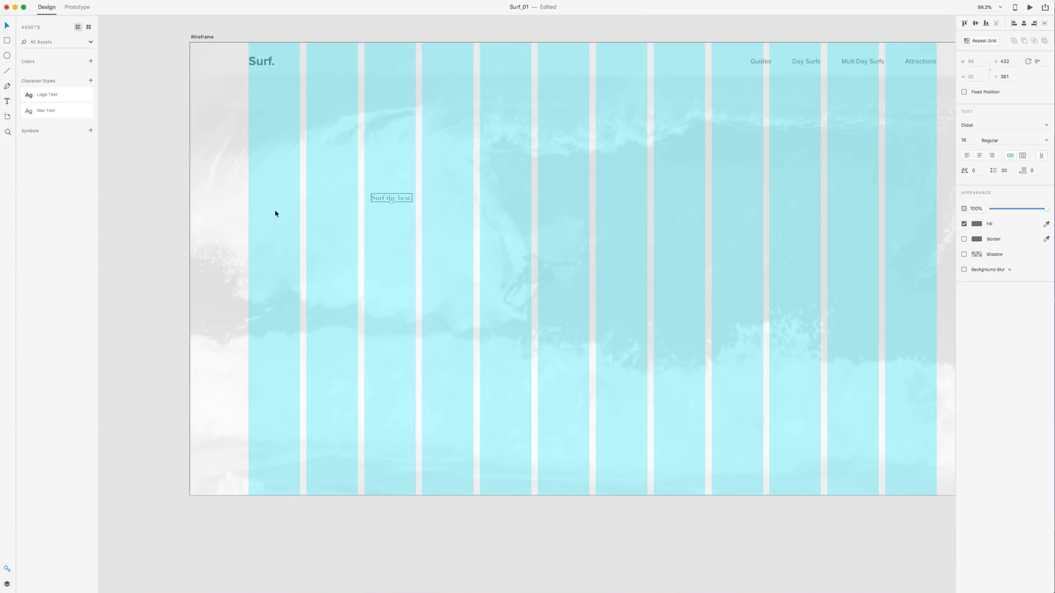
left_click_drag(392, 198, 423, 175)
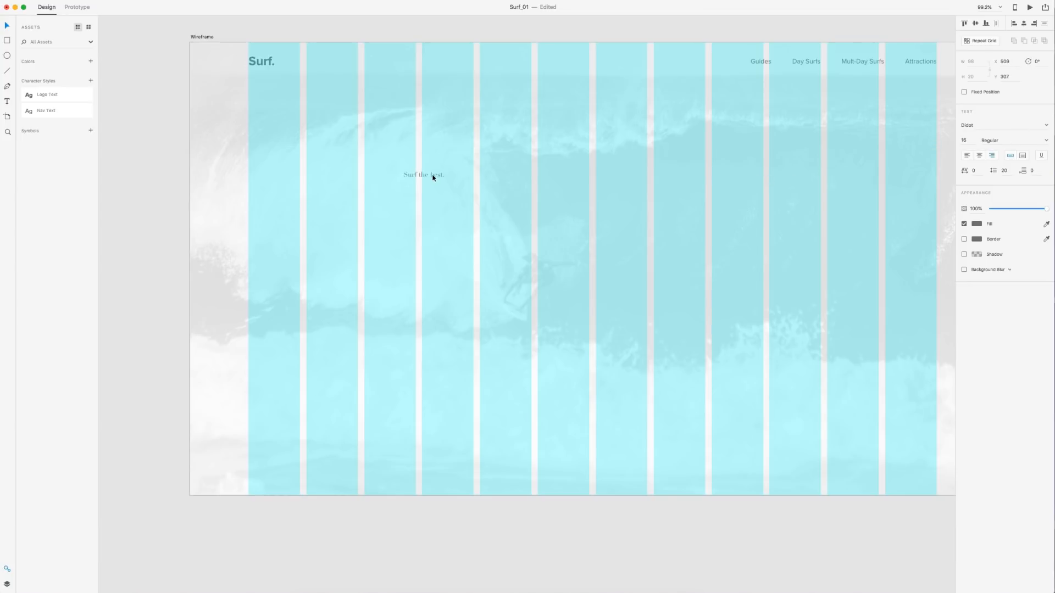
left_click(422, 174)
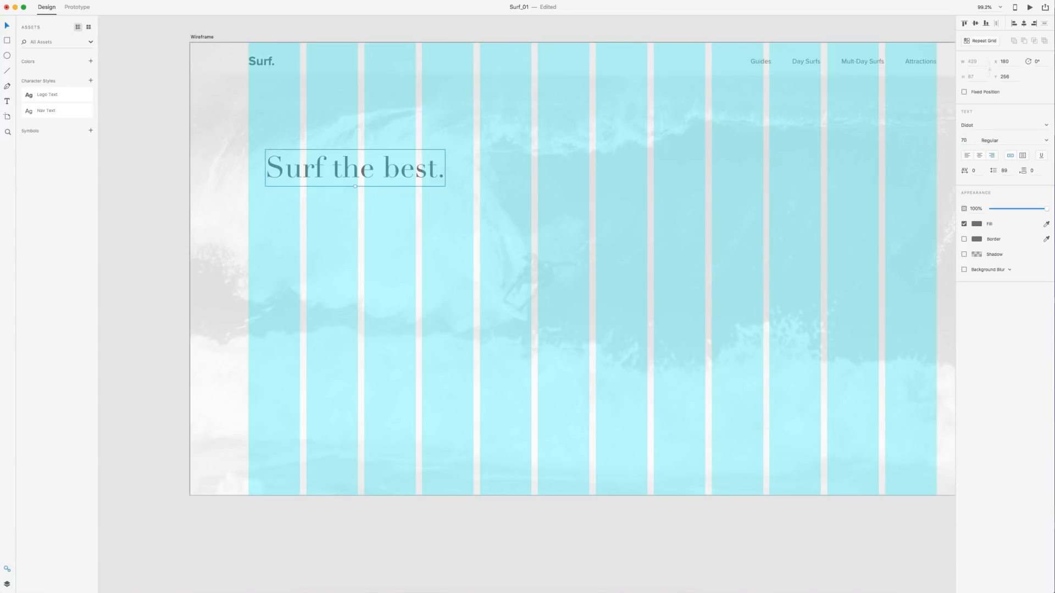
left_click(1009, 140)
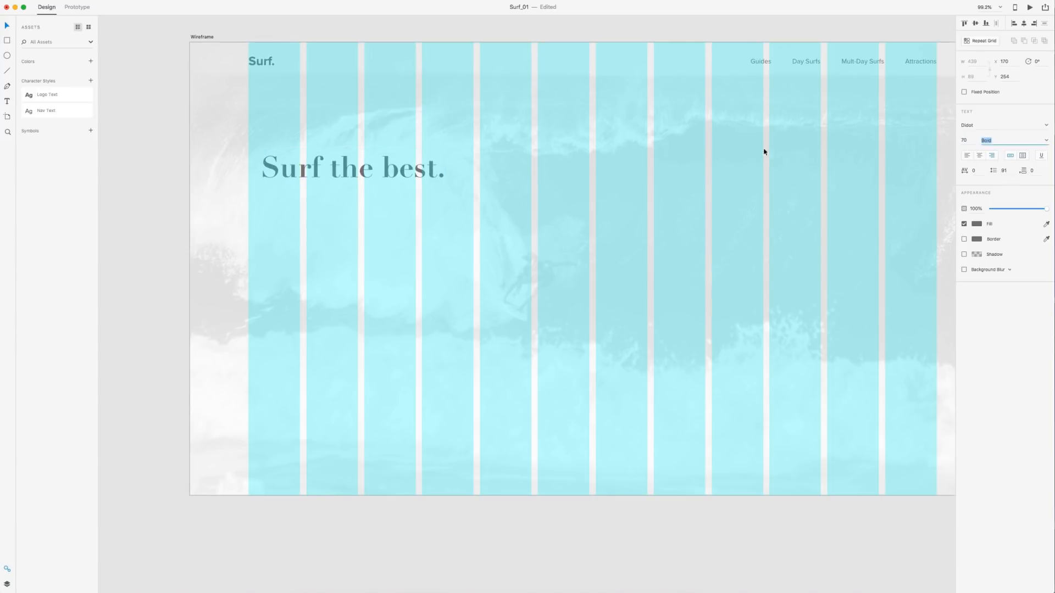
left_click(353, 167)
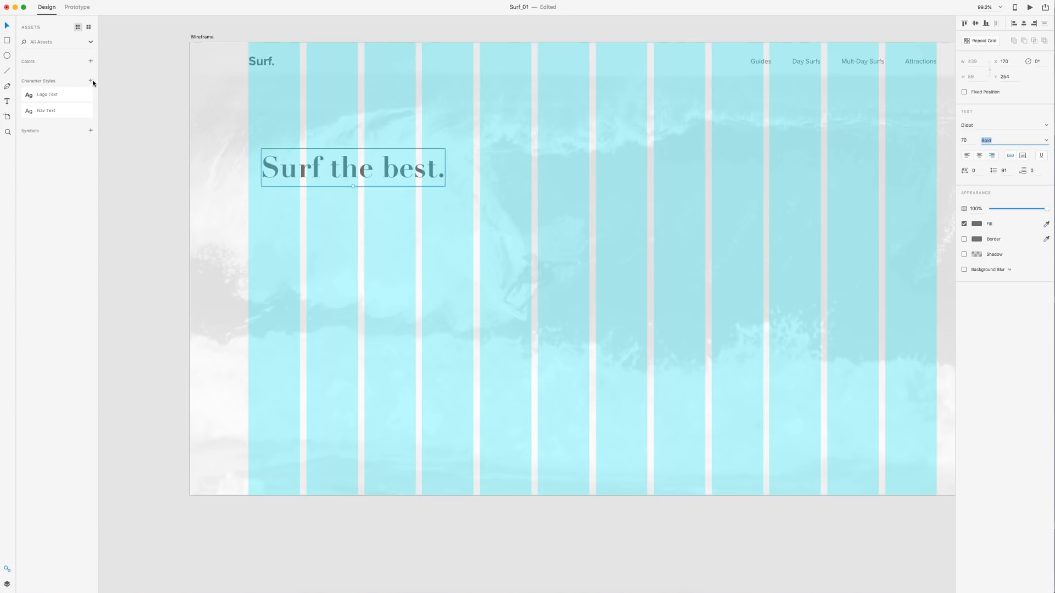
left_click(90, 81)
type("H1 Text")
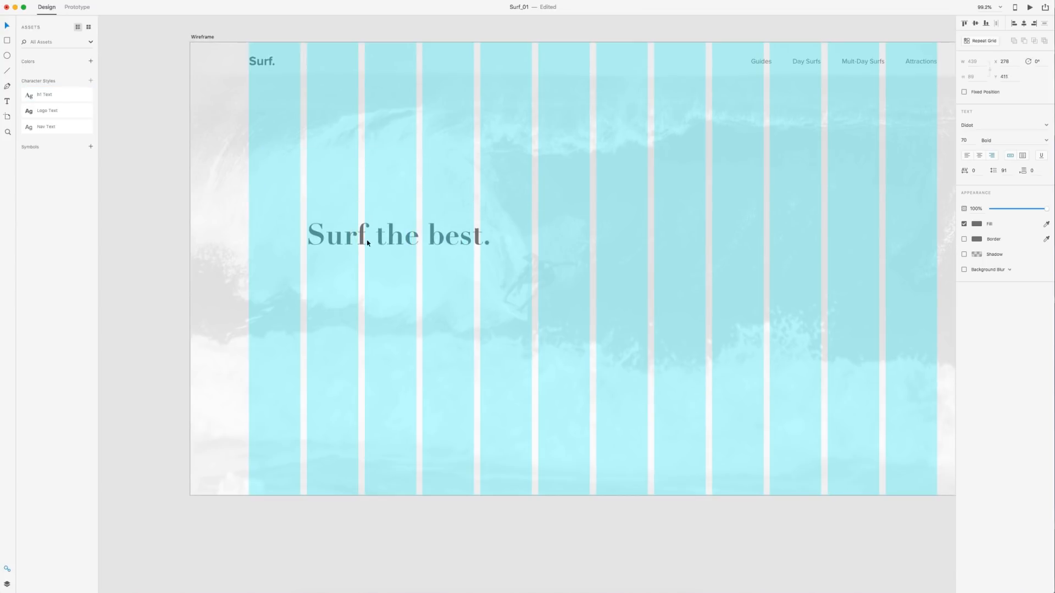
- Copy the Attractions text under the headline at 20pt and save its style as 'Body Text'
left_click_drag(366, 236, 367, 251)
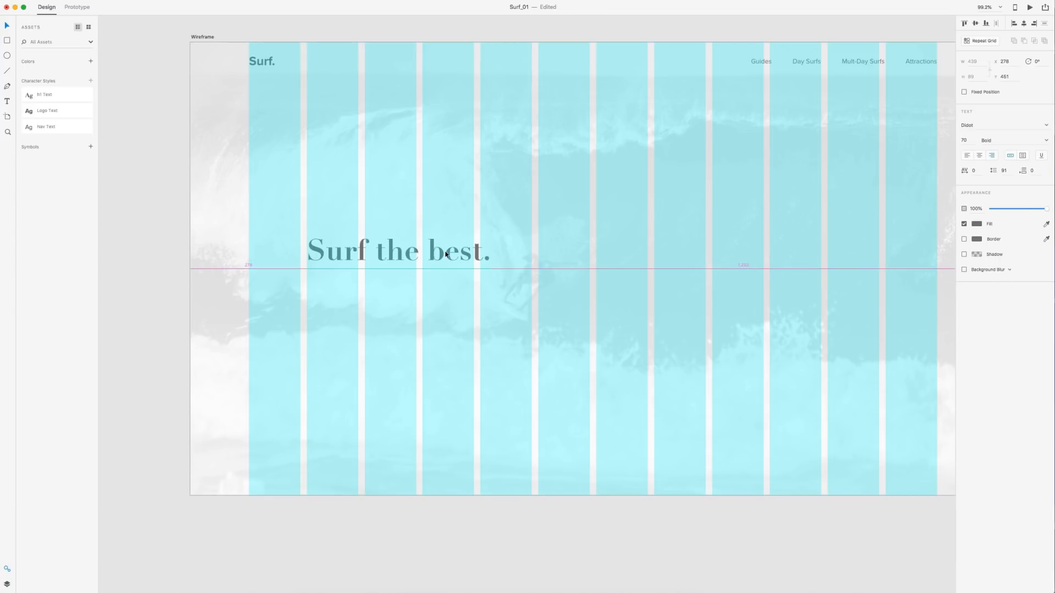
left_click(399, 251)
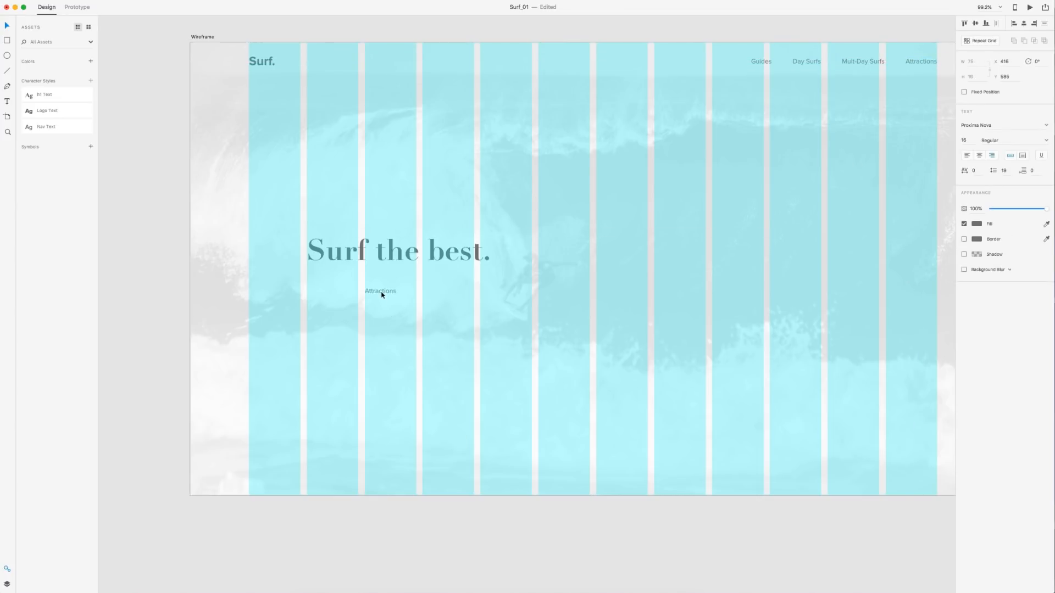
left_click(380, 291)
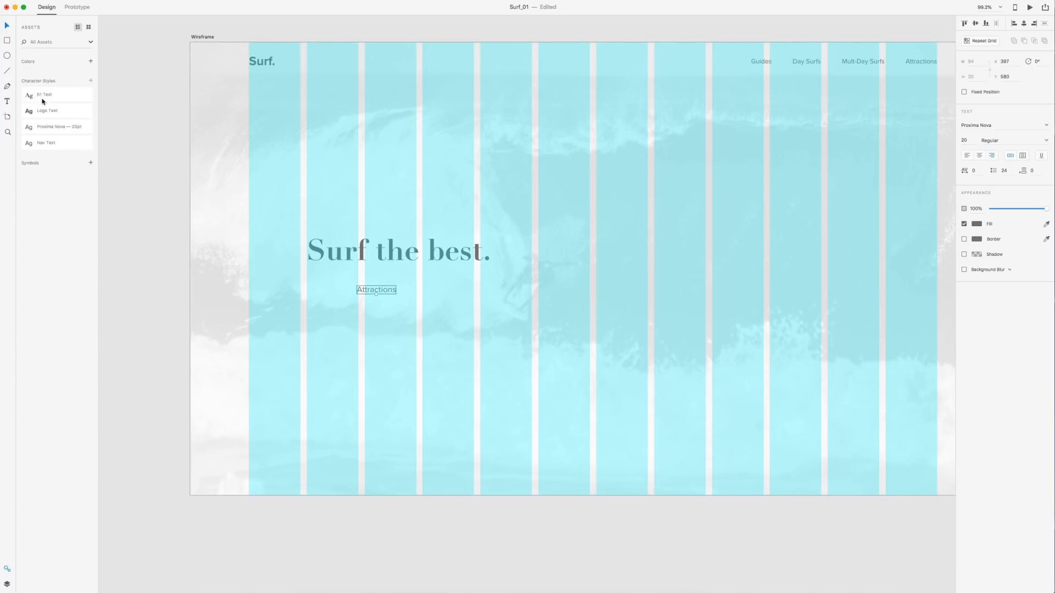
double_click(59, 126)
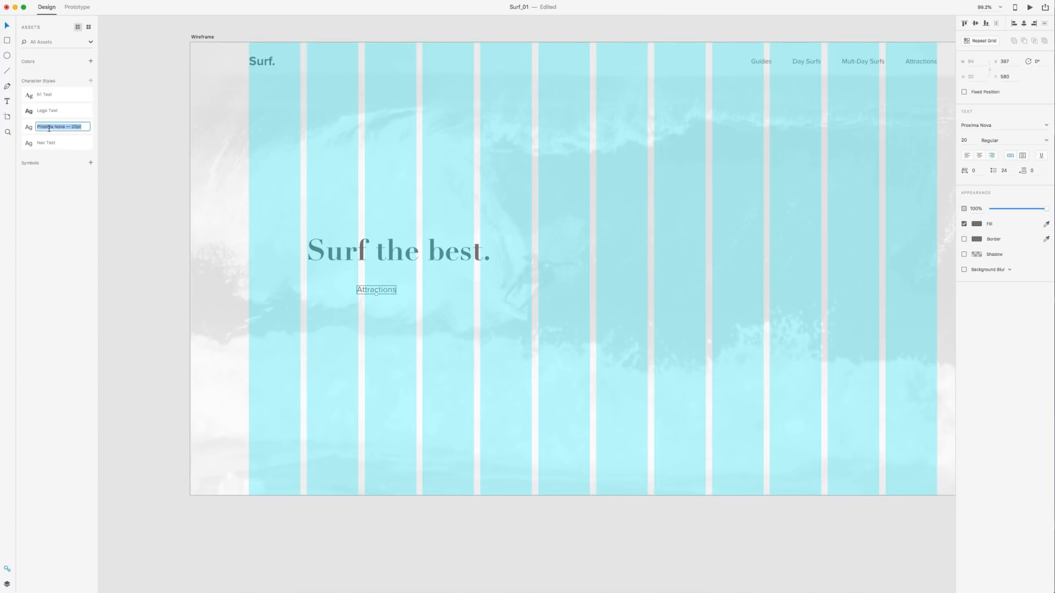
type("Body Text")
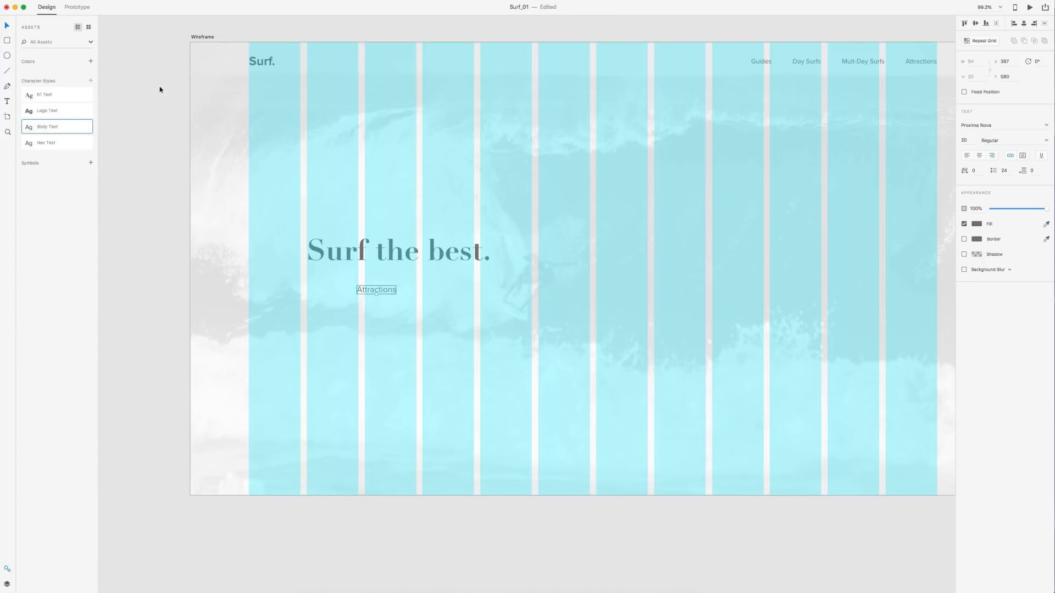
double_click(45, 94)
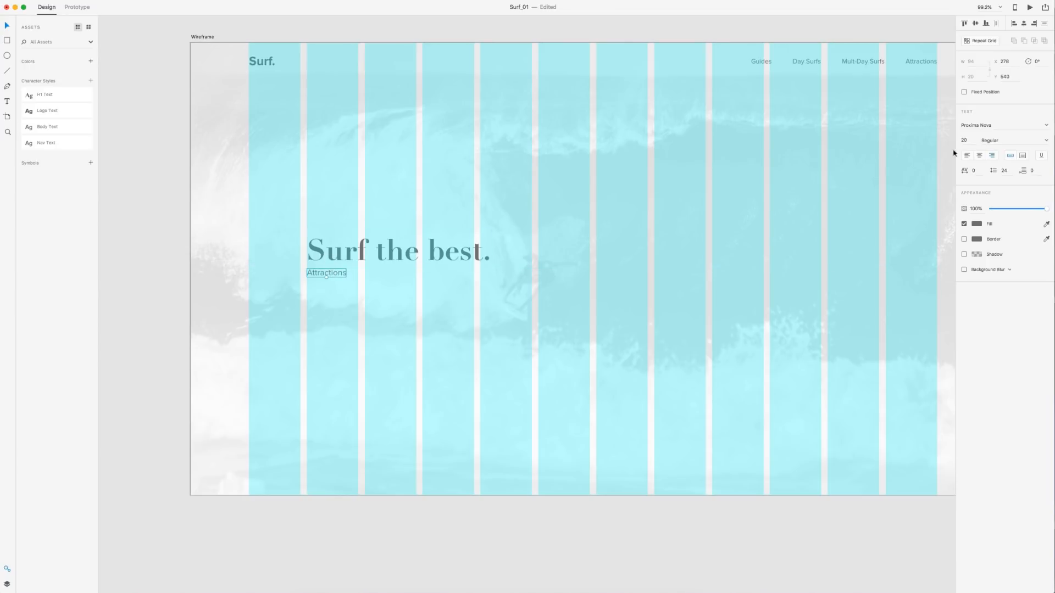
mouse_move(854, 252)
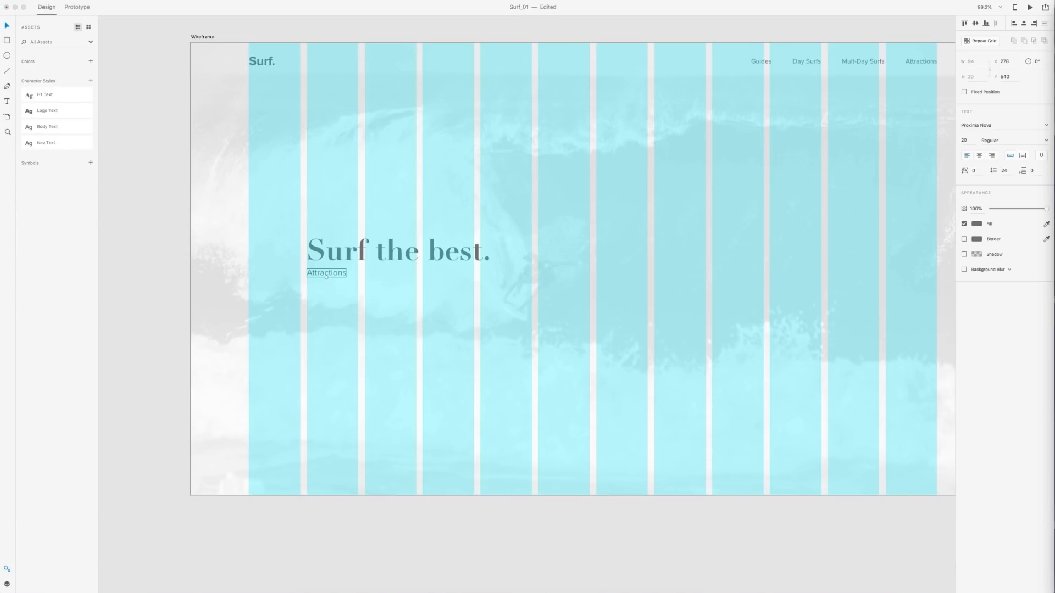
- Replace the copied text with 'Plan a 1 day surf trip… campfire included.' wrapped onto two lines
double_click(327, 272)
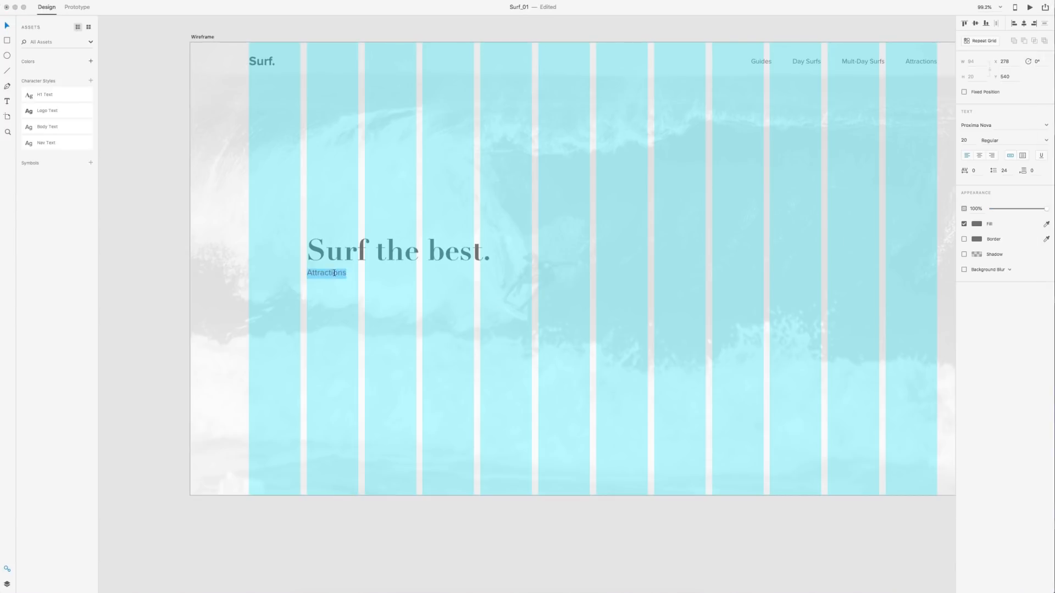
type("Plan a 1 day surf trip perfect for friends and family. Lunch and campfire included.")
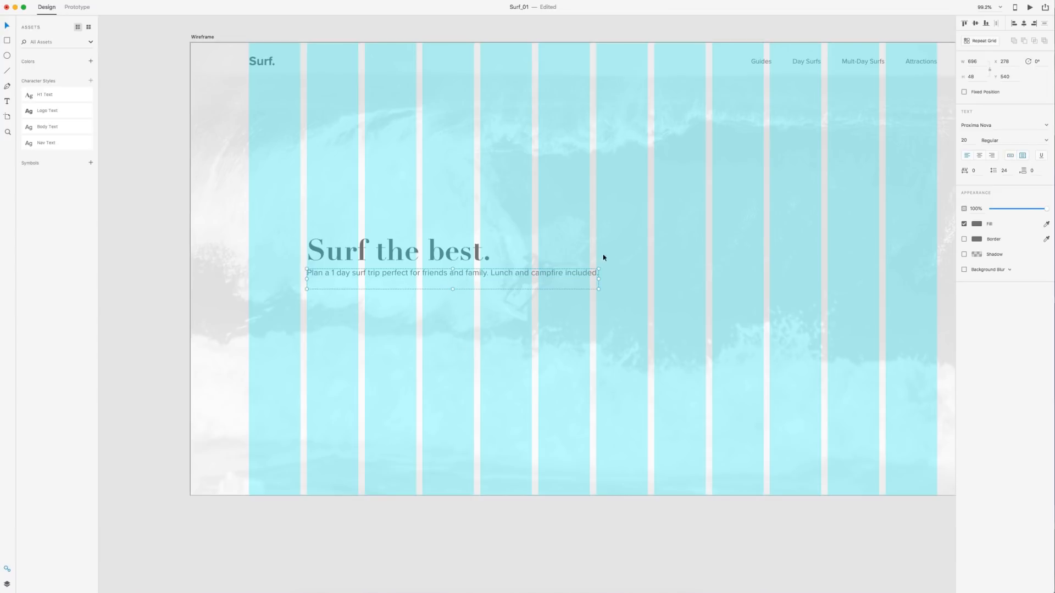
left_click_drag(598, 273, 527, 277)
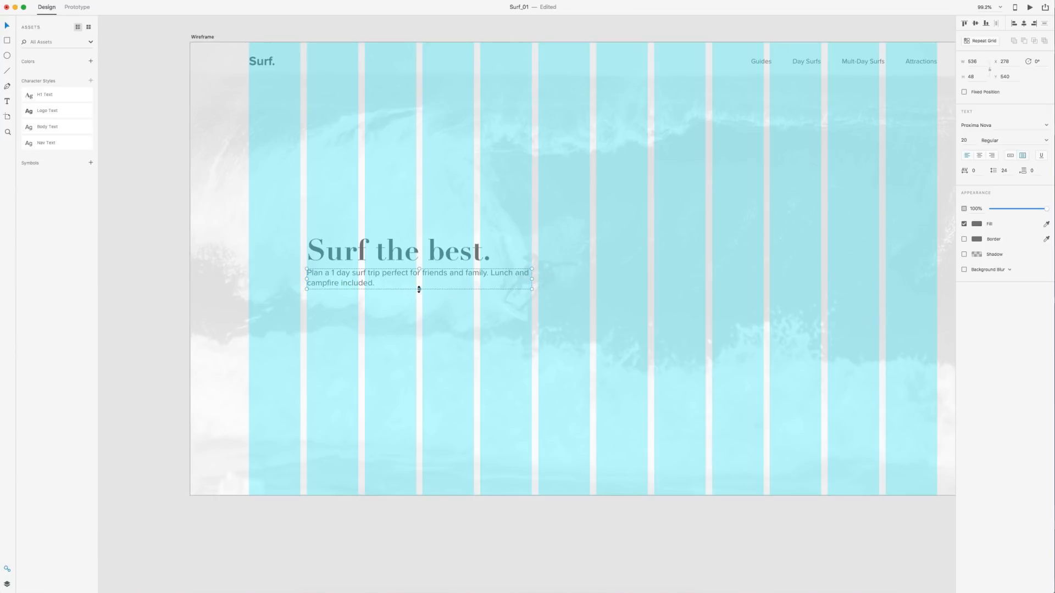
left_click_drag(418, 288, 418, 287)
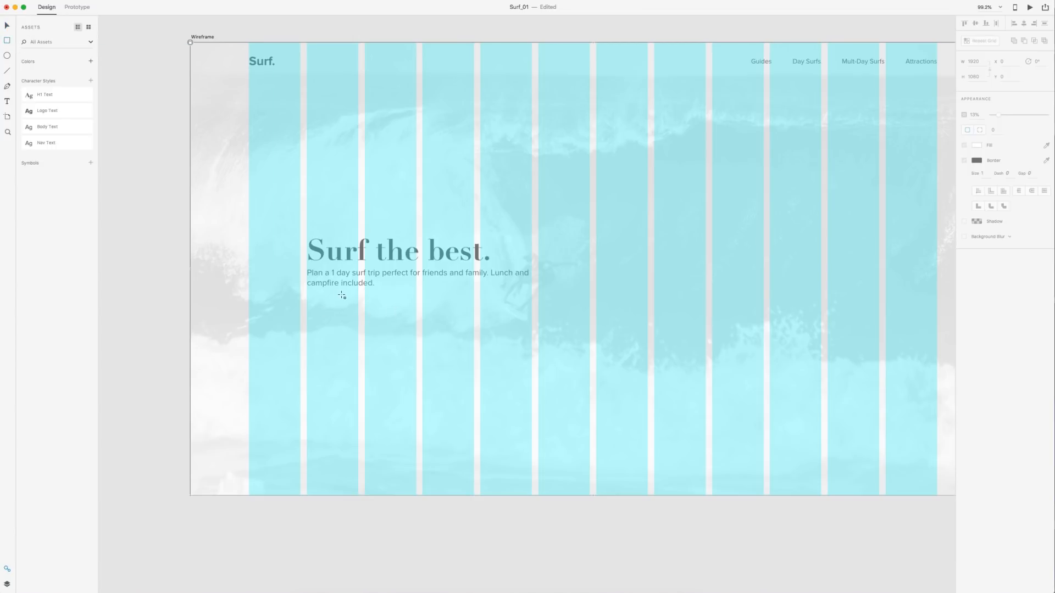
- Draw a roughly 200×60 rectangle below the description with a drop shadow, then zoom in
left_click_drag(308, 296, 415, 337)
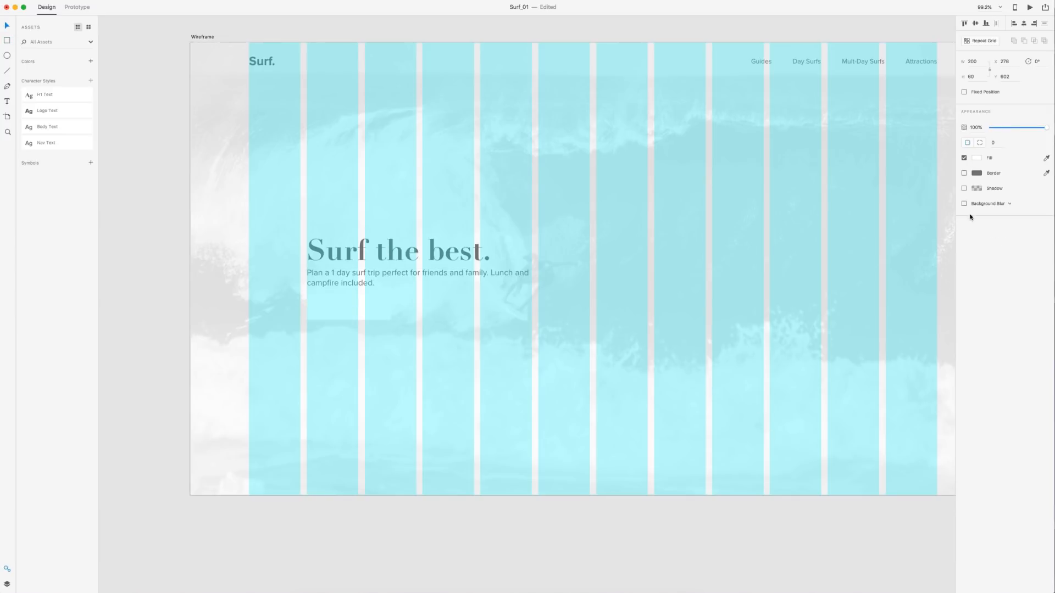
left_click(964, 189)
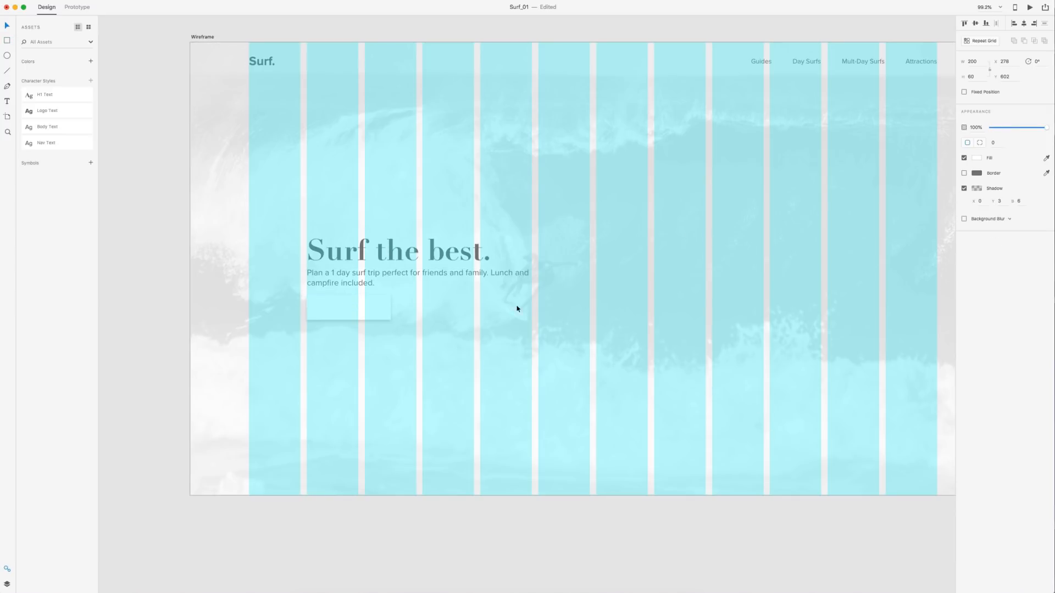
left_click_drag(348, 306, 348, 311)
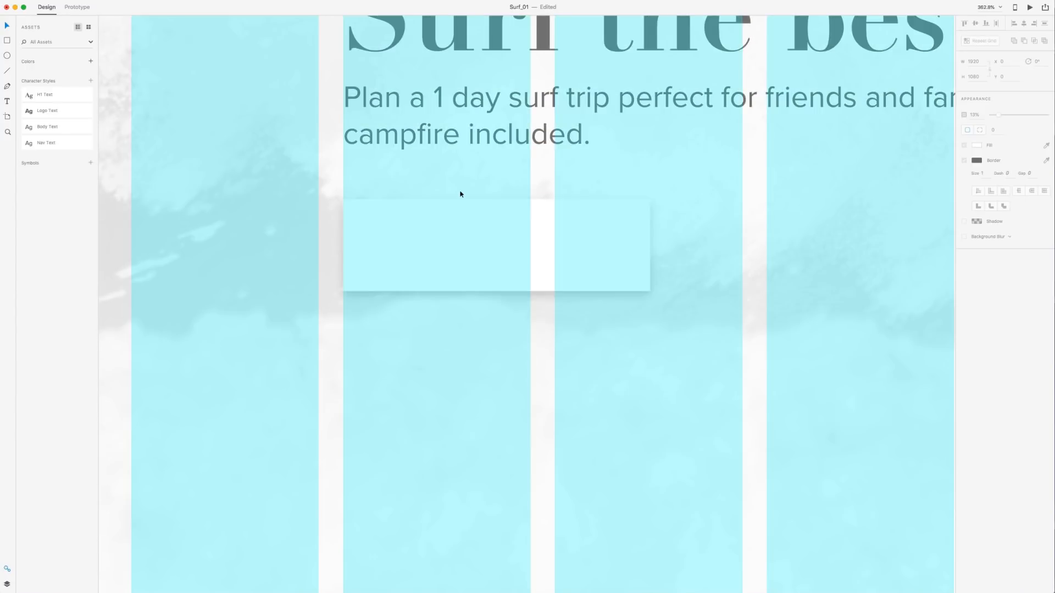
- Label the rectangle 'Schedule' with the calendar icon beside it, both centred inside
type("S")
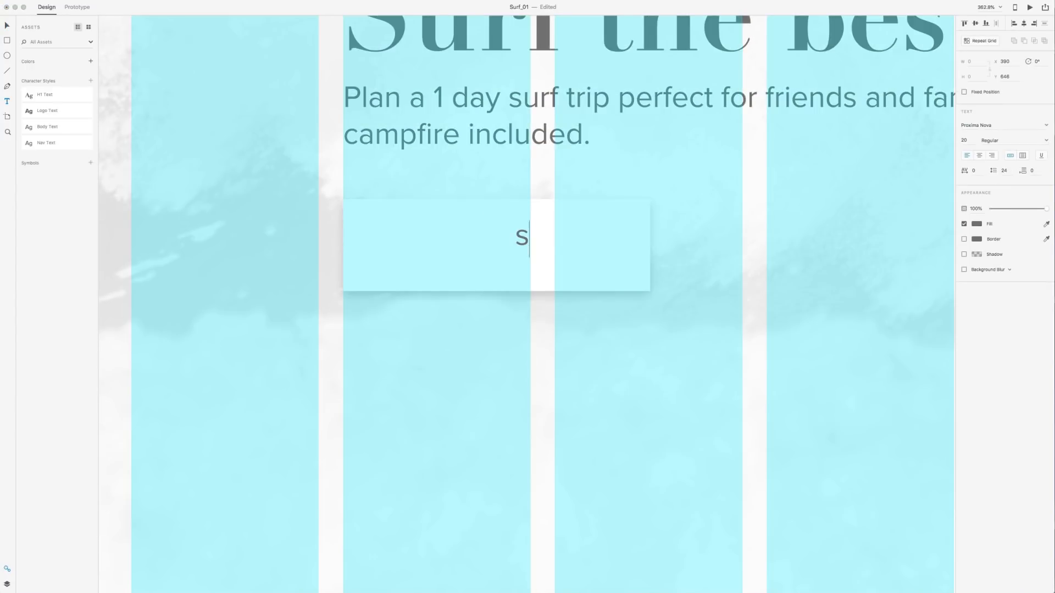
type("che")
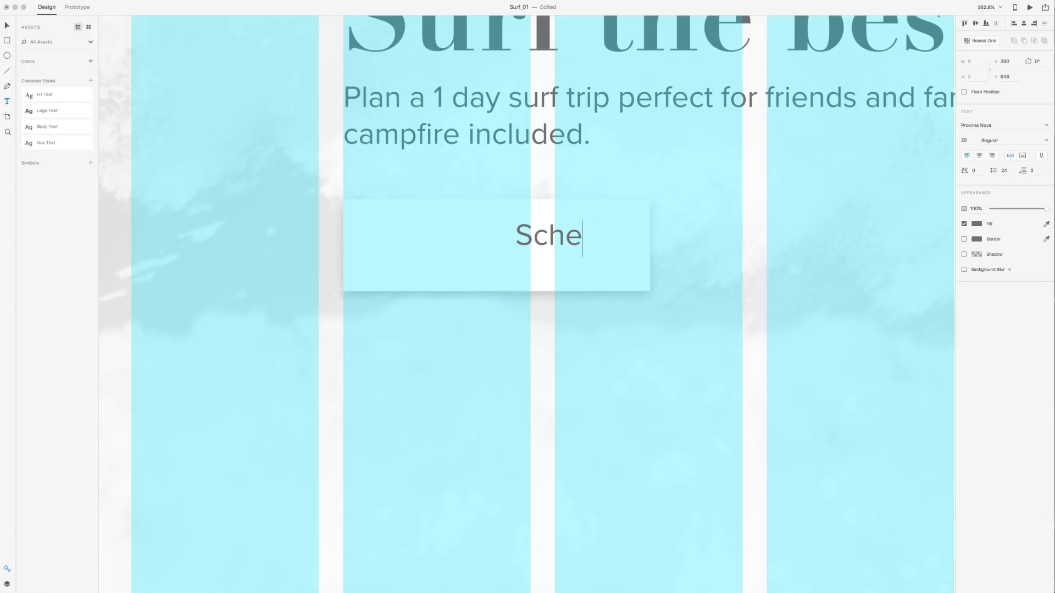
type("dule")
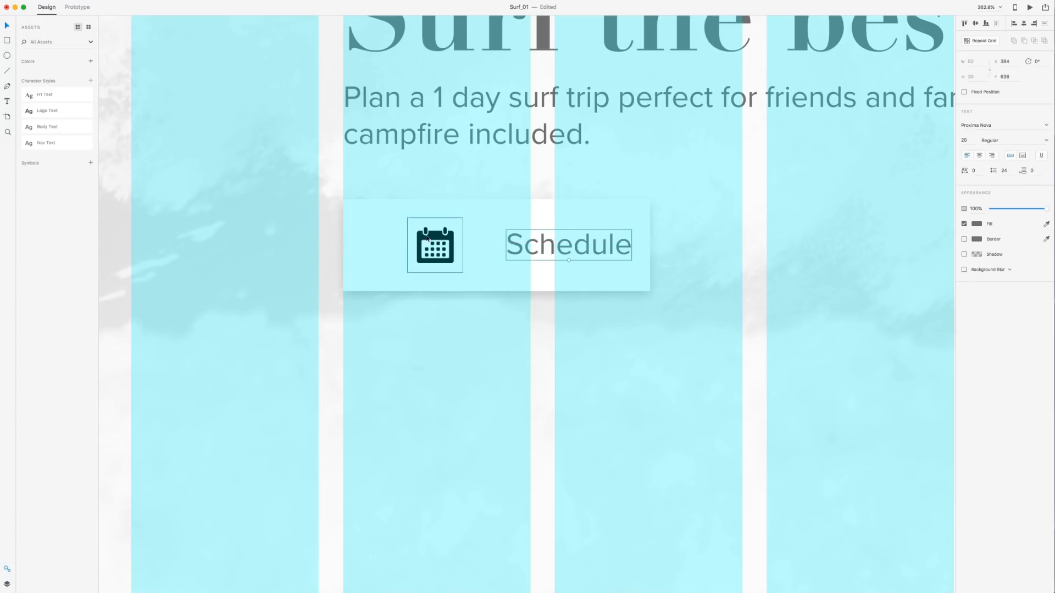
left_click_drag(435, 244, 465, 244)
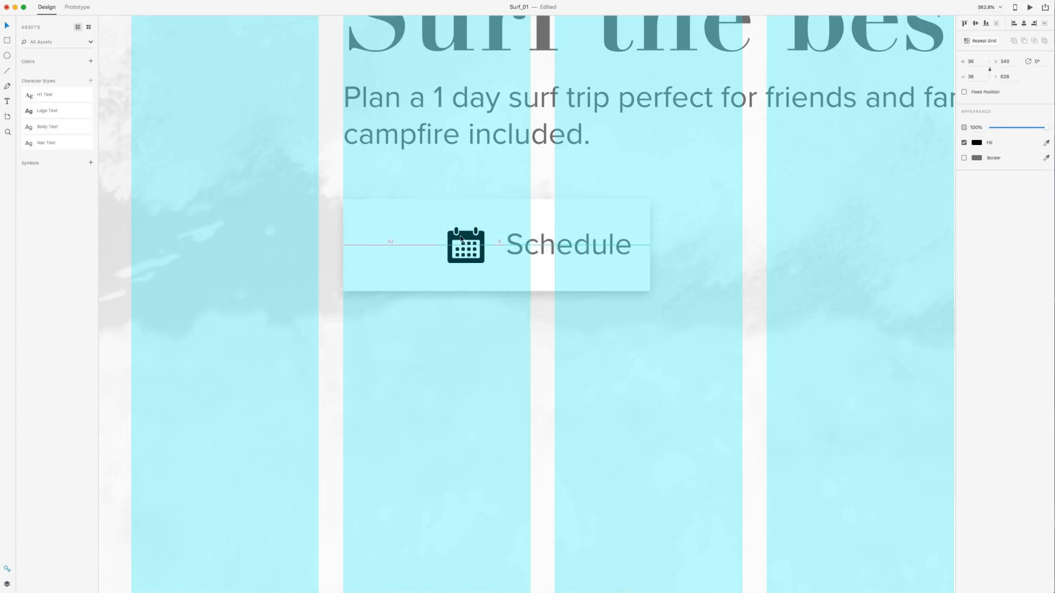
left_click(465, 245)
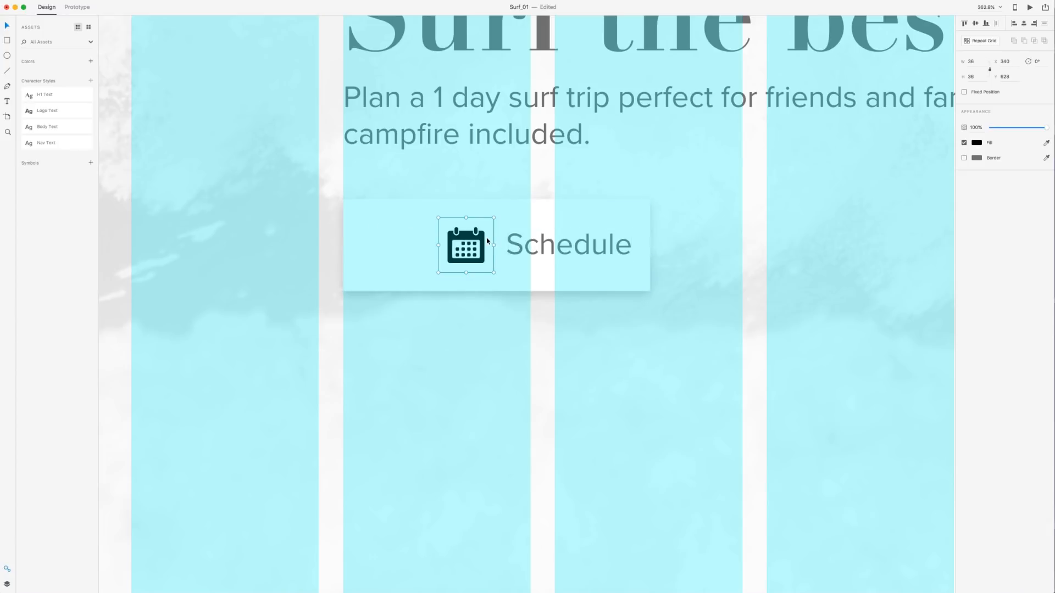
left_click(567, 244)
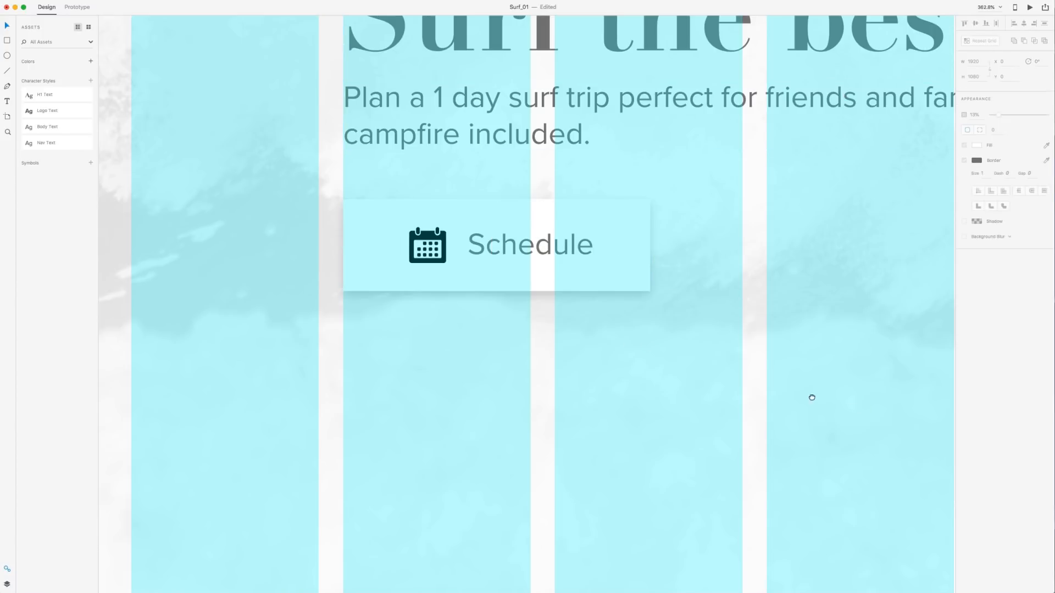
scroll("down", 3)
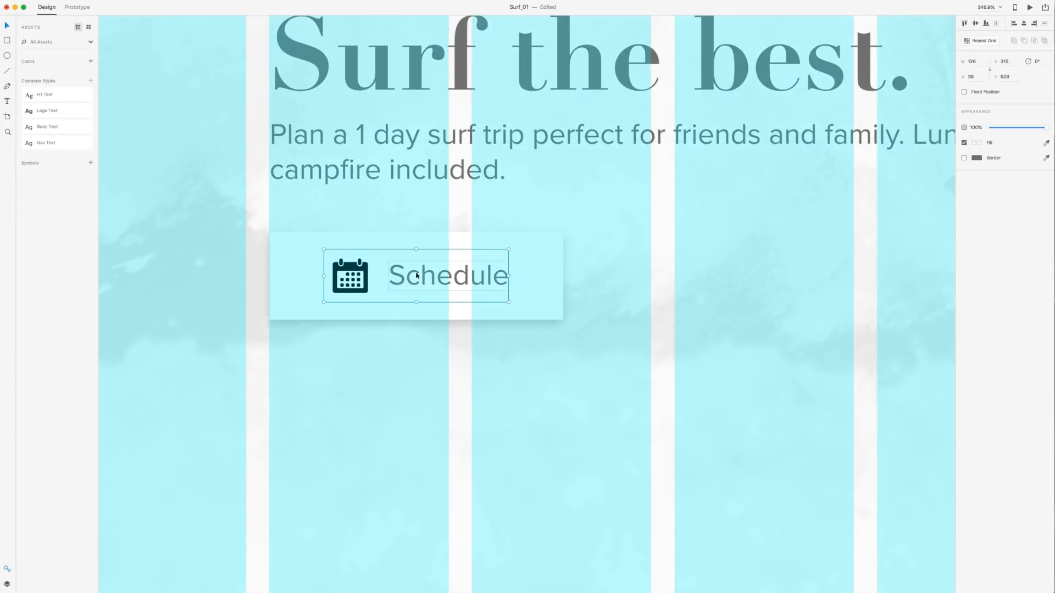
left_click(971, 211)
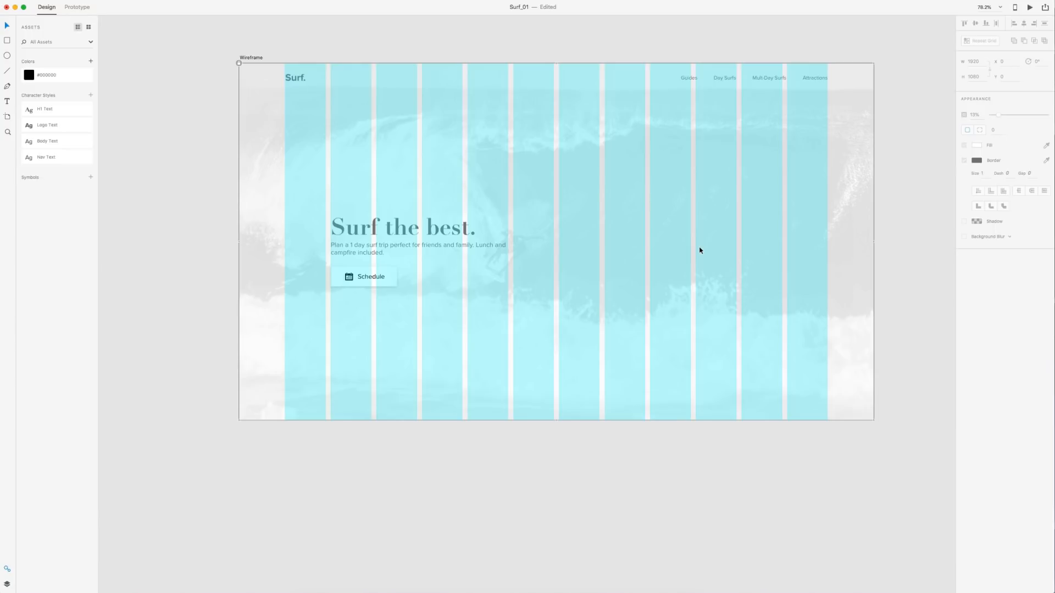
mouse_move(815, 462)
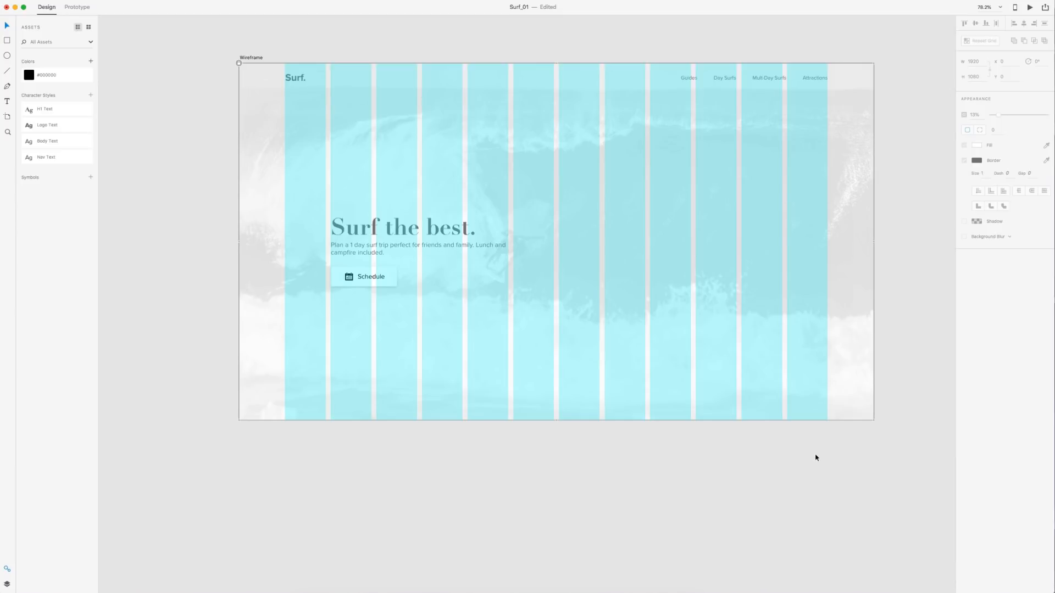
mouse_move(477, 229)
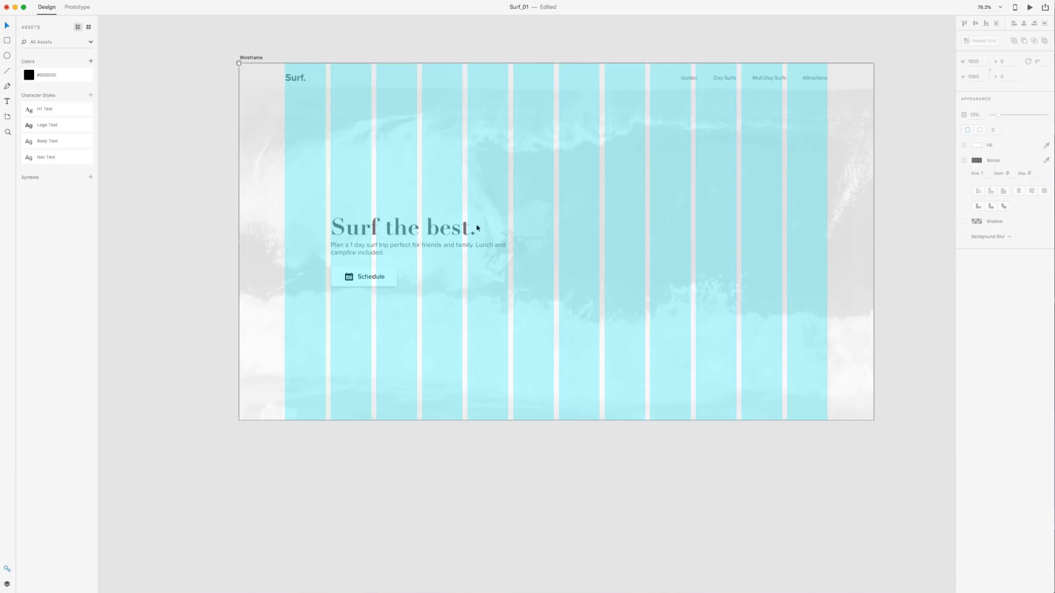
mouse_move(497, 171)
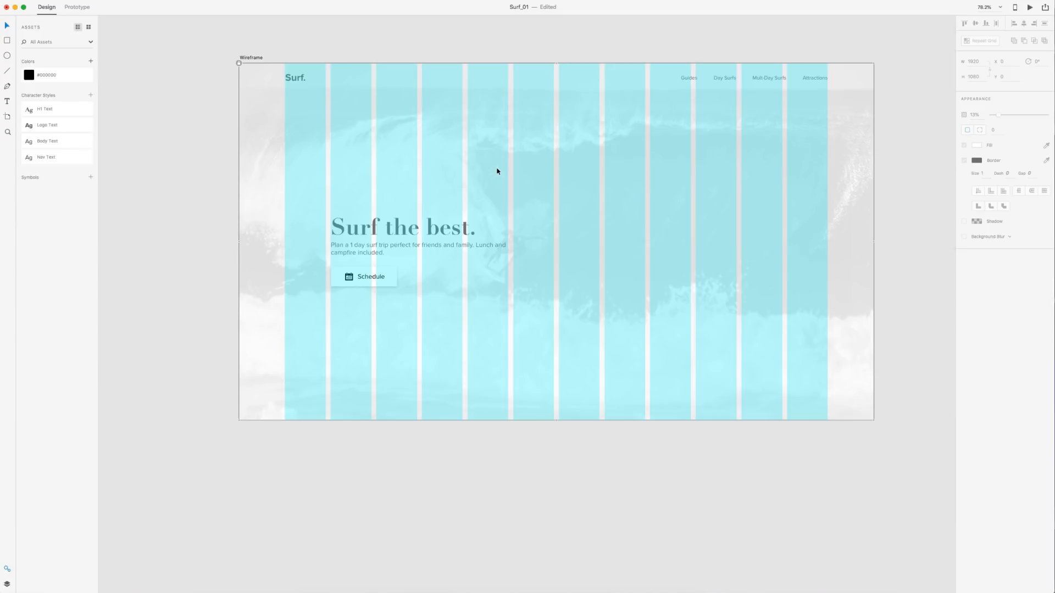
mouse_move(500, 170)
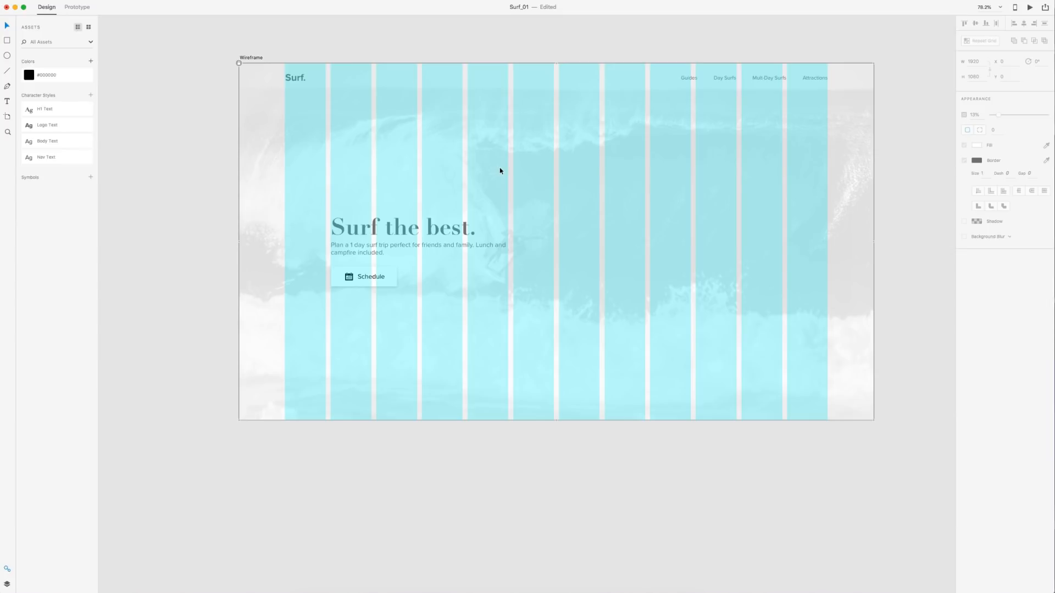
mouse_move(307, 182)
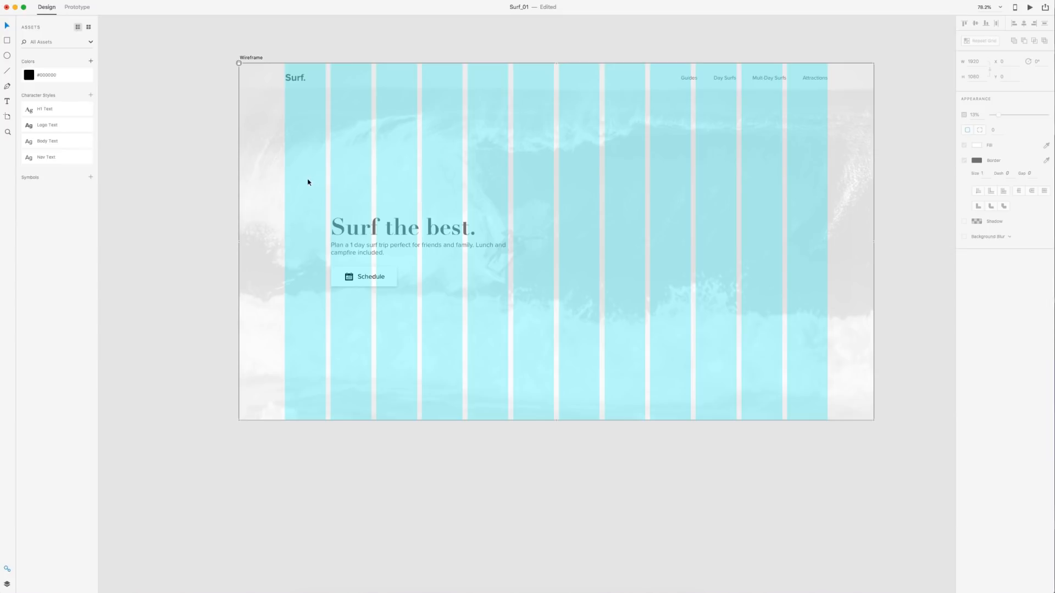
mouse_move(791, 355)
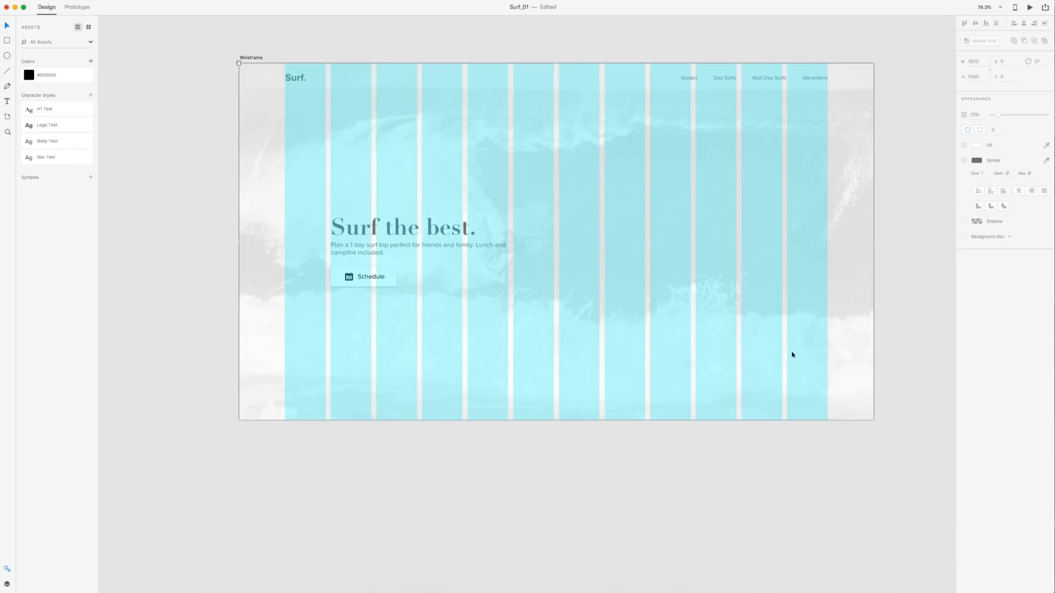
mouse_move(814, 408)
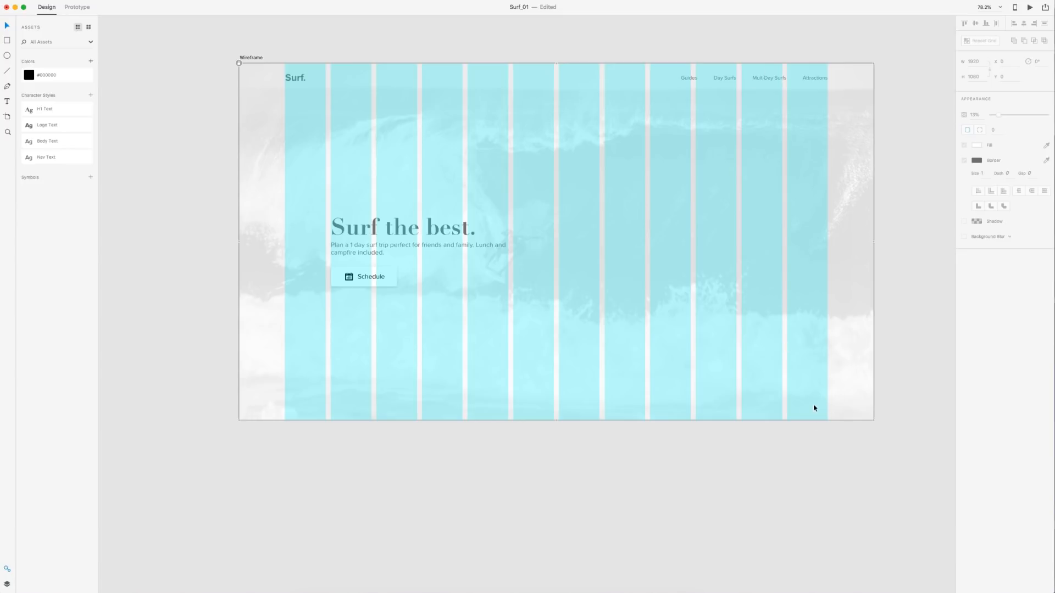
mouse_move(804, 420)
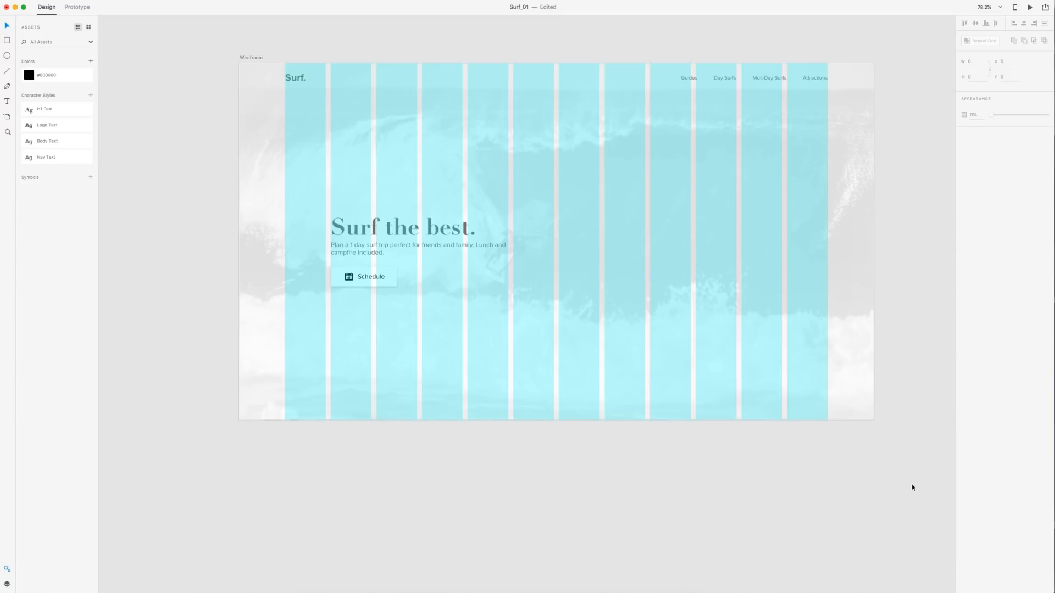
- Type the SCROLL label, rotate it 270°, and drag it to the last column's right edge
scroll("down", 3)
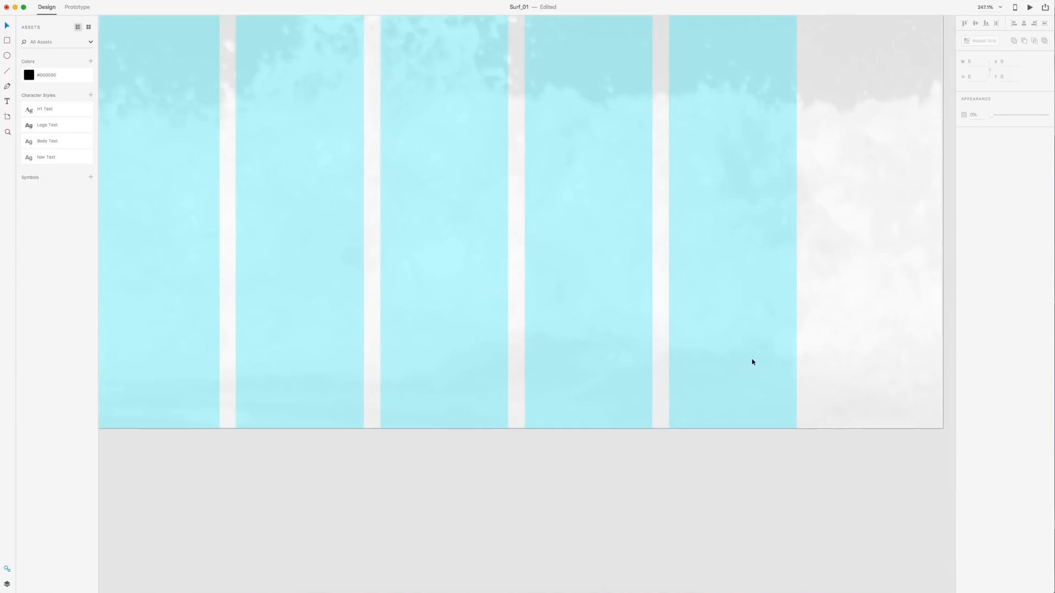
type("S")
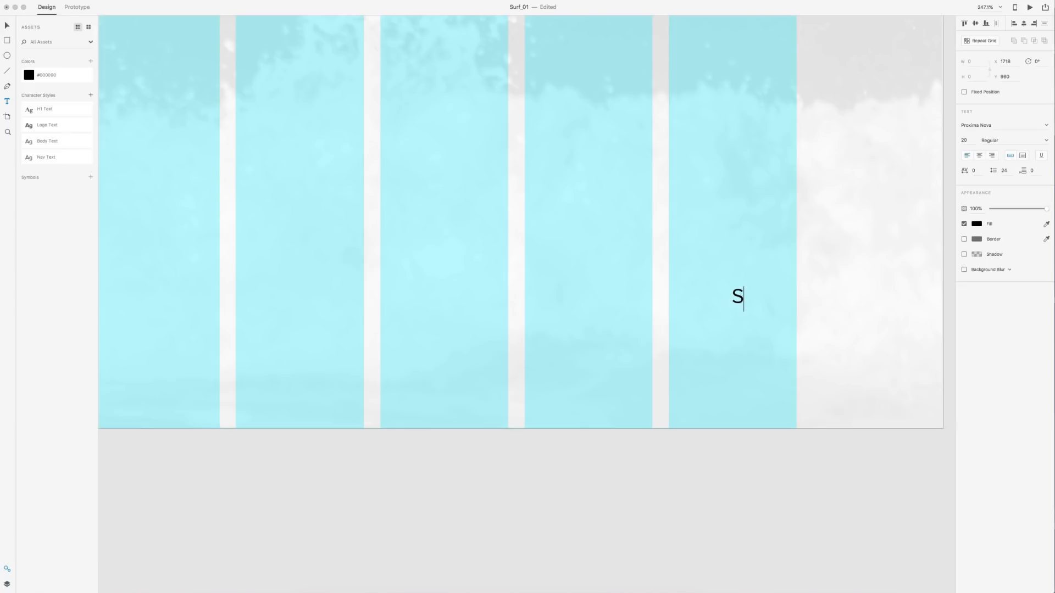
type("CROLL")
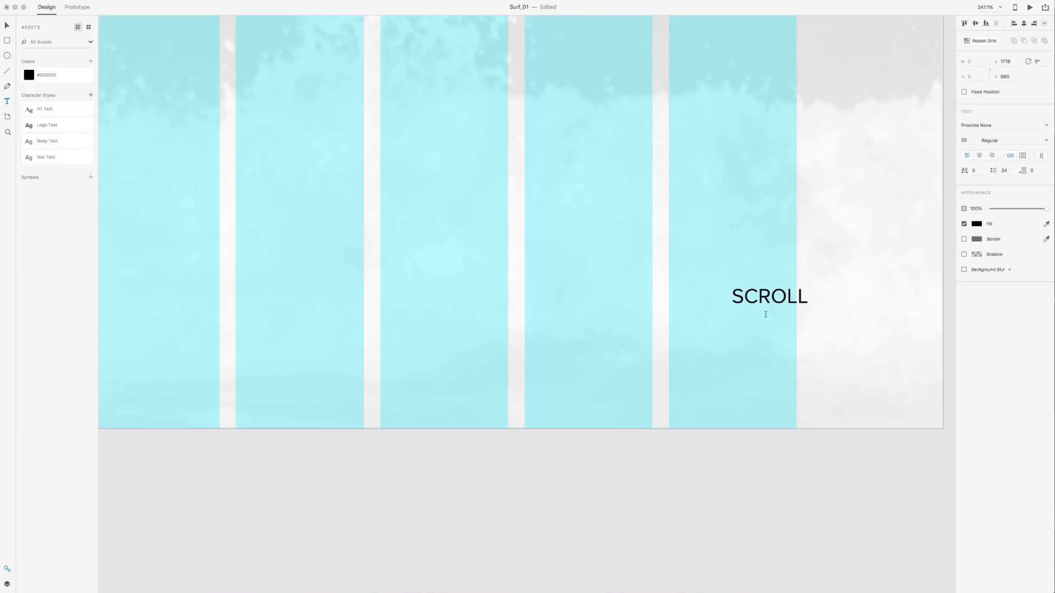
double_click(769, 296)
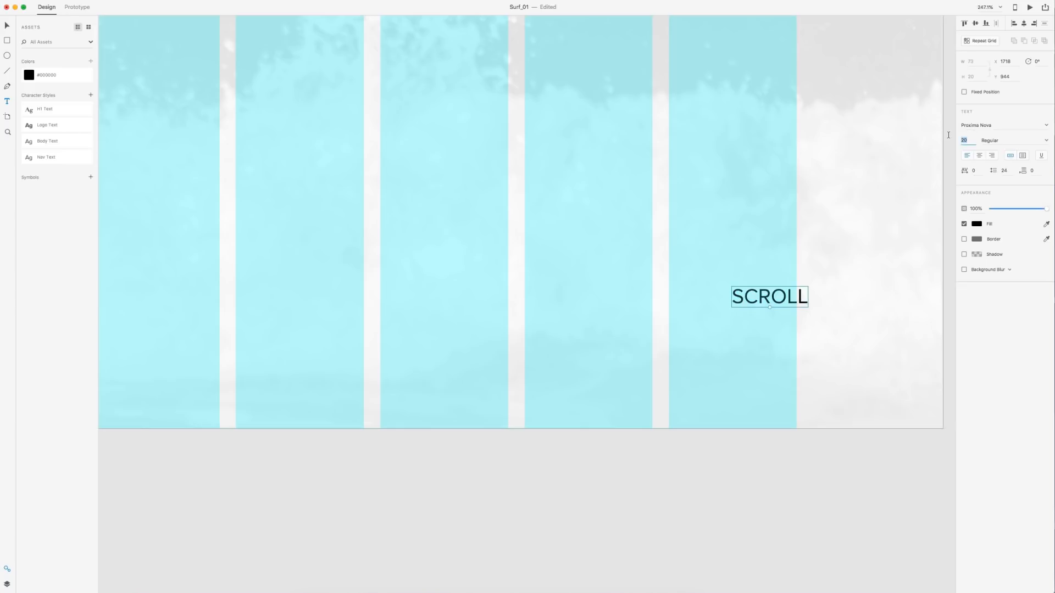
type("16")
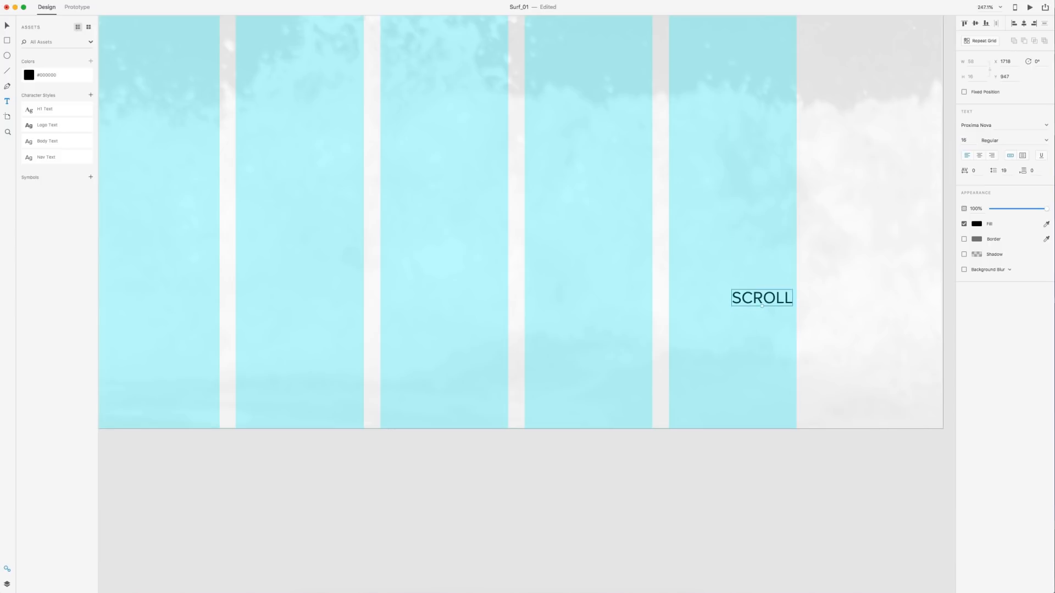
mouse_move(971, 32)
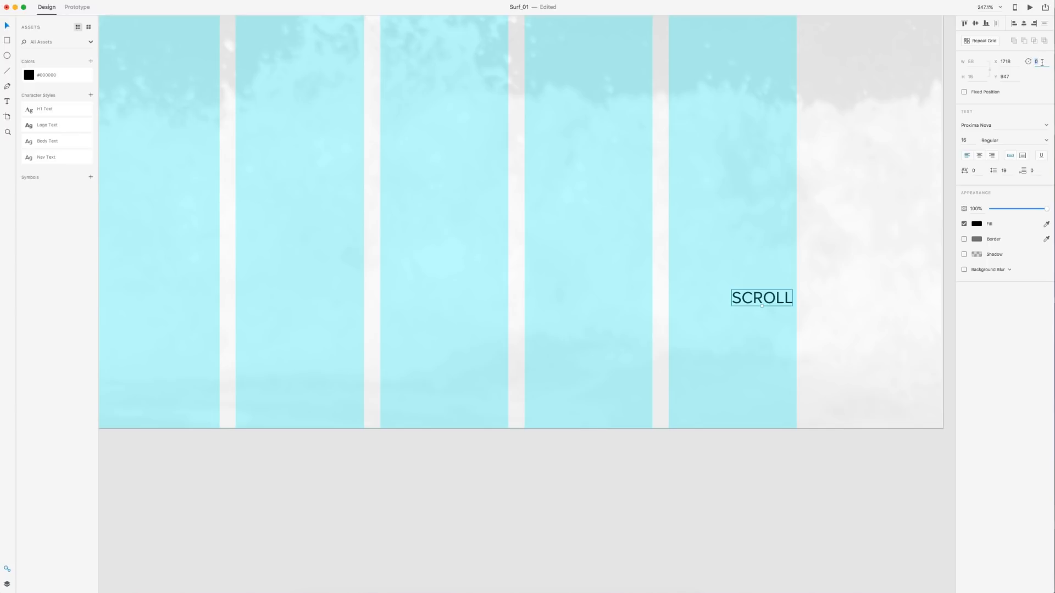
type("270°")
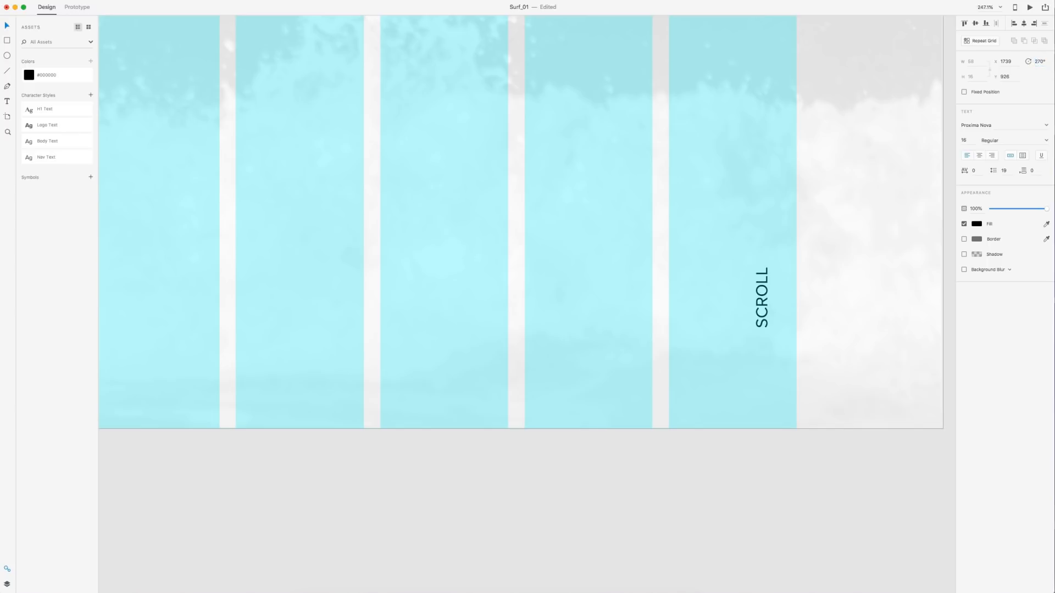
left_click_drag(761, 299, 790, 303)
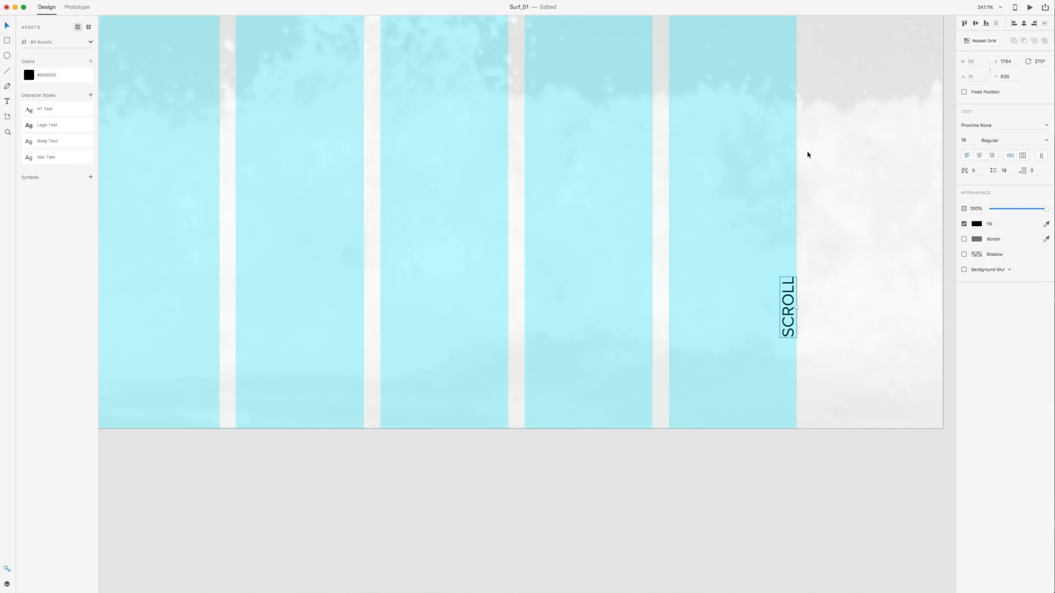
mouse_move(494, 272)
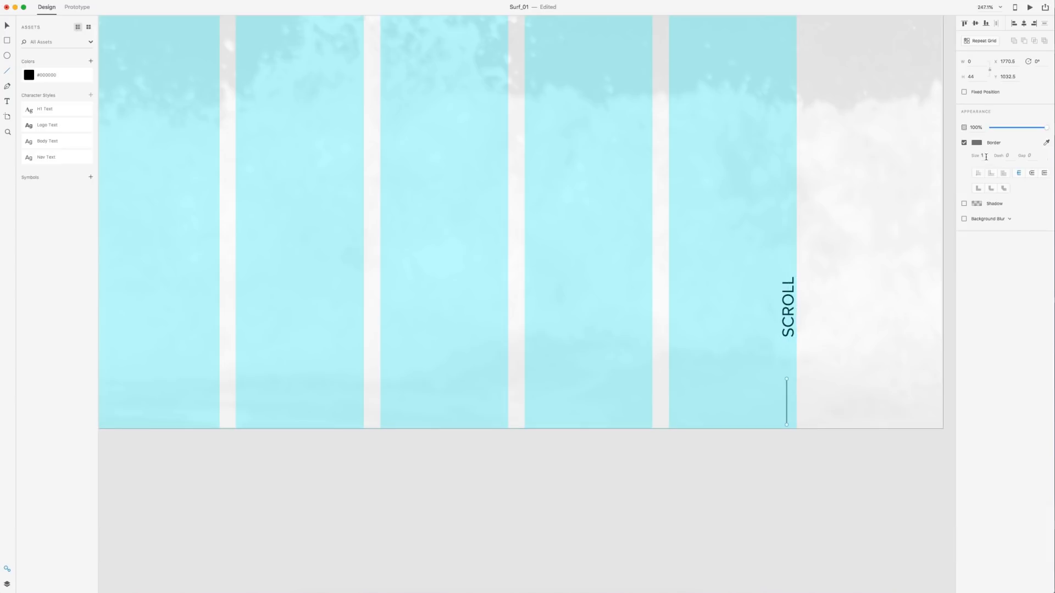
- Give the vertical line a border size of 3 and align it with the SCROLL label
type("3")
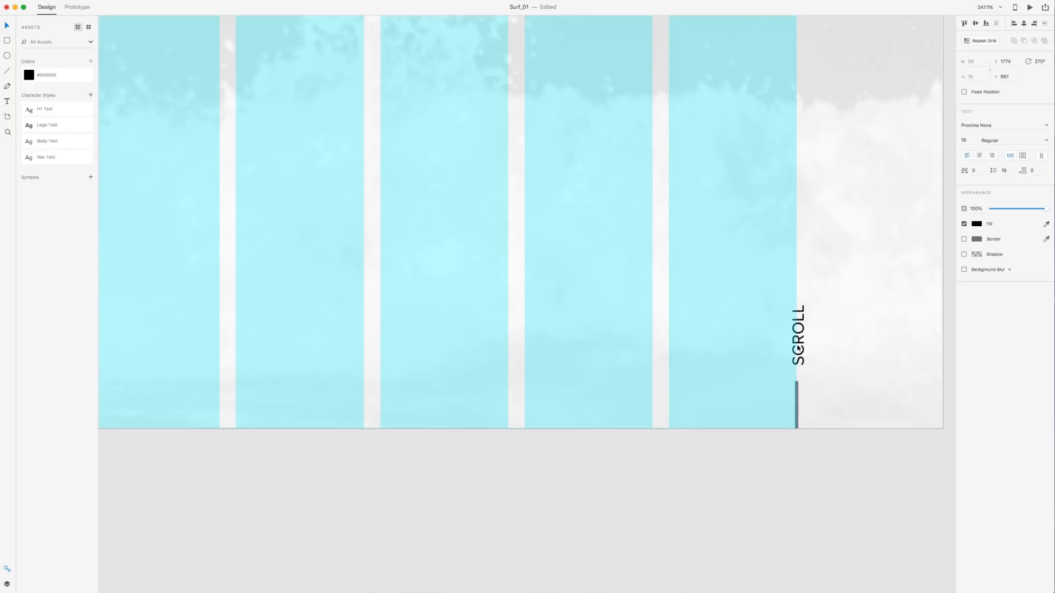
left_click(799, 336)
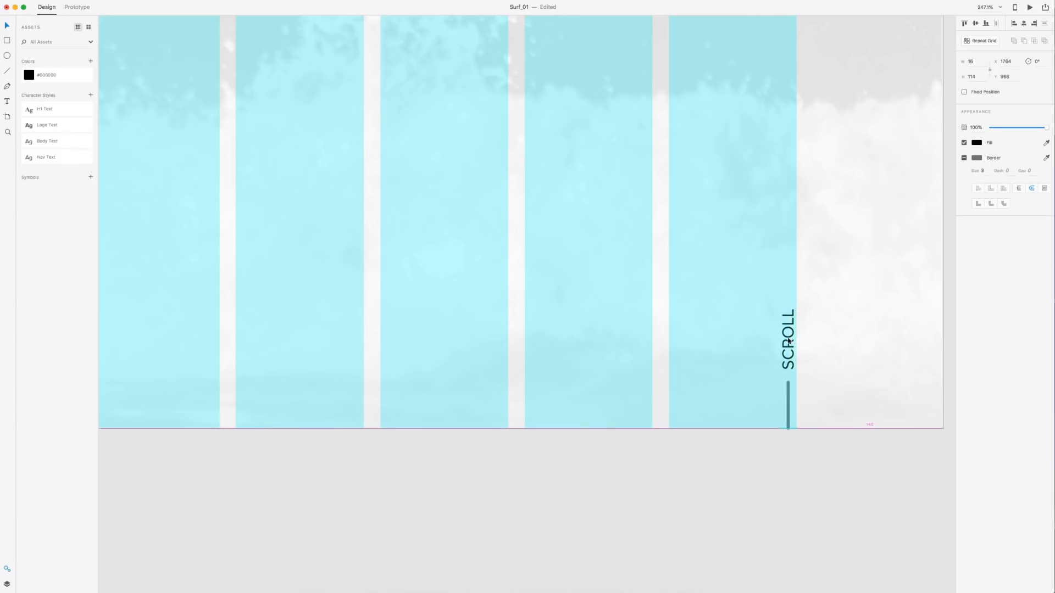
left_click(788, 339)
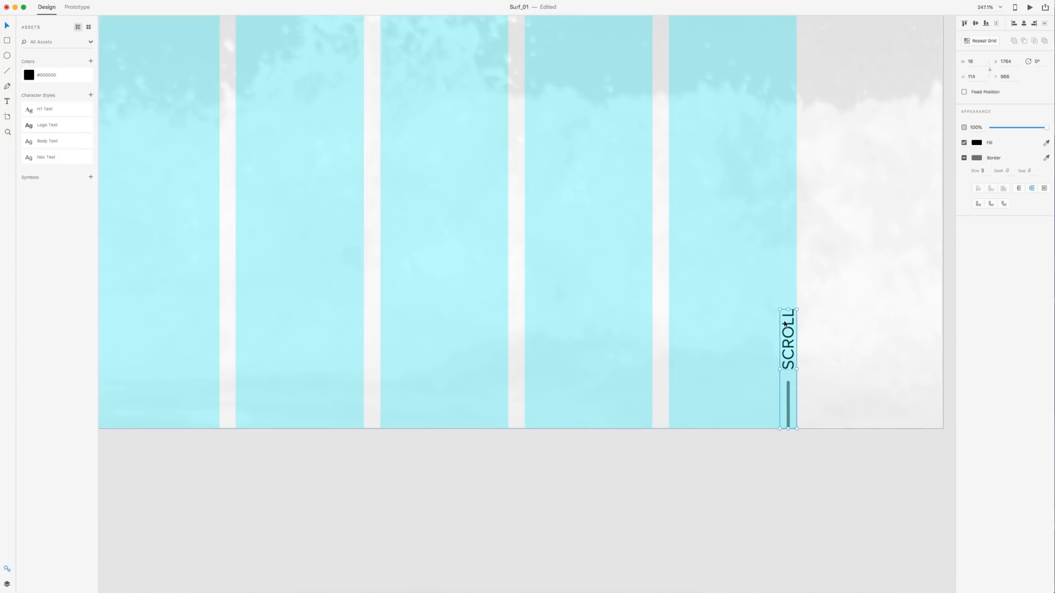
left_click(812, 442)
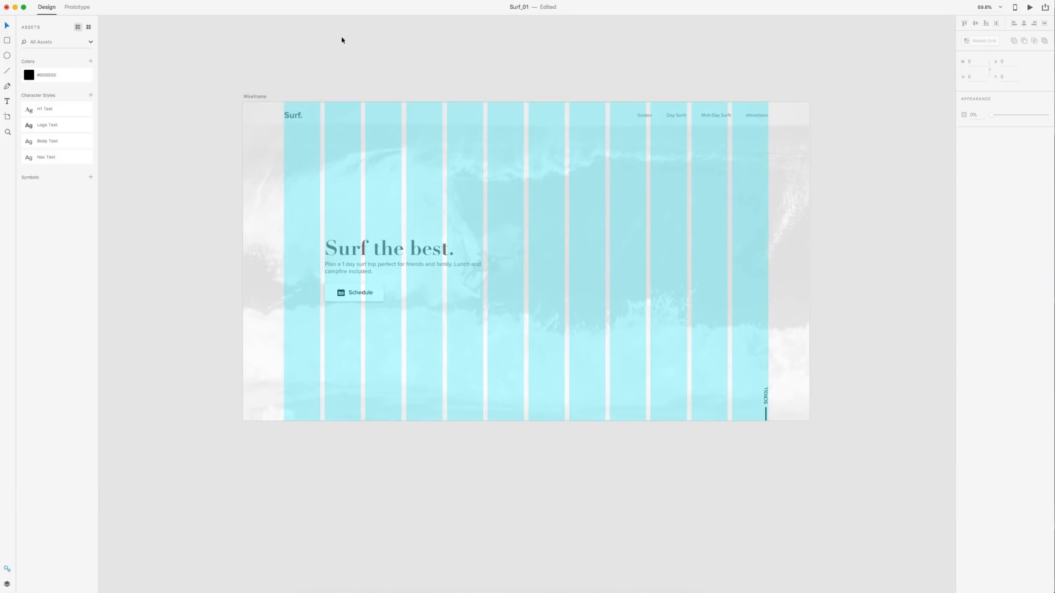
- Extend the artboard downward and draw a large image placeholder rectangle on the left
left_click(255, 96)
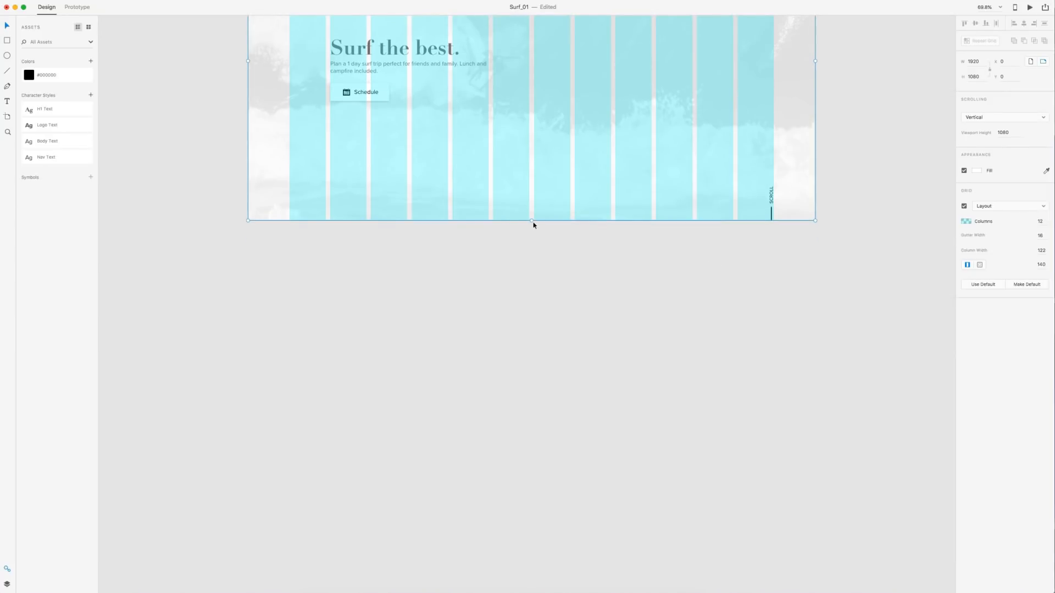
scroll("down", 3)
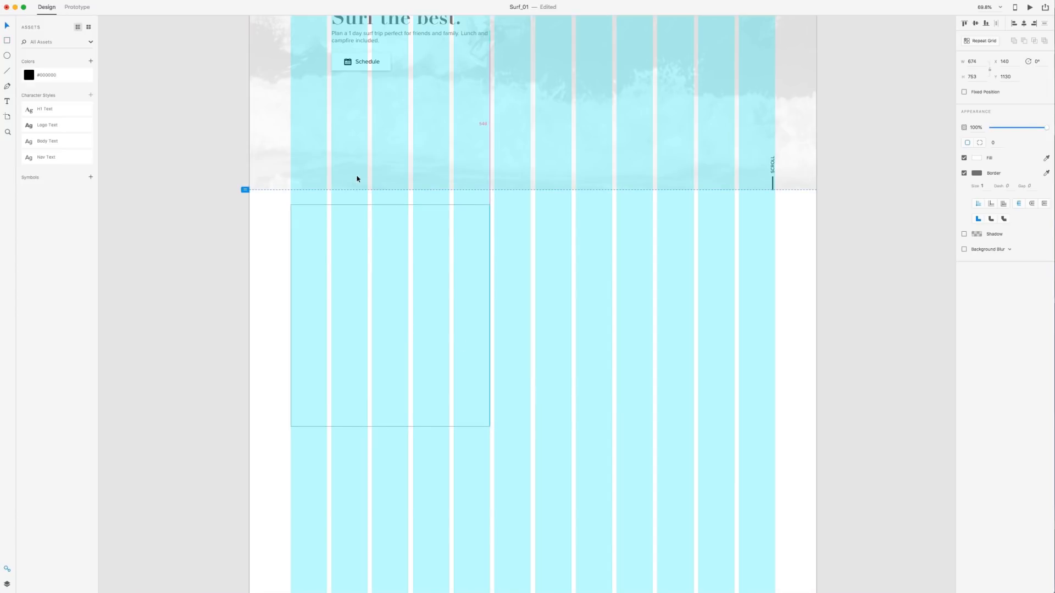
left_click(388, 315)
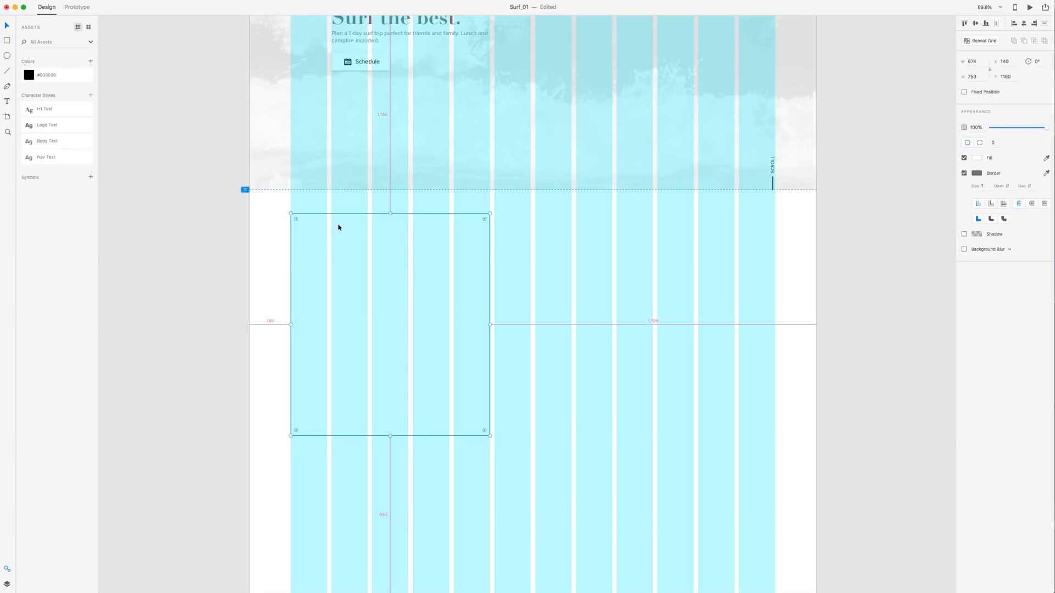
left_click(648, 296)
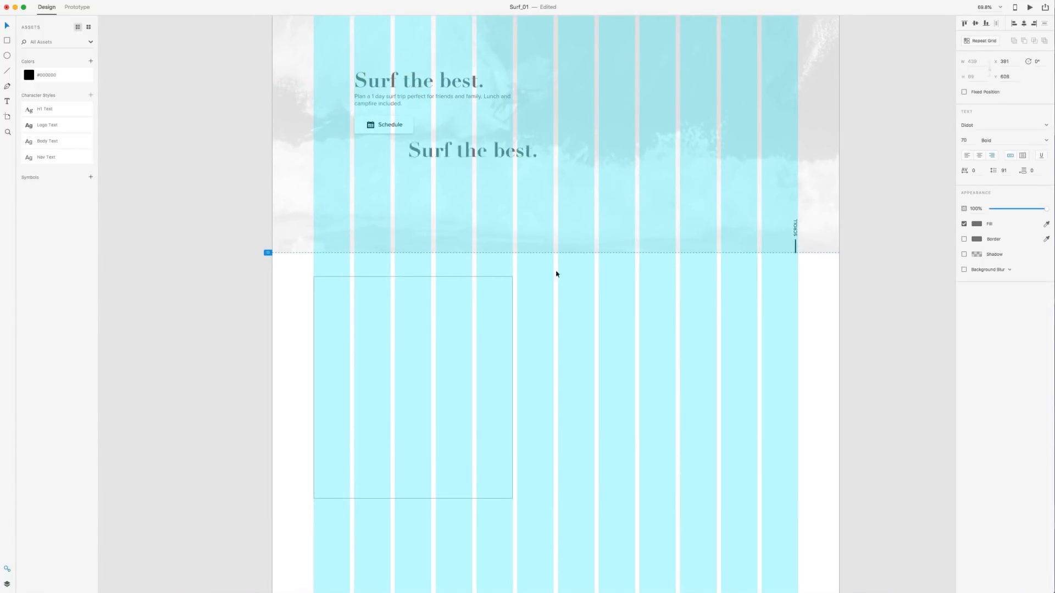
- Duplicate the hero heading beside the placeholder at size 50 with an H2 Text style
left_click_drag(473, 150, 675, 378)
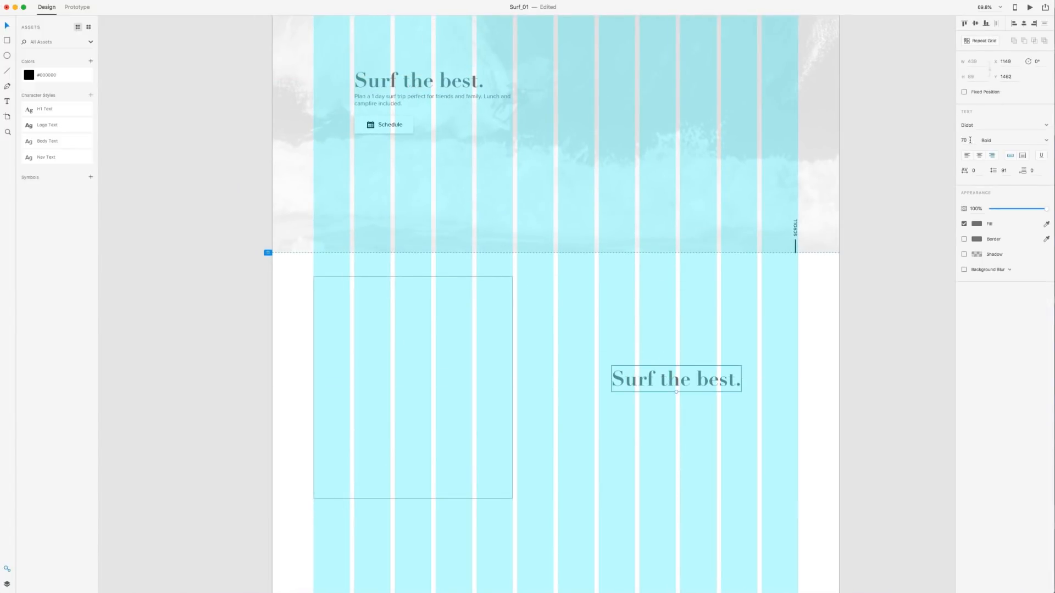
type("50")
type("H")
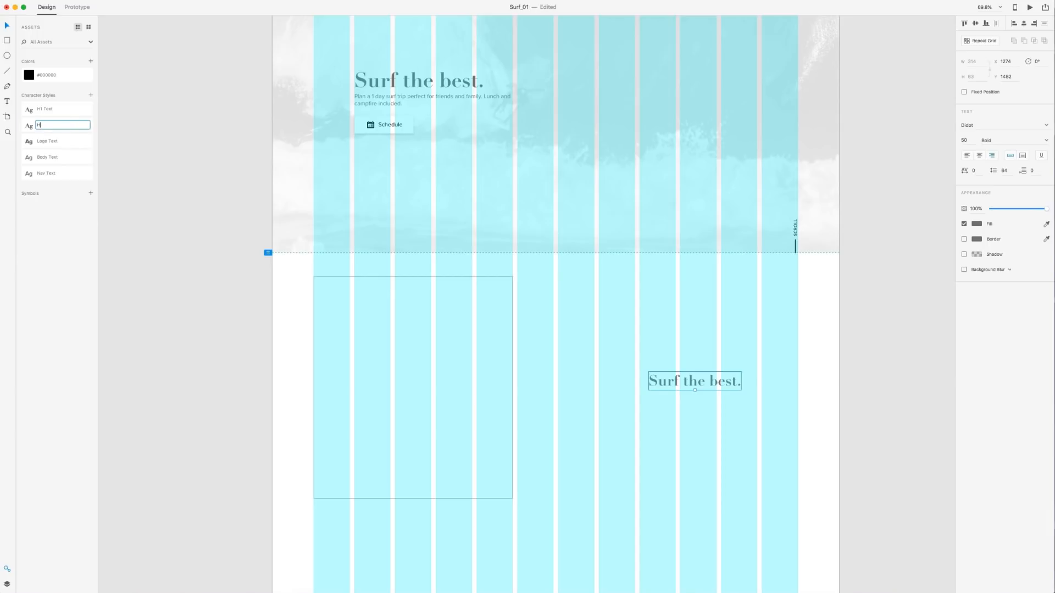
type("2 Text")
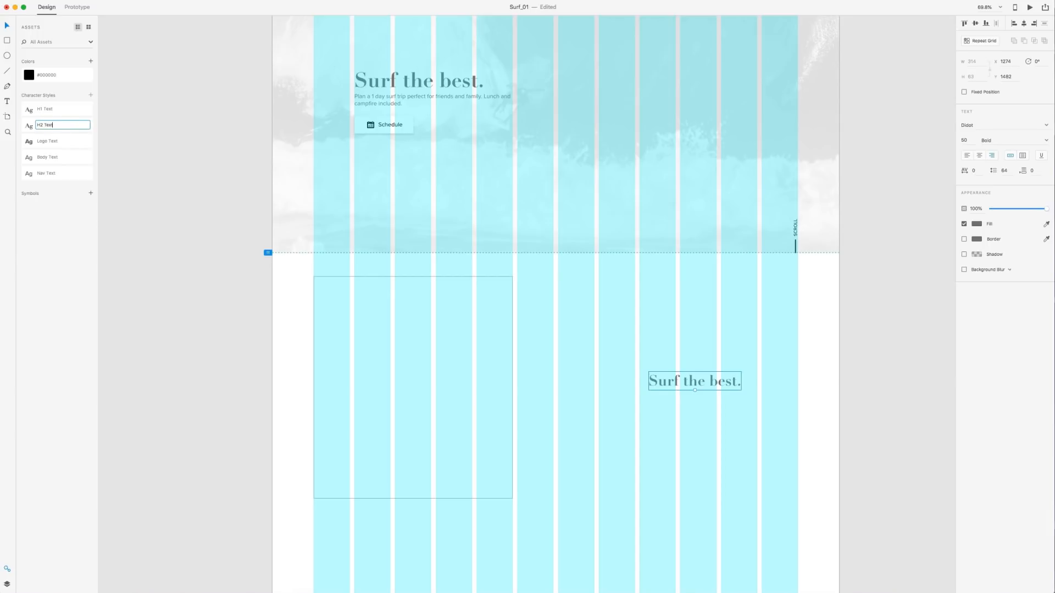
left_click_drag(695, 380, 609, 317)
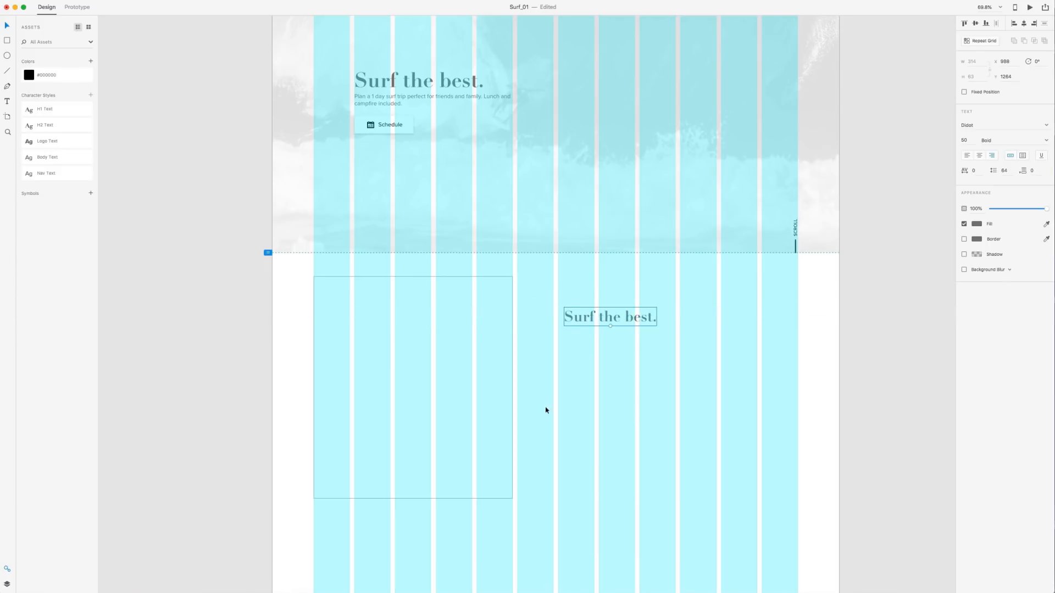
left_click_drag(609, 316, 603, 299)
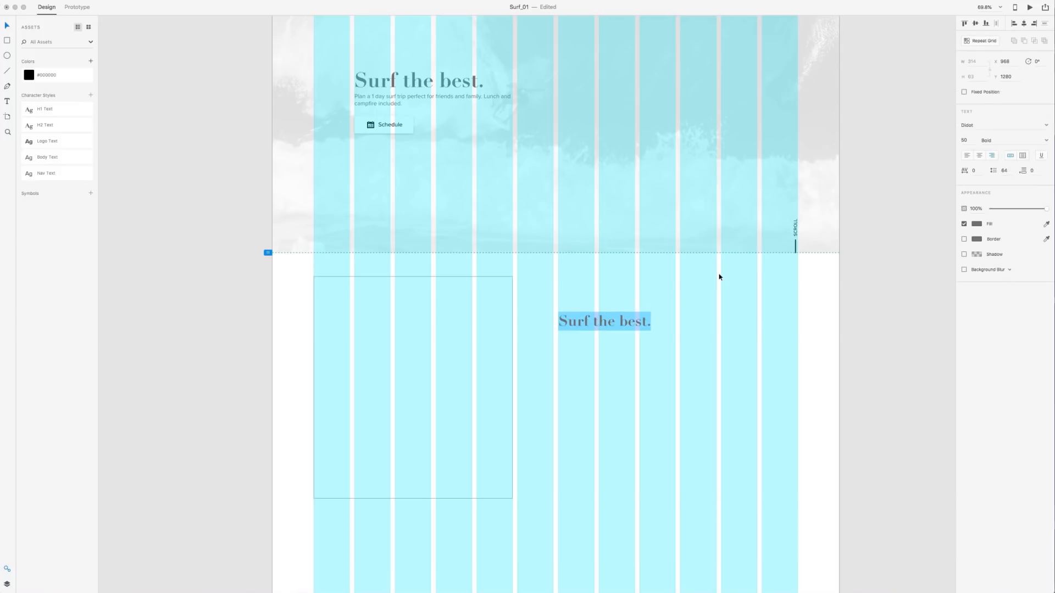
- Retype the copy as 'Chill & Surf All Day' in a narrow fixed-width box
type("Chi")
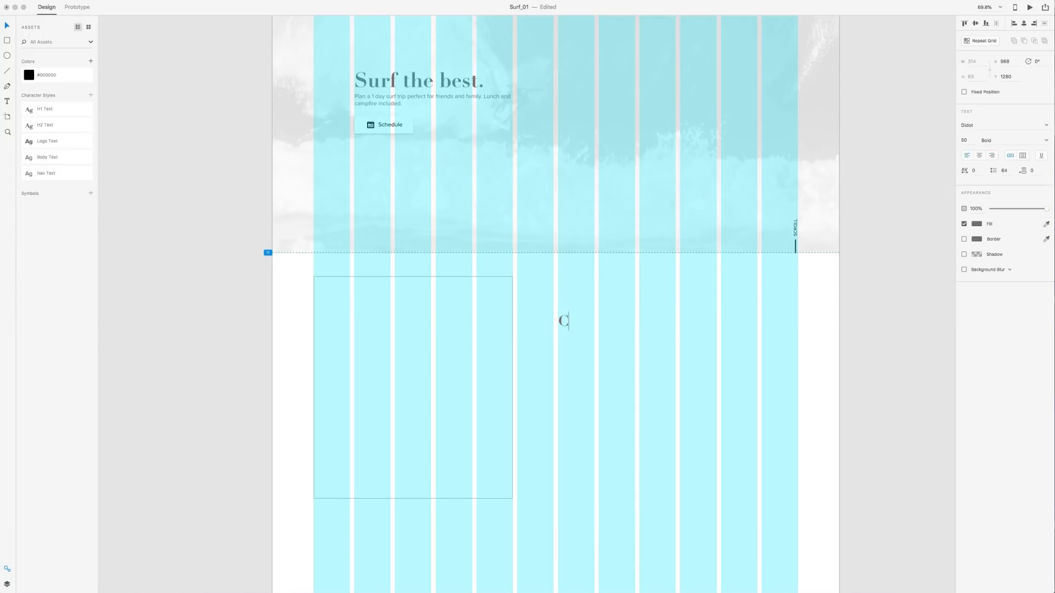
type("hill")
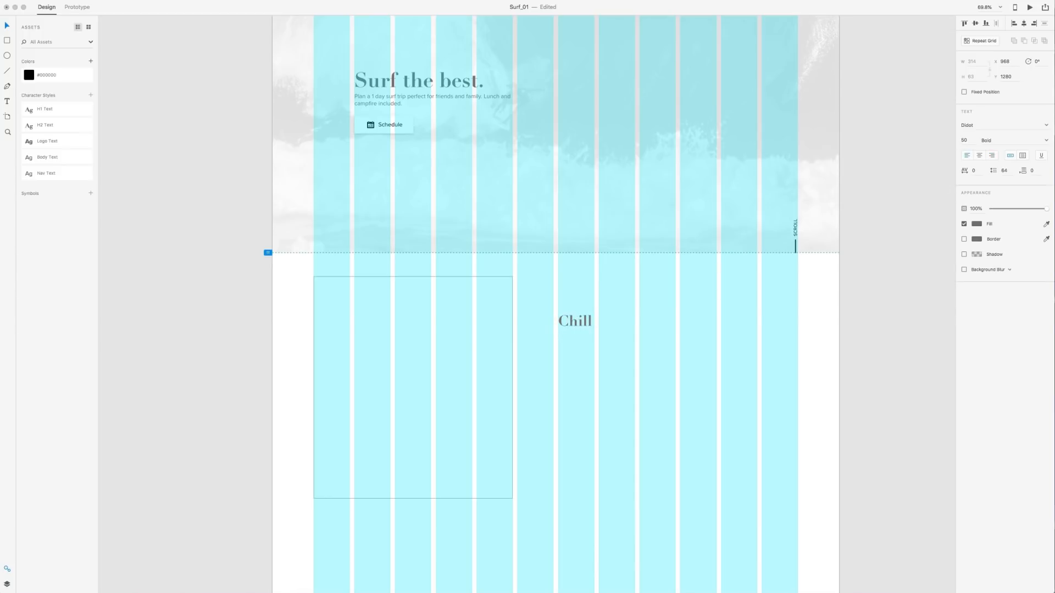
type("& Surf All Day")
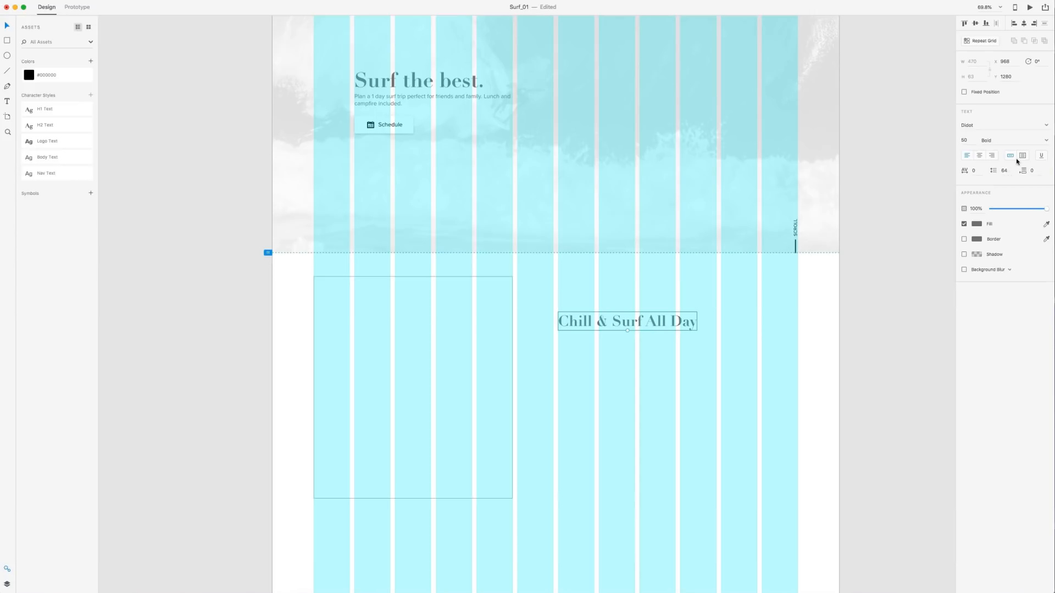
left_click(626, 321)
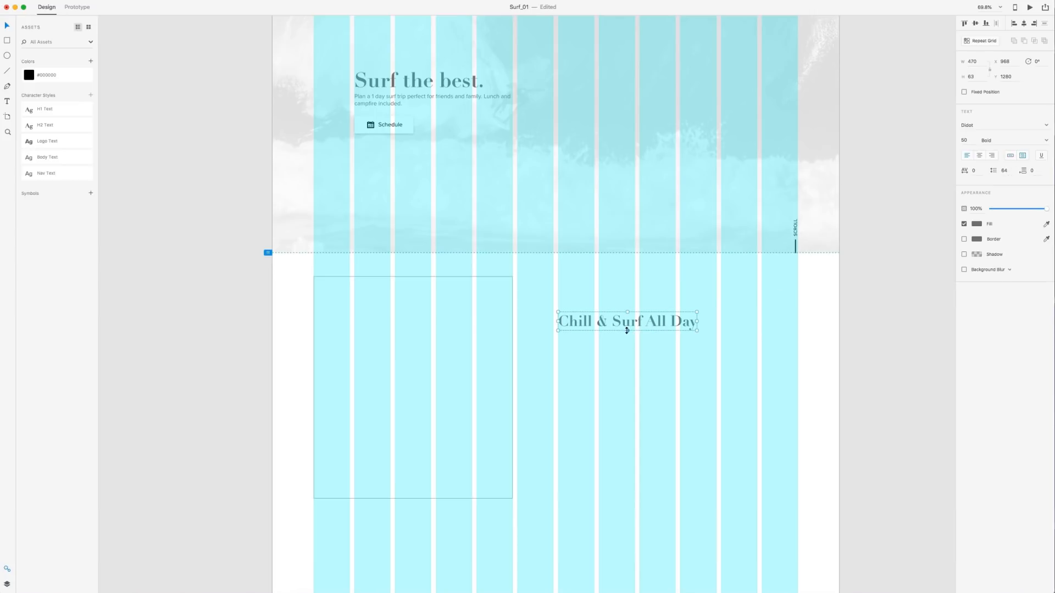
left_click_drag(697, 321, 658, 336)
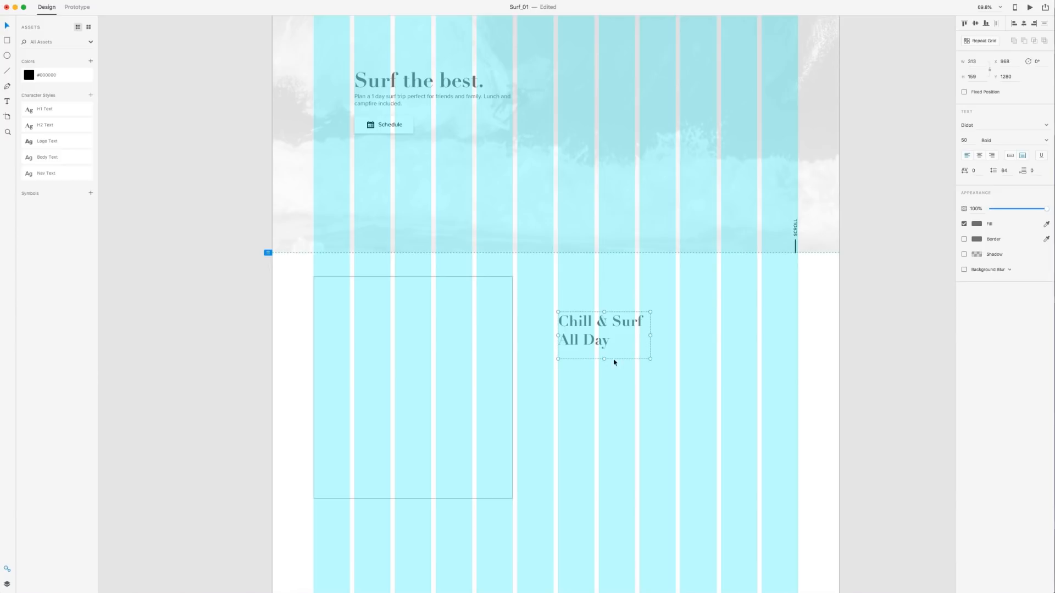
left_click_drag(603, 358, 604, 348)
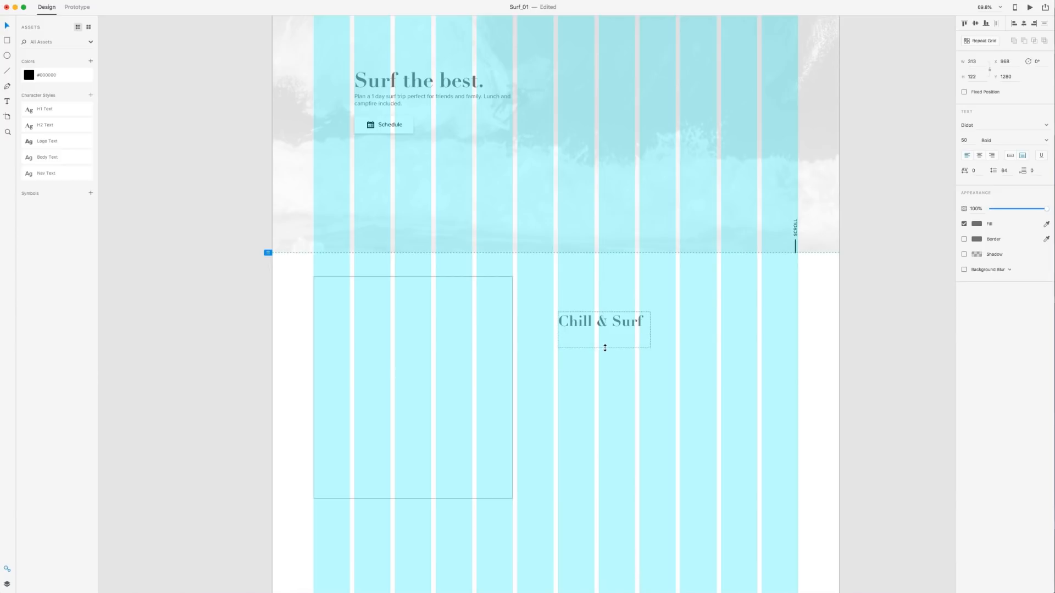
type("All Day")
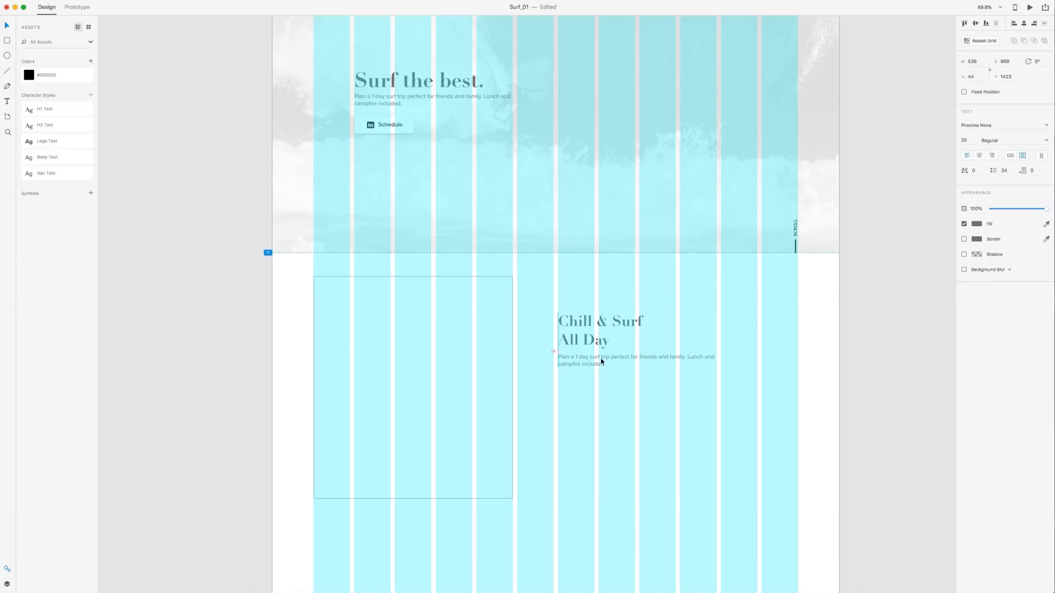
- Enlarge the paragraph box under the heading to hold longer lorem ipsum text
left_click(635, 360)
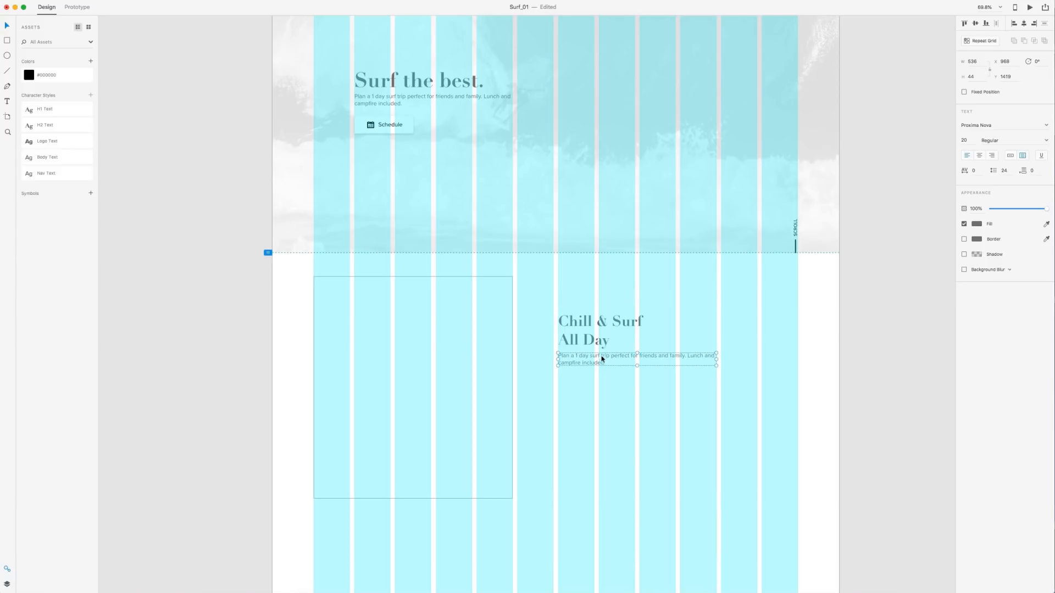
mouse_move(703, 365)
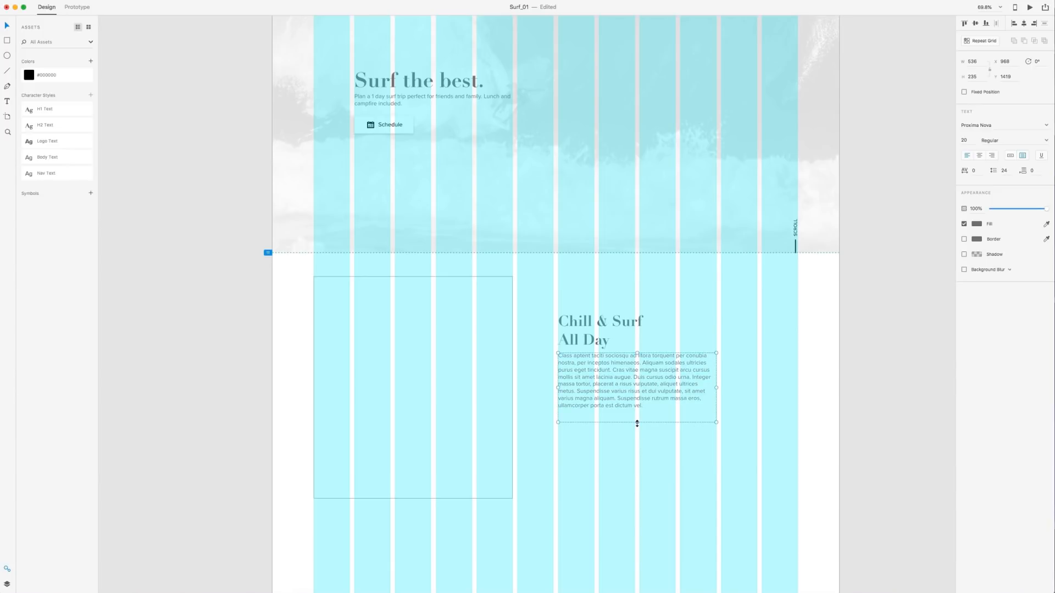
left_click_drag(636, 422, 637, 408)
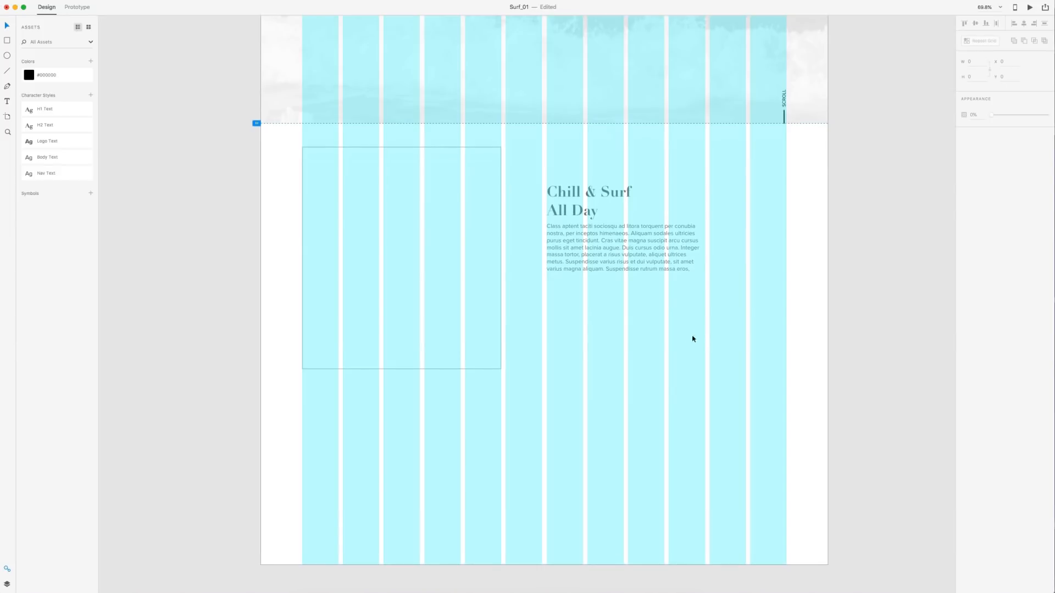
left_click(622, 247)
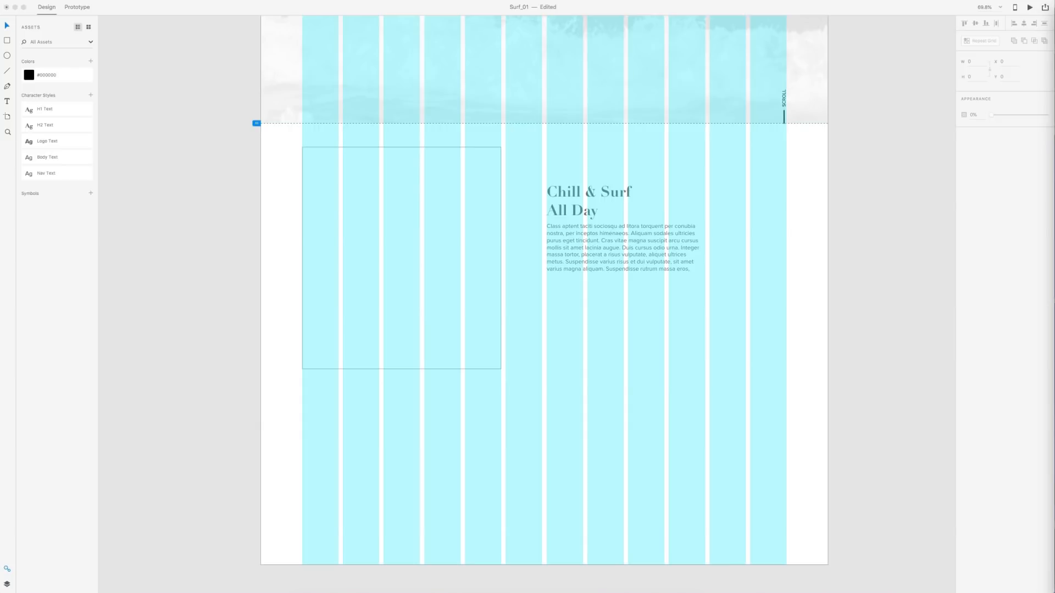
mouse_move(768, 316)
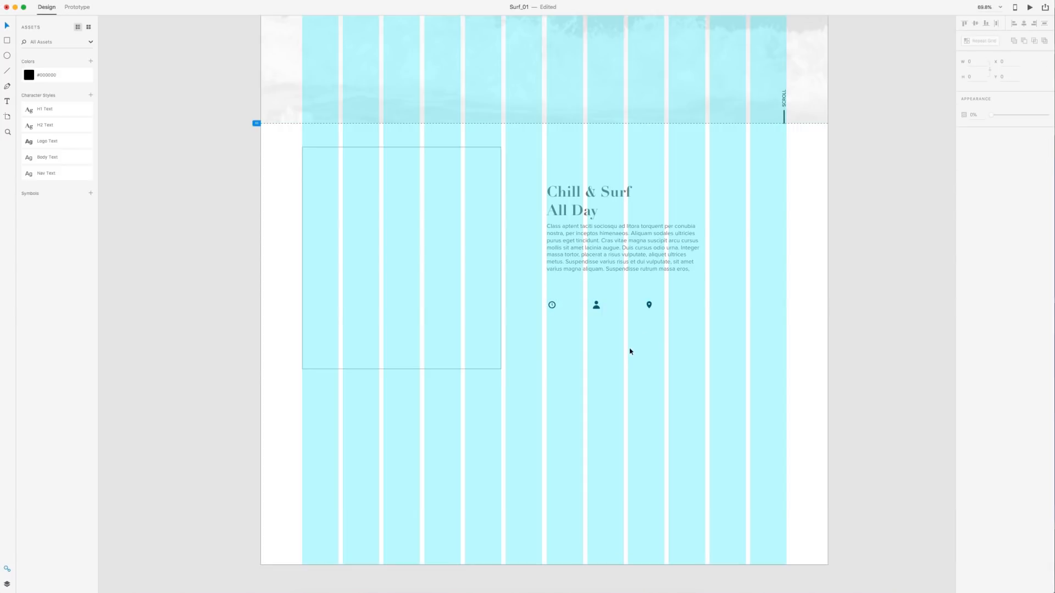
- Zoom in and enlarge the paragraph box so the full text through 'dictum vel.' shows
left_click(595, 305)
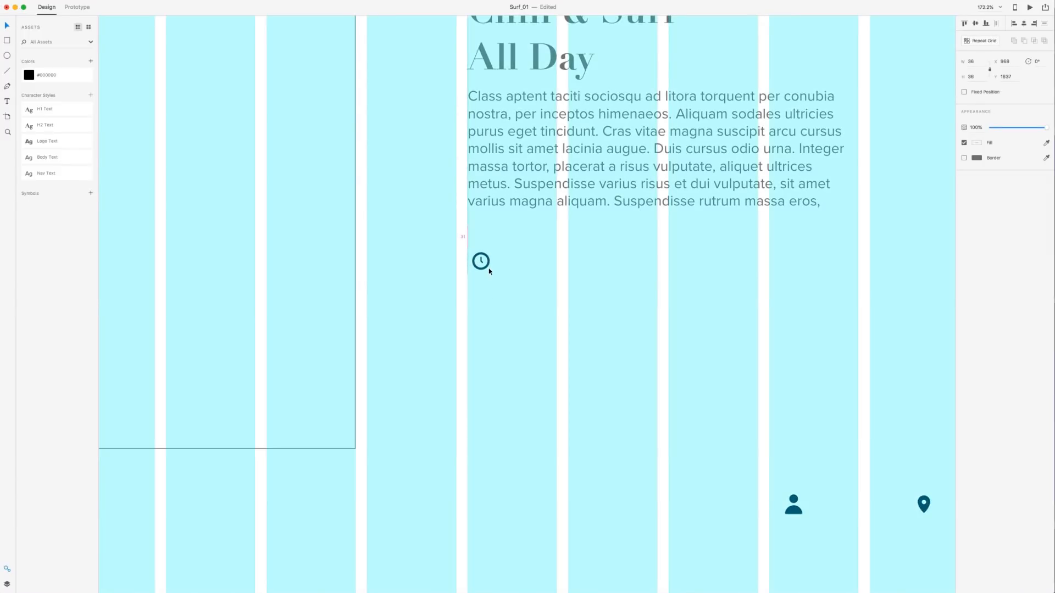
left_click(480, 261)
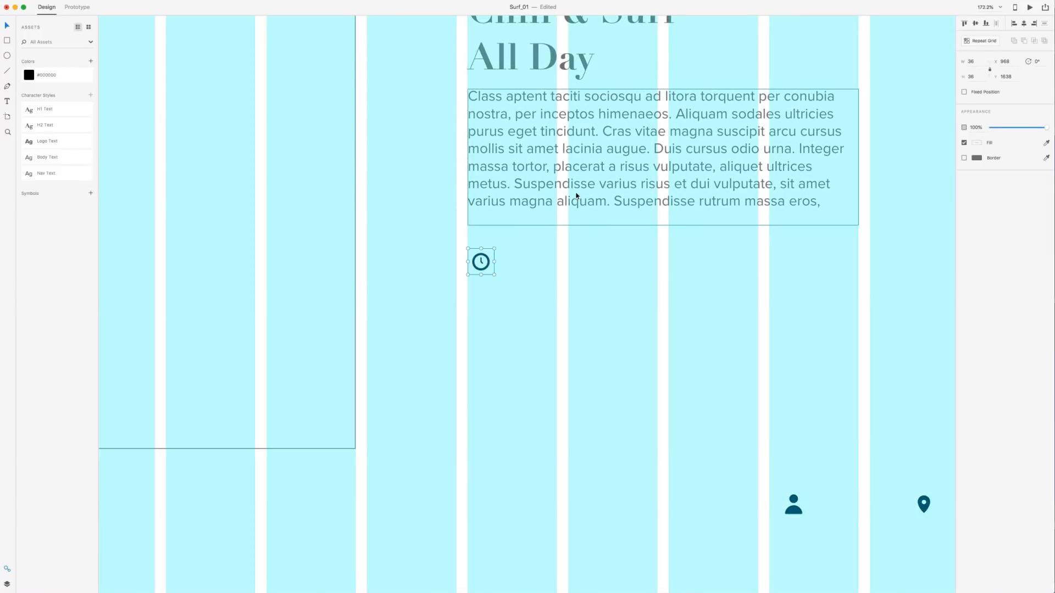
left_click(653, 148)
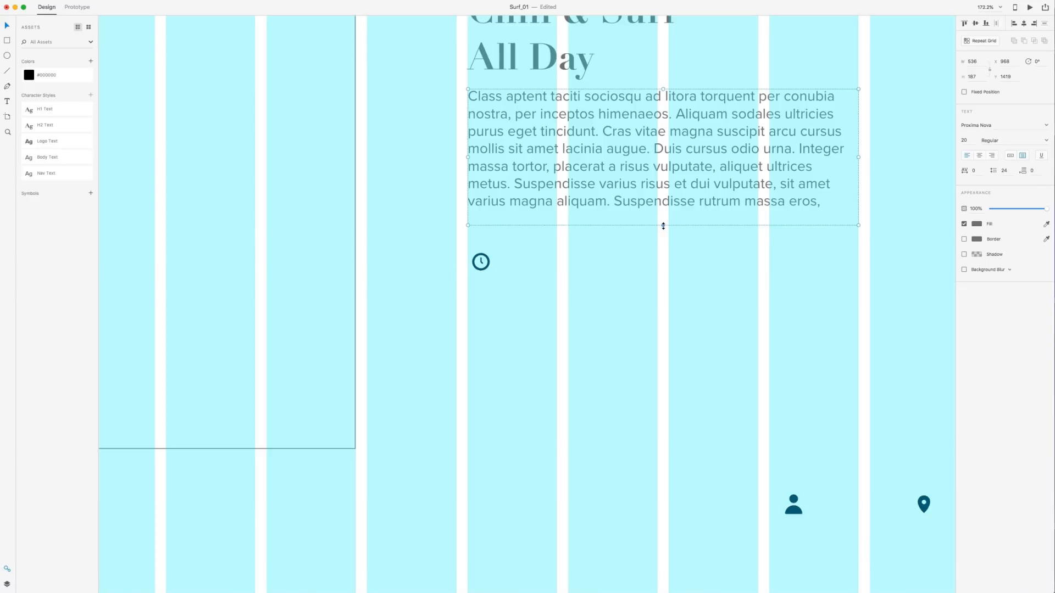
left_click(480, 262)
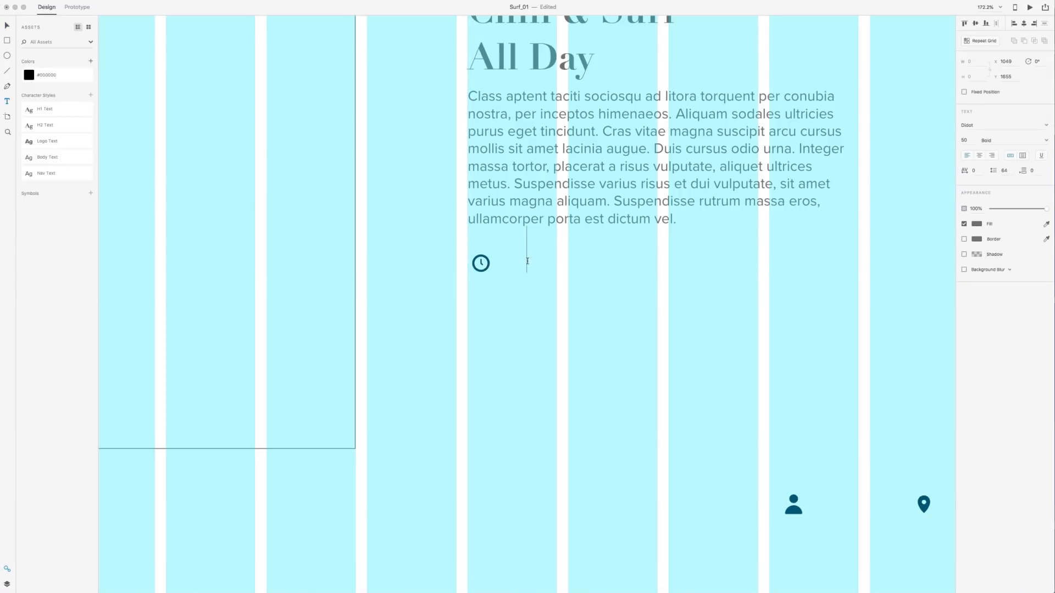
- Caption the clock icon '10 hours' and drag a copy beside the person icon
type("1")
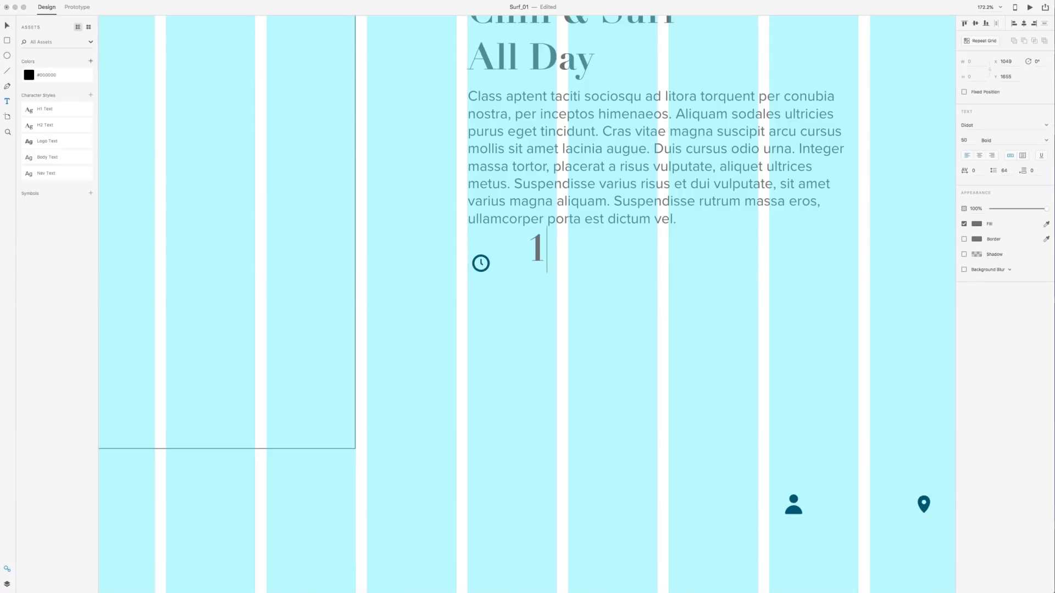
type("0 hours")
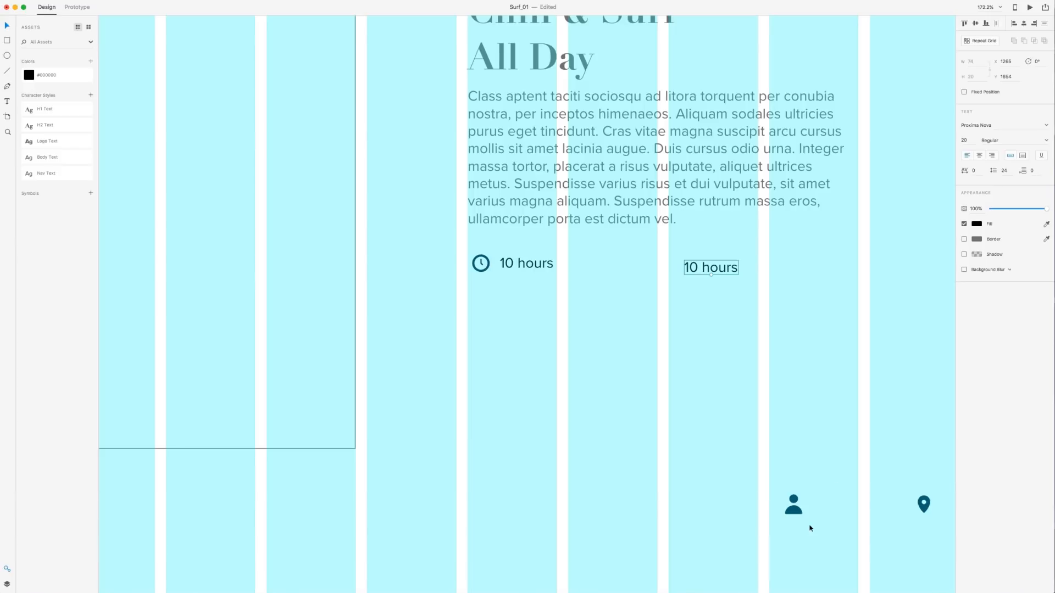
left_click_drag(794, 504, 591, 263)
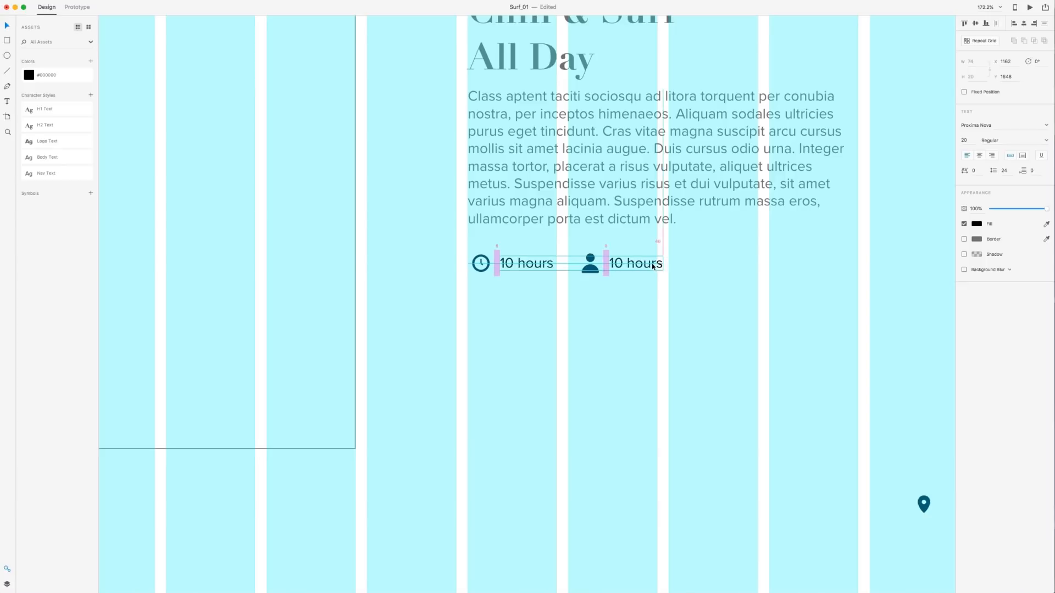
- Retype the copy as '2-12 people' and line the location pin up with the labels
double_click(636, 263)
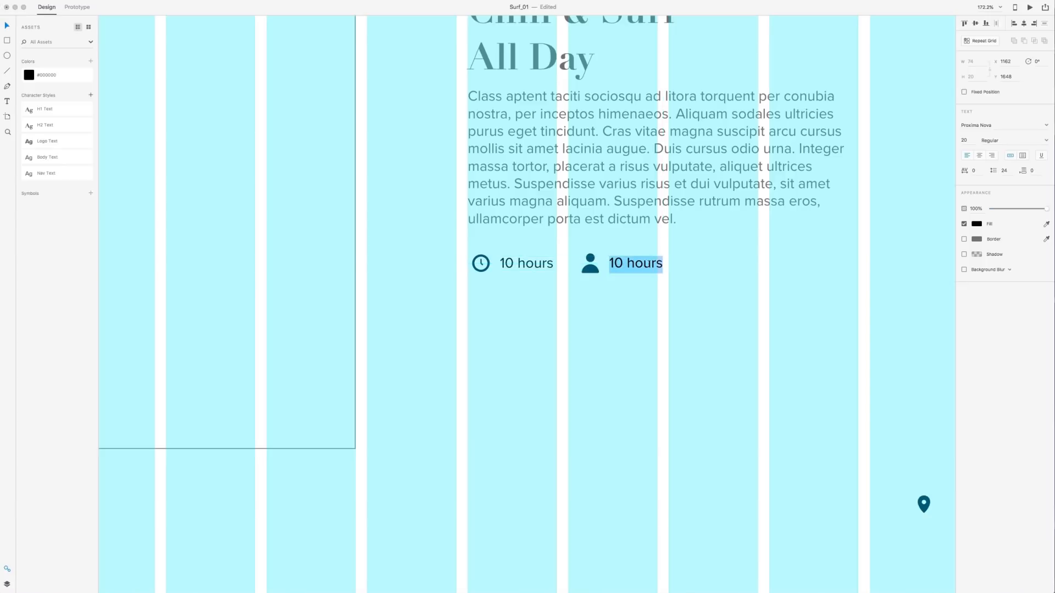
type("2")
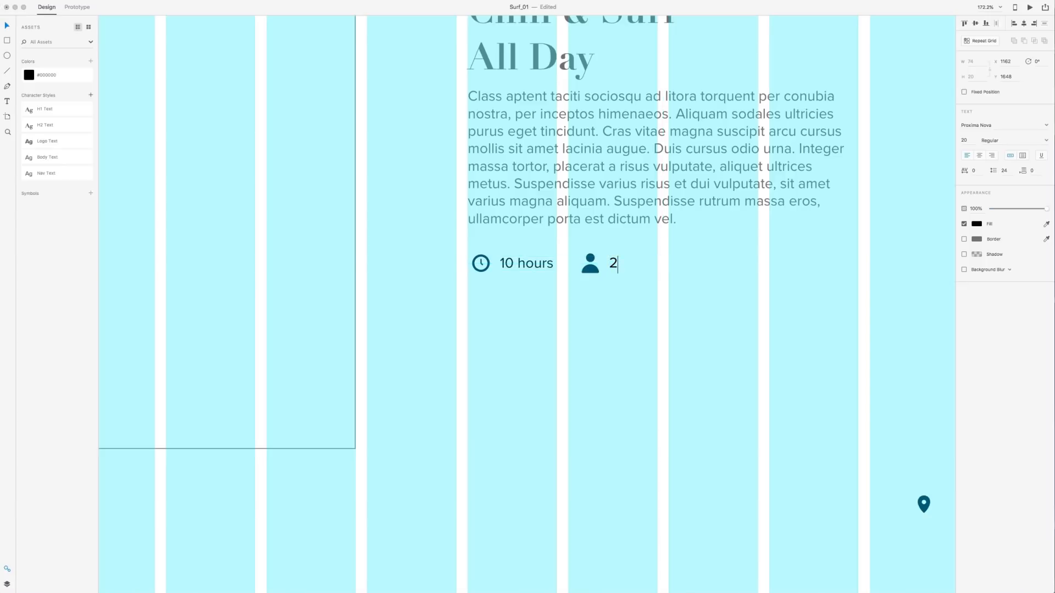
type("-12 people")
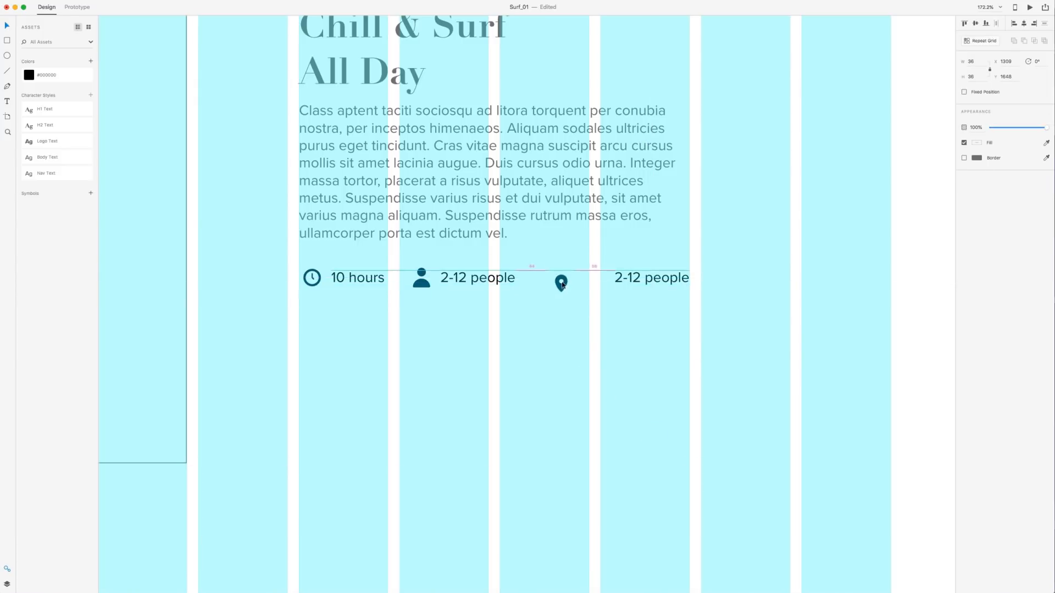
left_click_drag(561, 282, 551, 278)
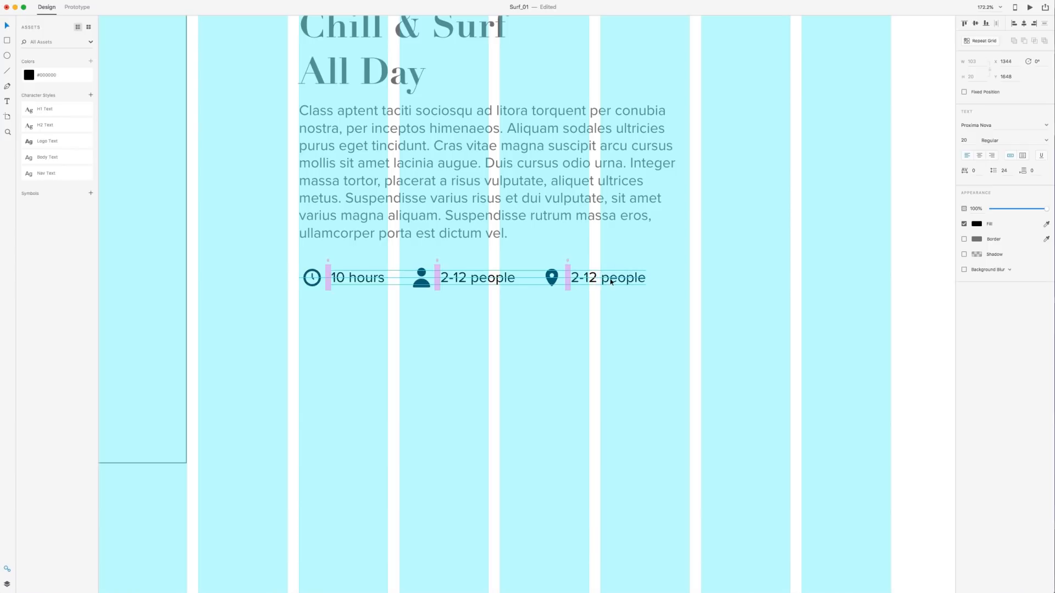
- Replace the pin's caption text with 'Ervika'
type("Ervika")
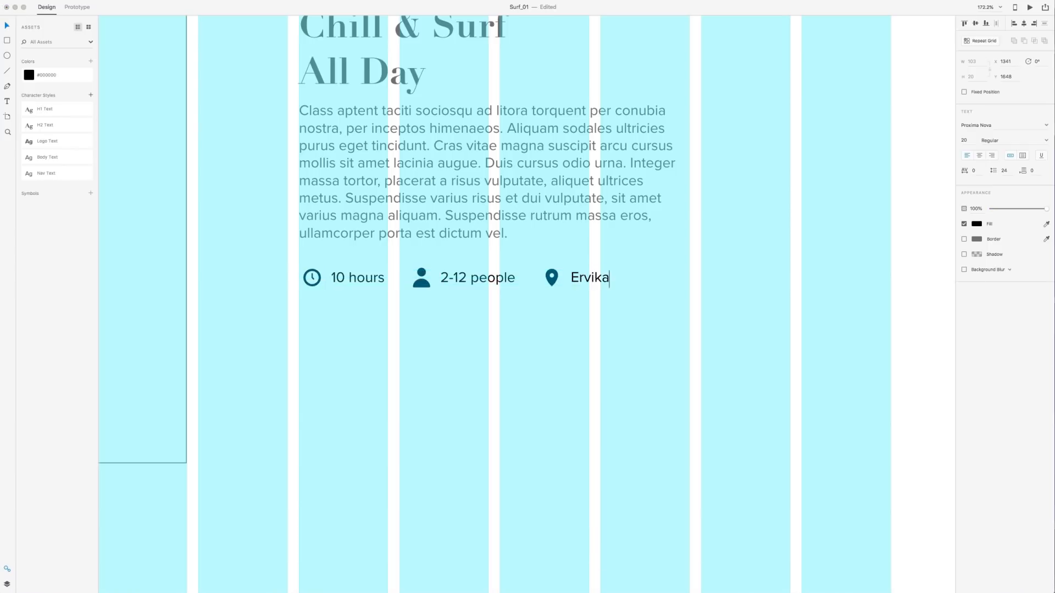
mouse_move(655, 307)
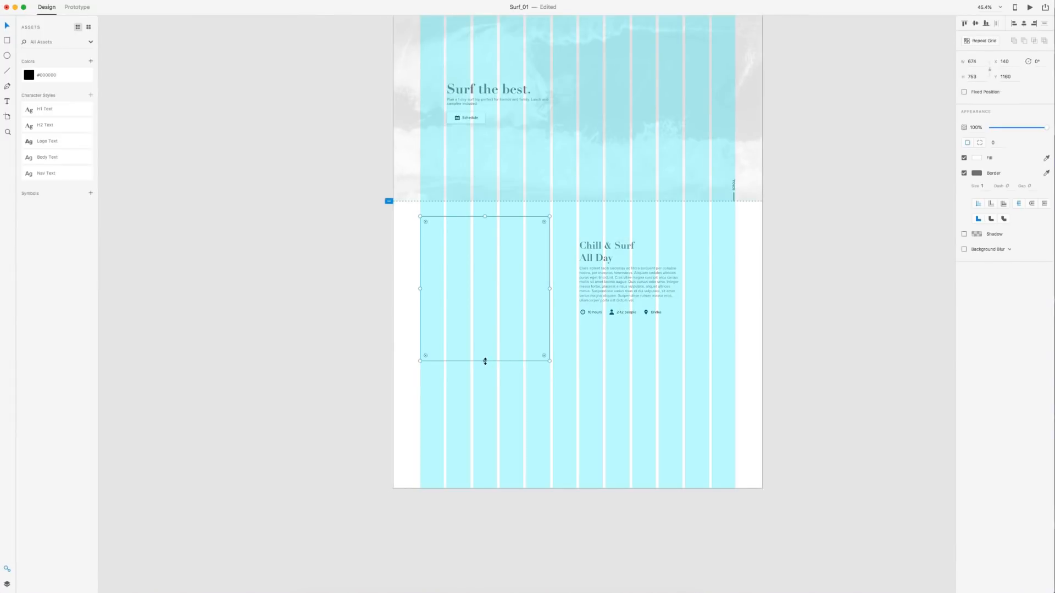
- Fill the square placeholder with the black-and-white surfer photo and hide the layout grid
left_click(642, 379)
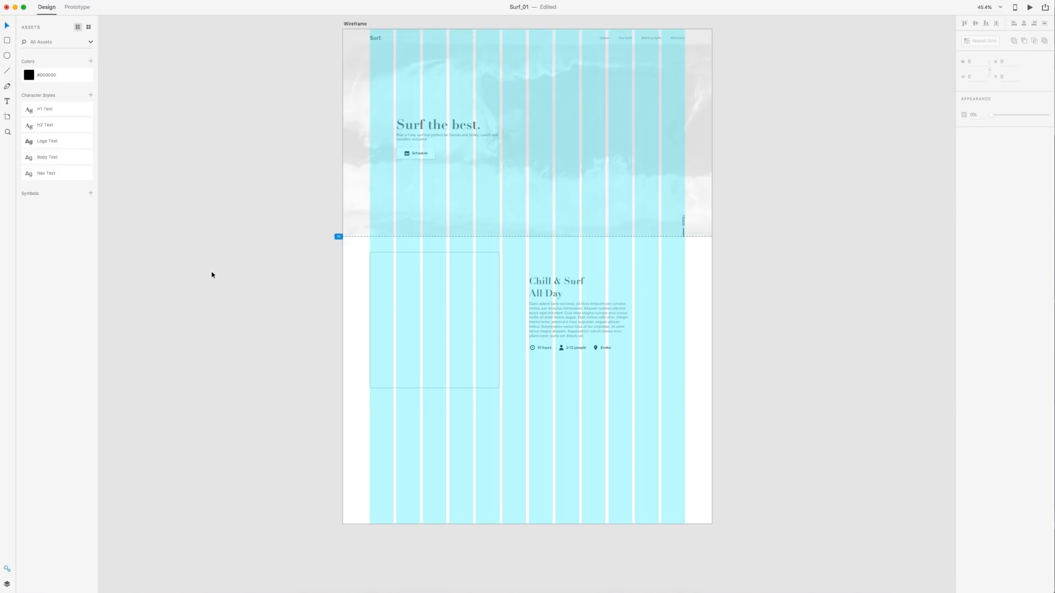
left_click(421, 313)
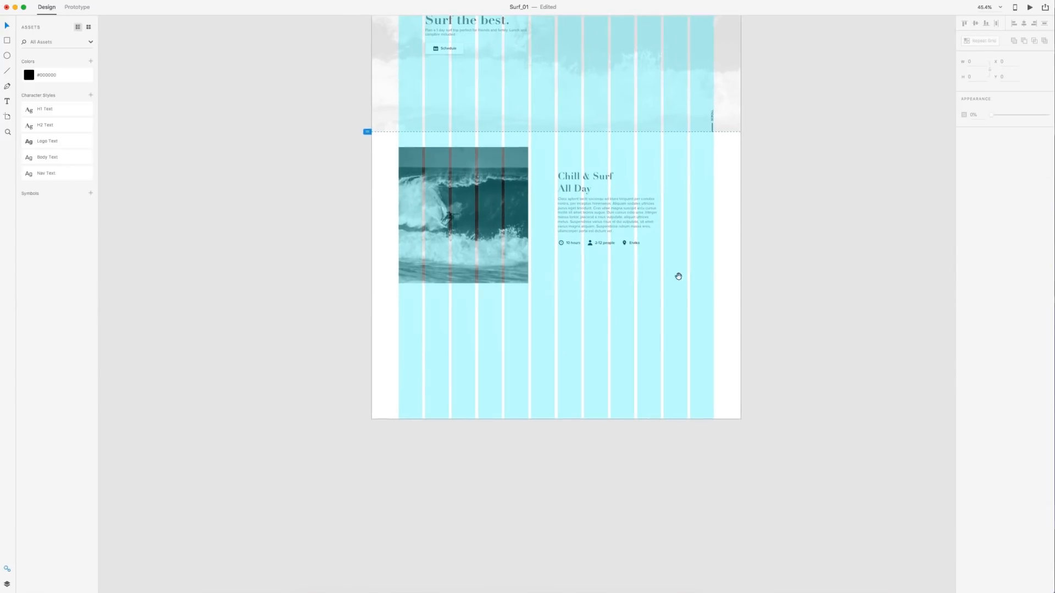
left_click(462, 216)
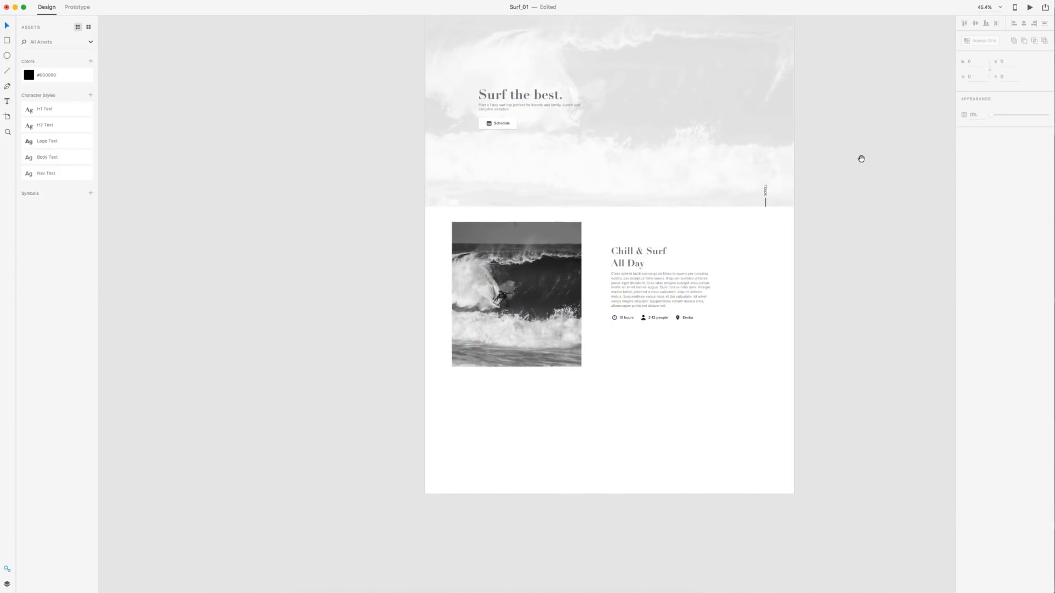
scroll("down", 3)
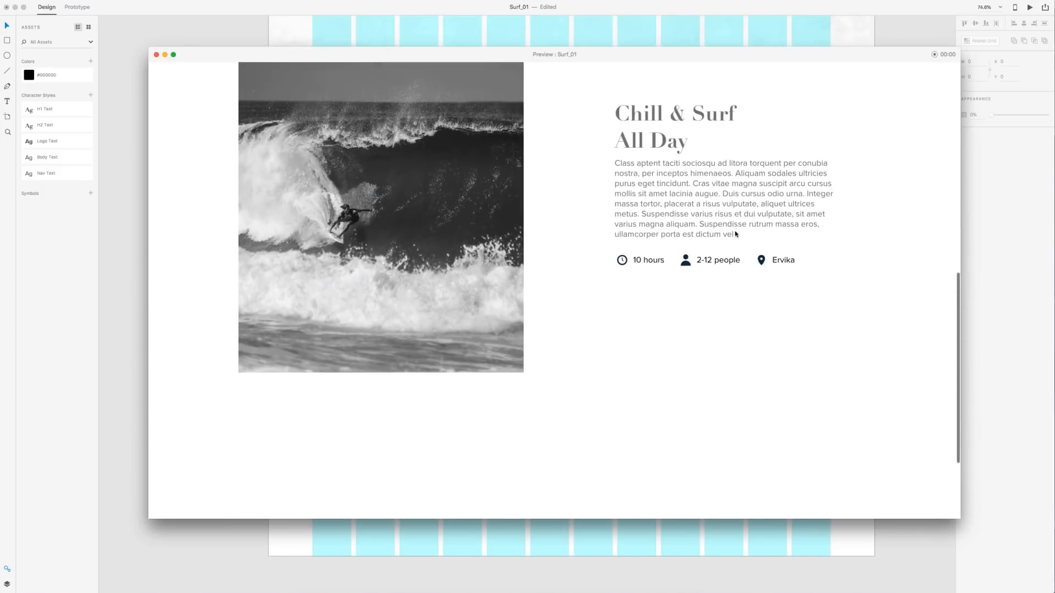
- Scroll through the hero and Chill & Surf sections in the Desktop Preview
scroll("down", 3)
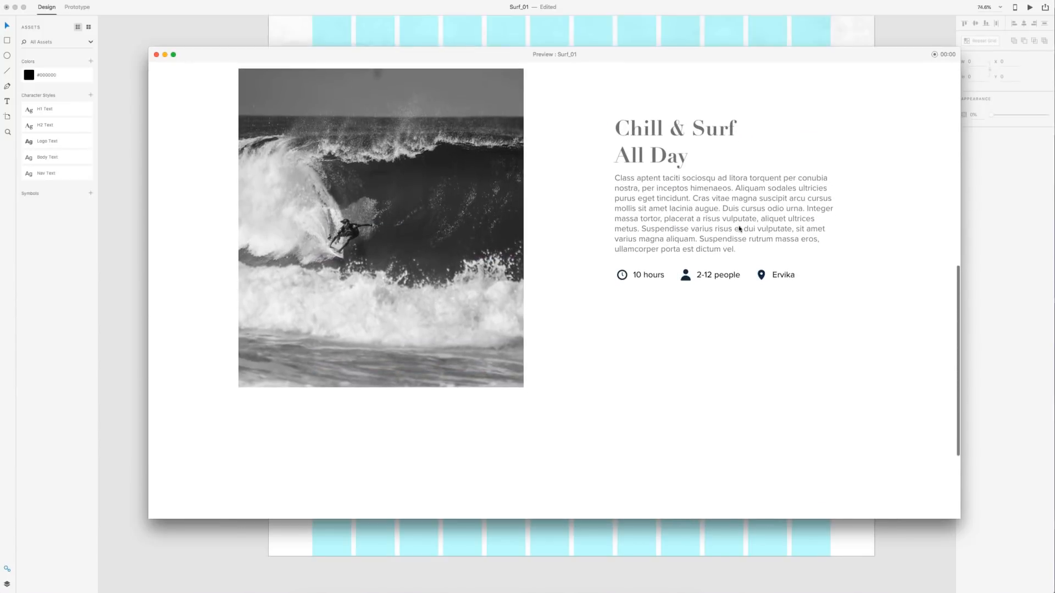
scroll("down", 3)
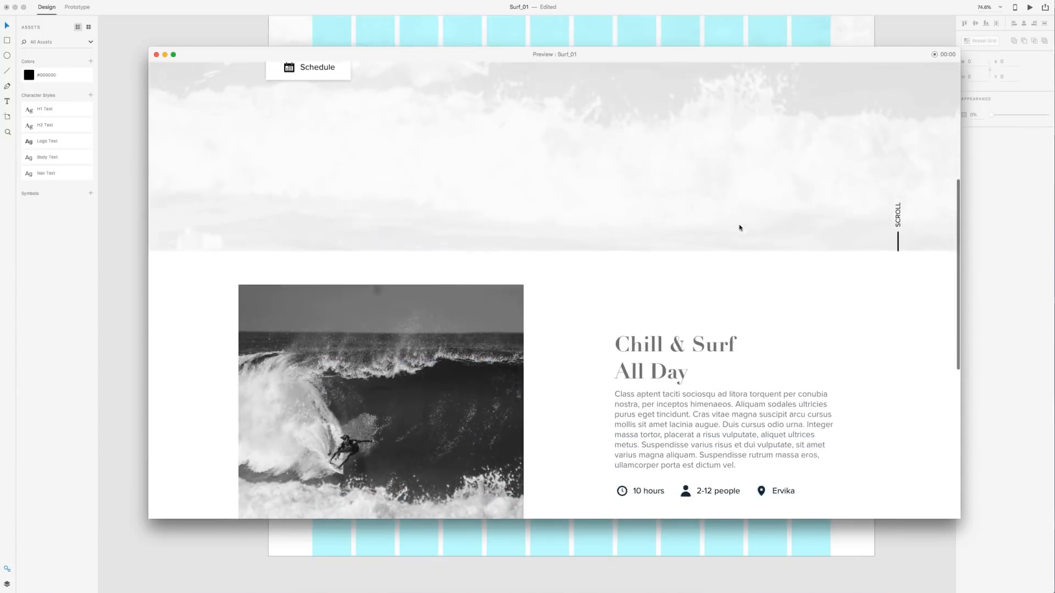
scroll("down", 3)
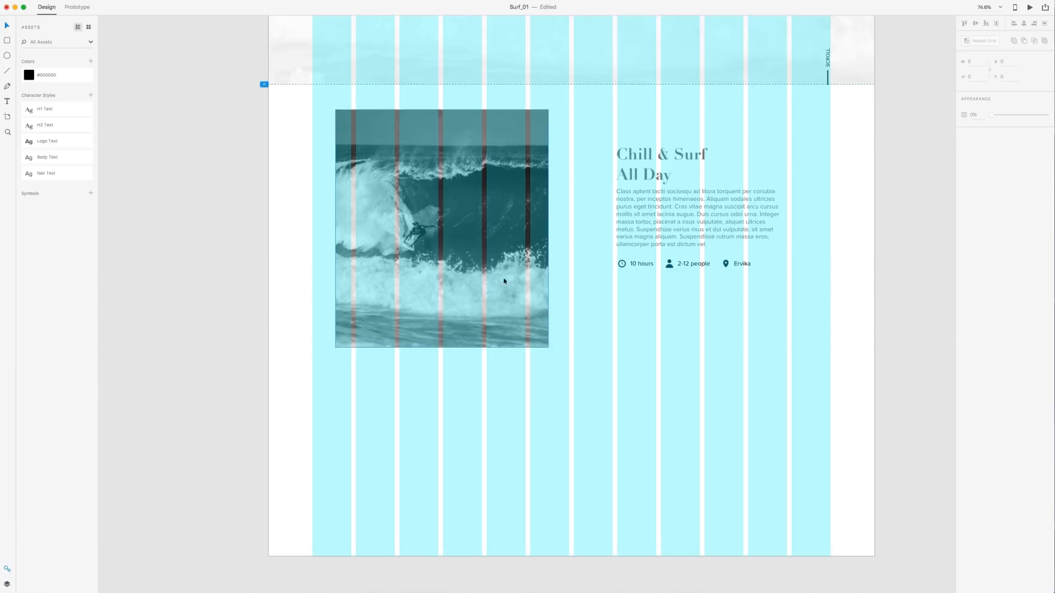
- Lengthen the artboard and add a centred 'Pictures' H2 heading below Chill & Surf
scroll("down", 3)
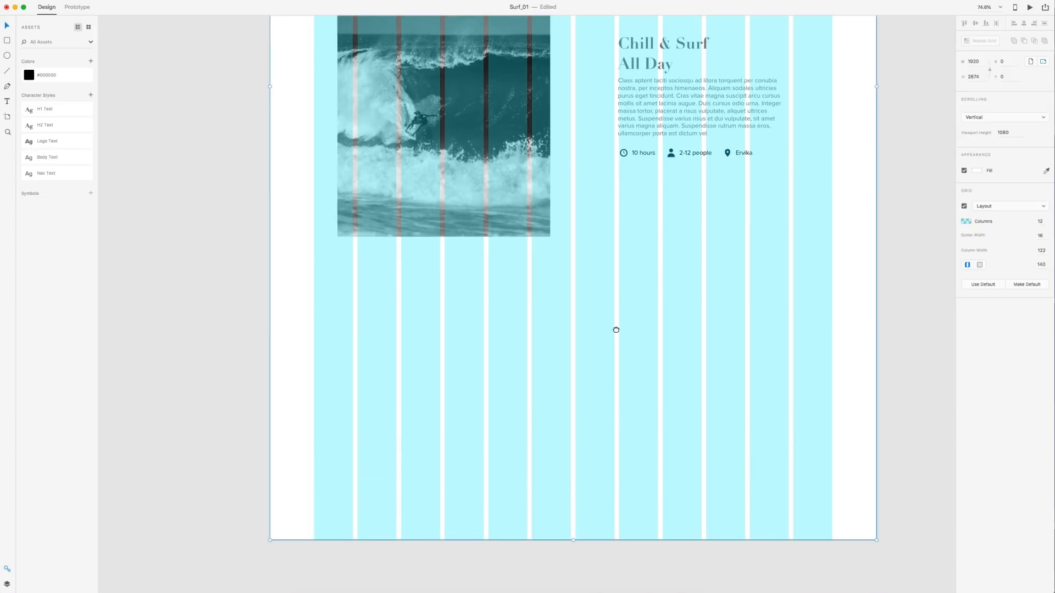
left_click_drag(574, 540, 551, 368)
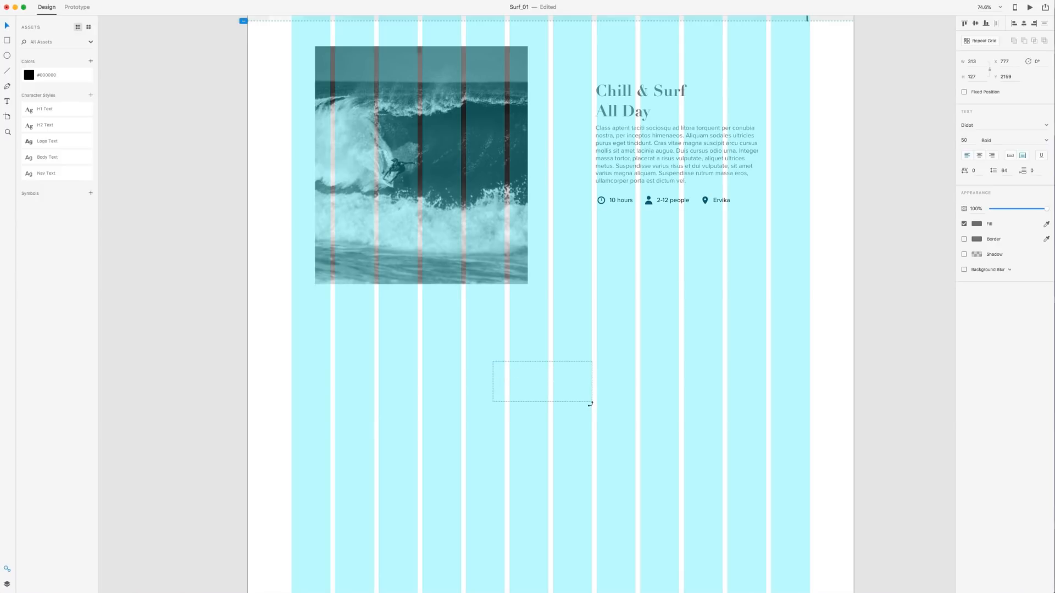
type("Pictures")
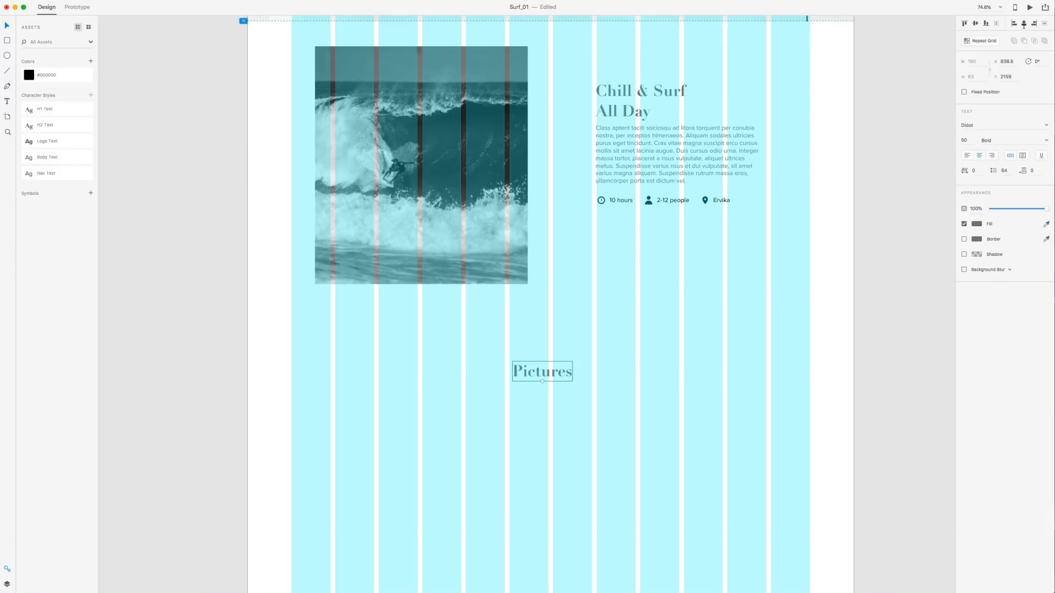
left_click_drag(542, 371, 550, 371)
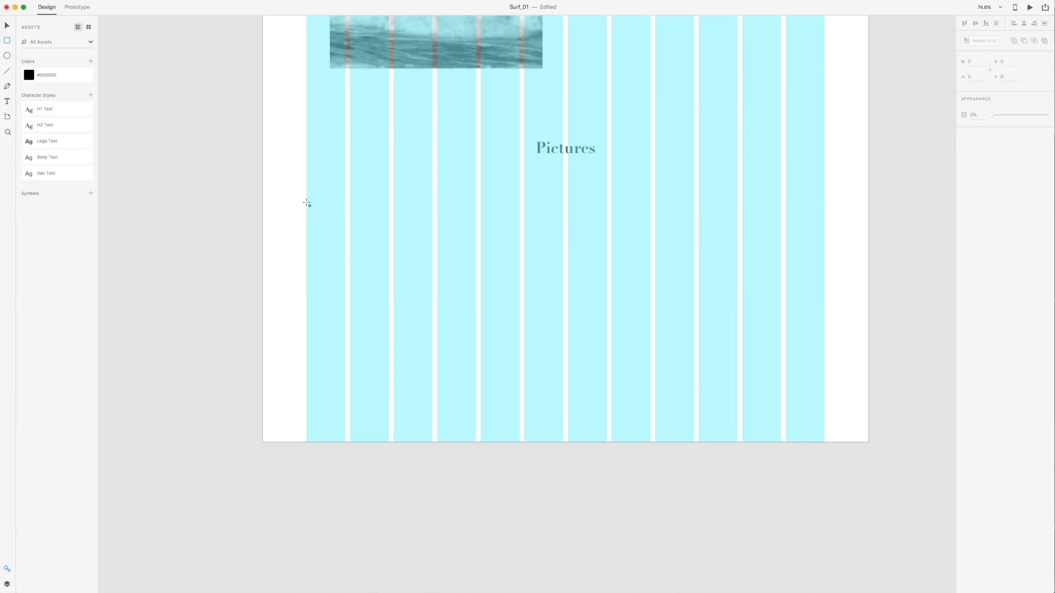
- Draw a square placeholder and repeat it into two rows of six, tightening the row gap
left_click_drag(306, 202, 386, 285)
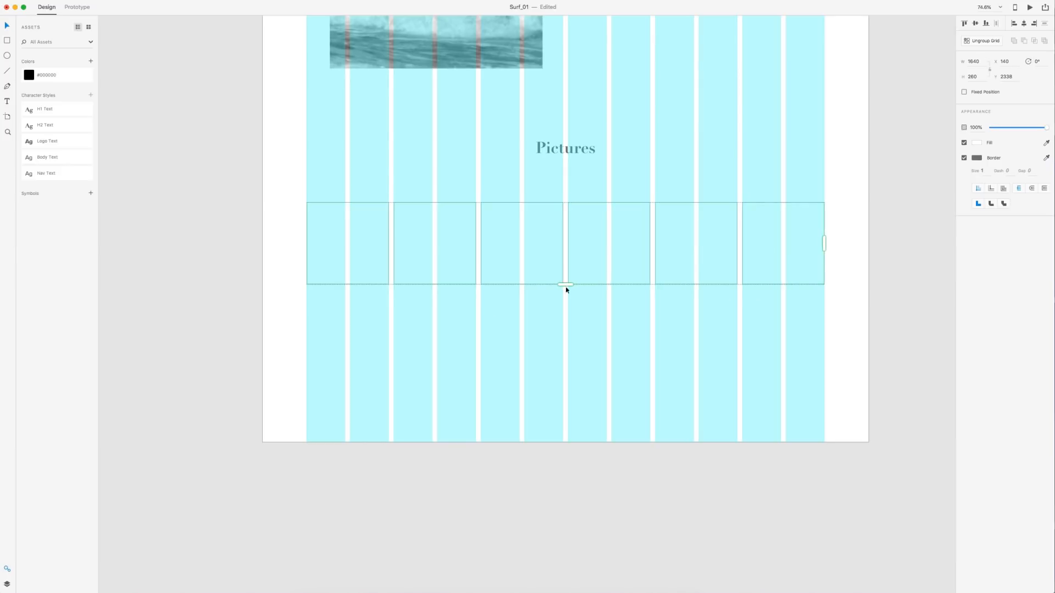
left_click_drag(565, 284, 563, 342)
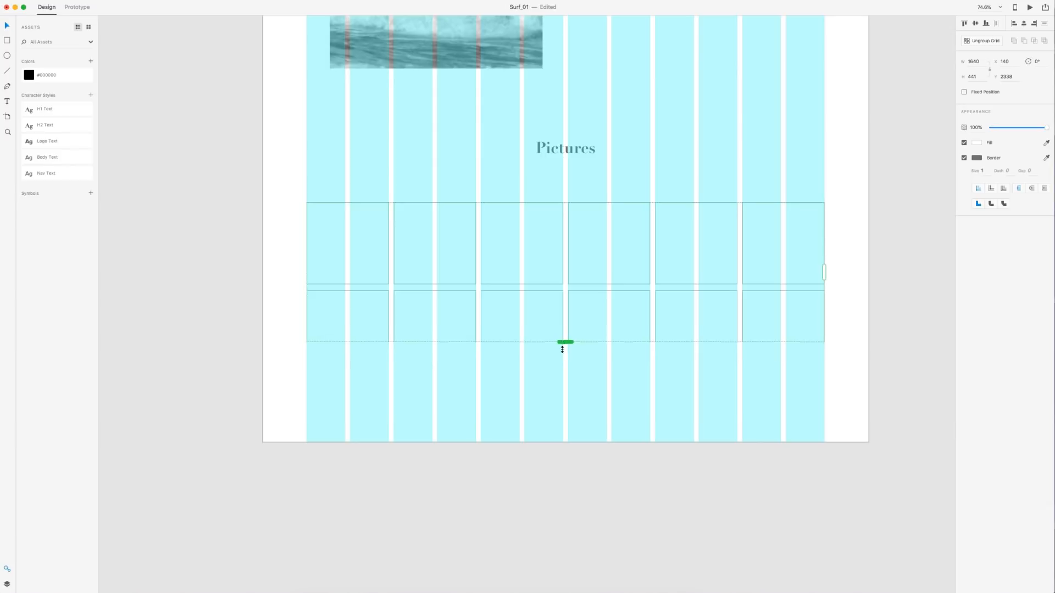
left_click_drag(565, 342, 565, 374)
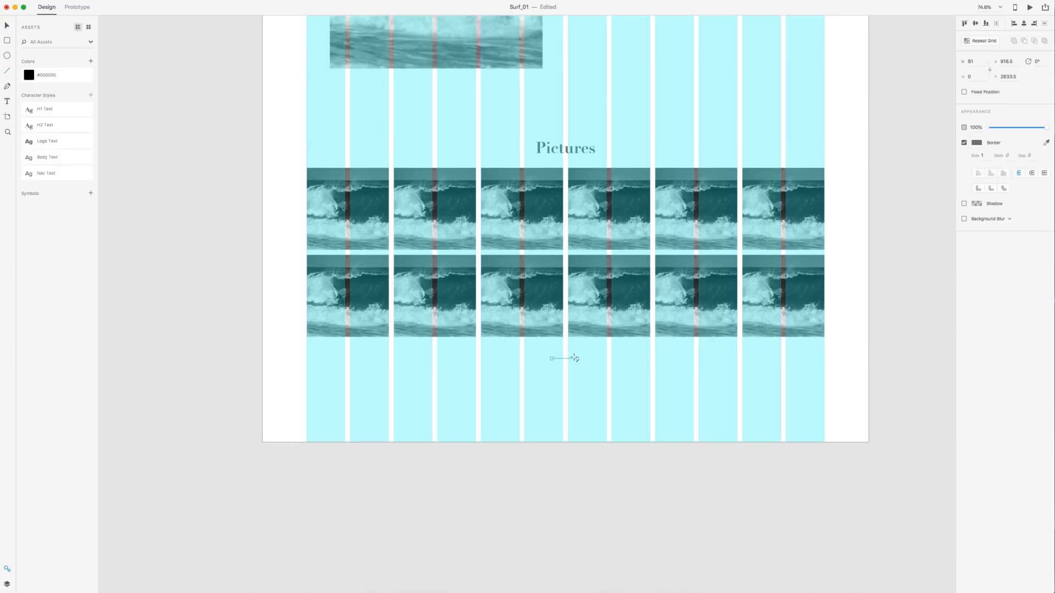
- Set the divider line's border size to 3 and centre it beneath the grid
left_click(982, 155)
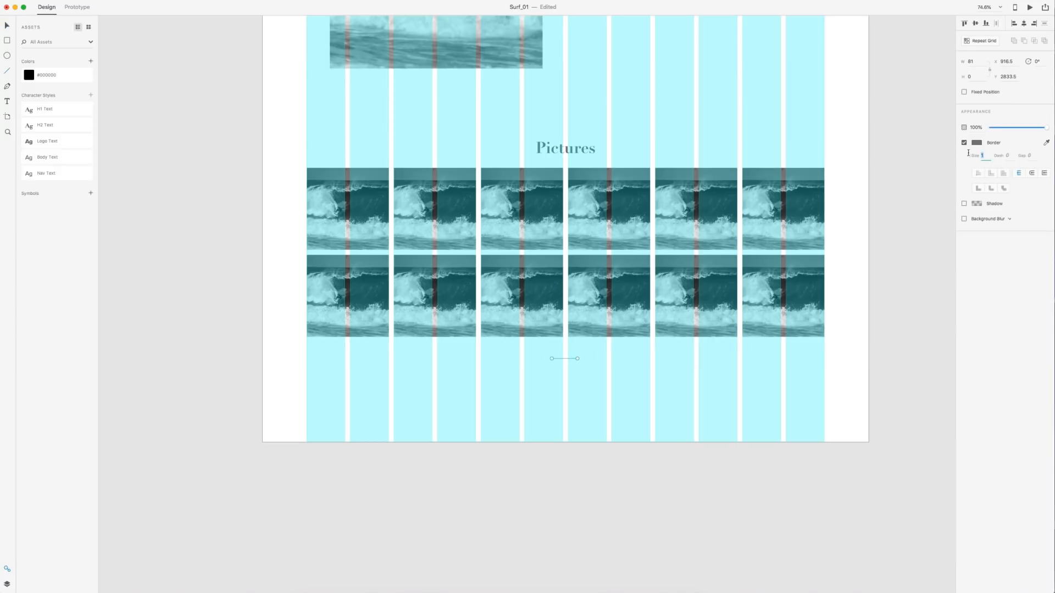
type("3")
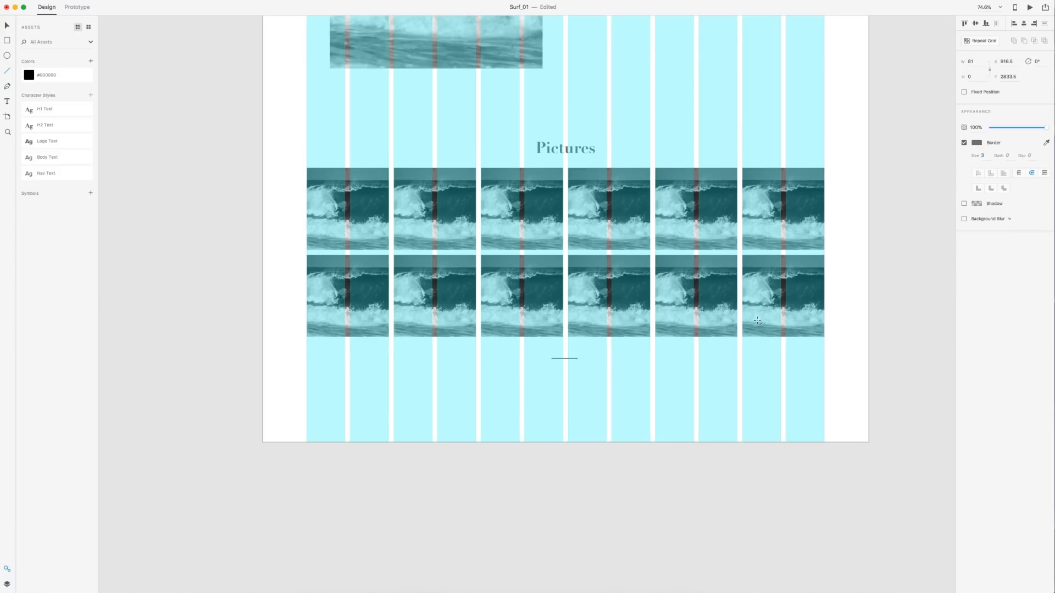
left_click(564, 358)
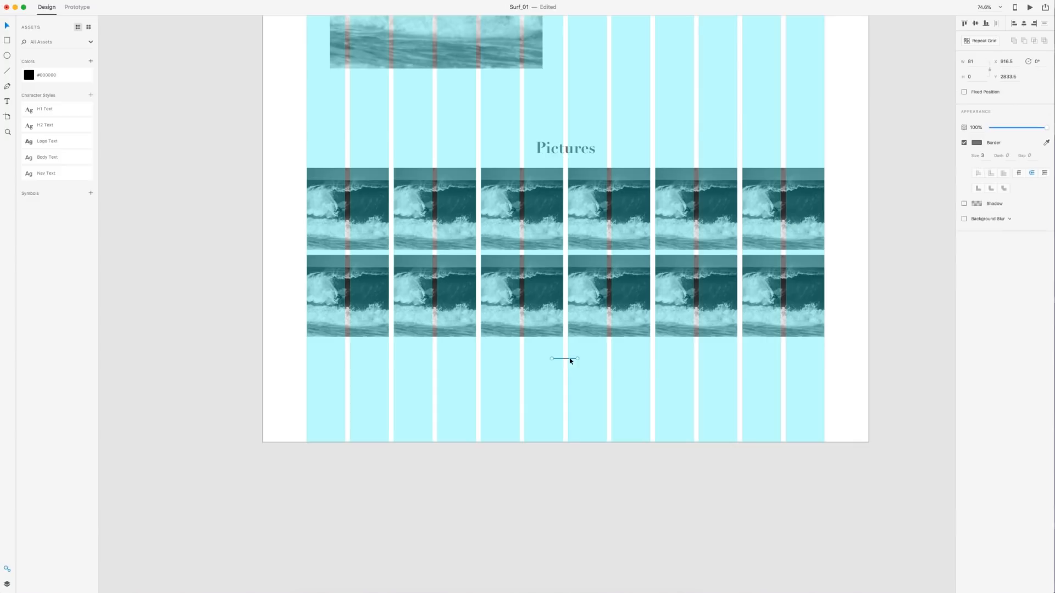
left_click_drag(564, 359, 565, 359)
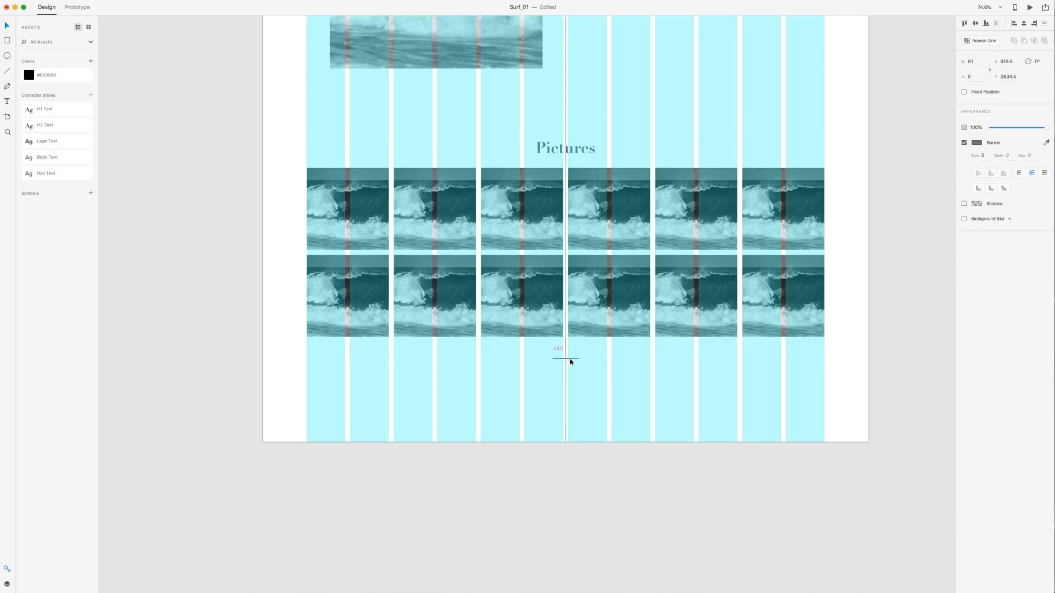
left_click_drag(565, 357, 566, 360)
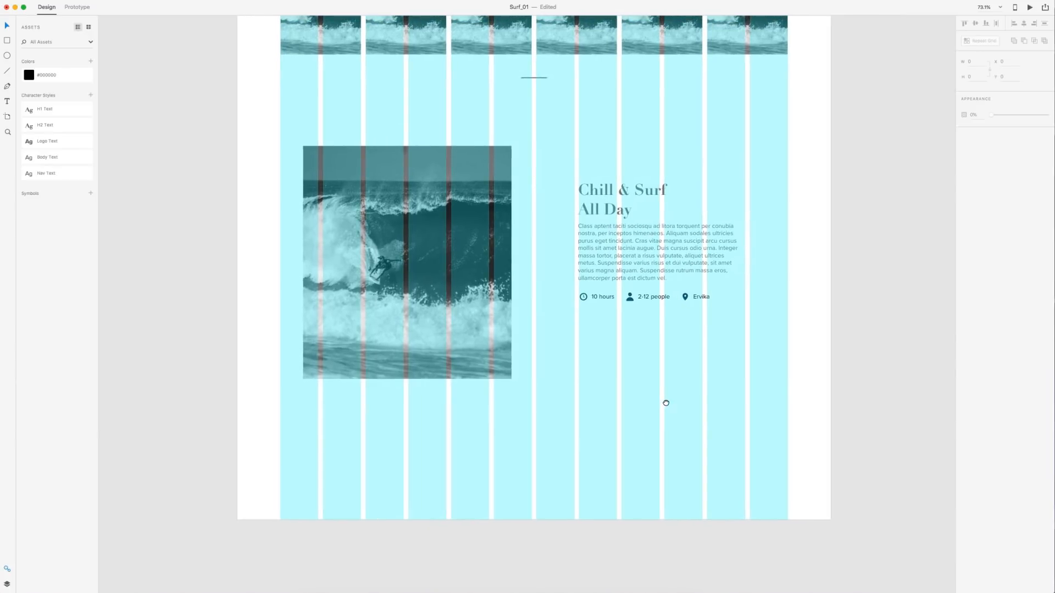
- Position the pasted Chill & Surf section copy beneath the Pictures grid divider
left_click(660, 257)
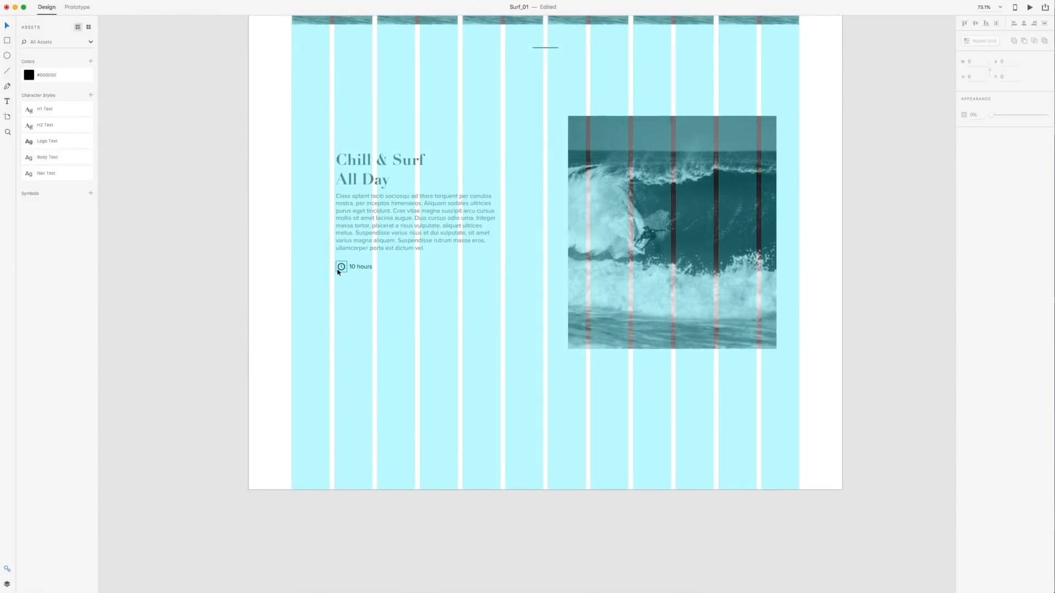
- Replace the copied section's icon row with a 'Learn More' link and 180°-rotated arrow
left_click(360, 266)
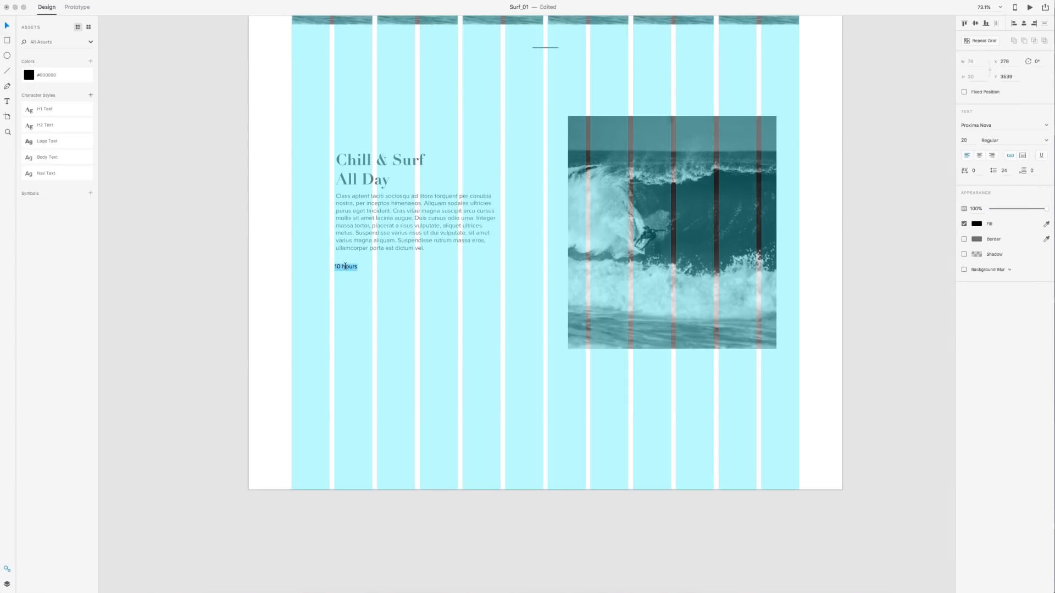
type("Learn")
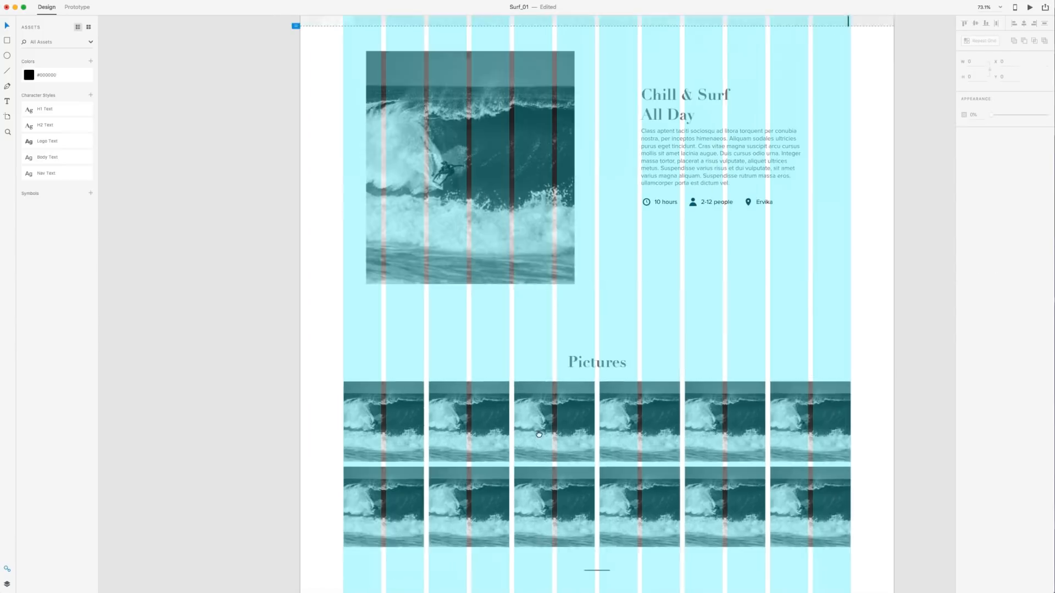
scroll("down", 3)
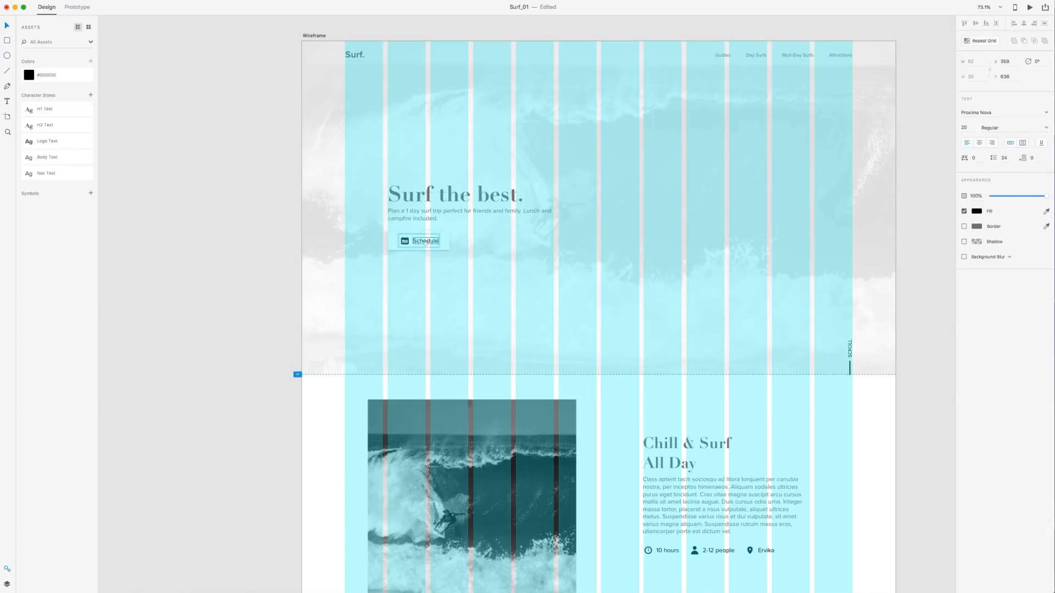
left_click(1010, 126)
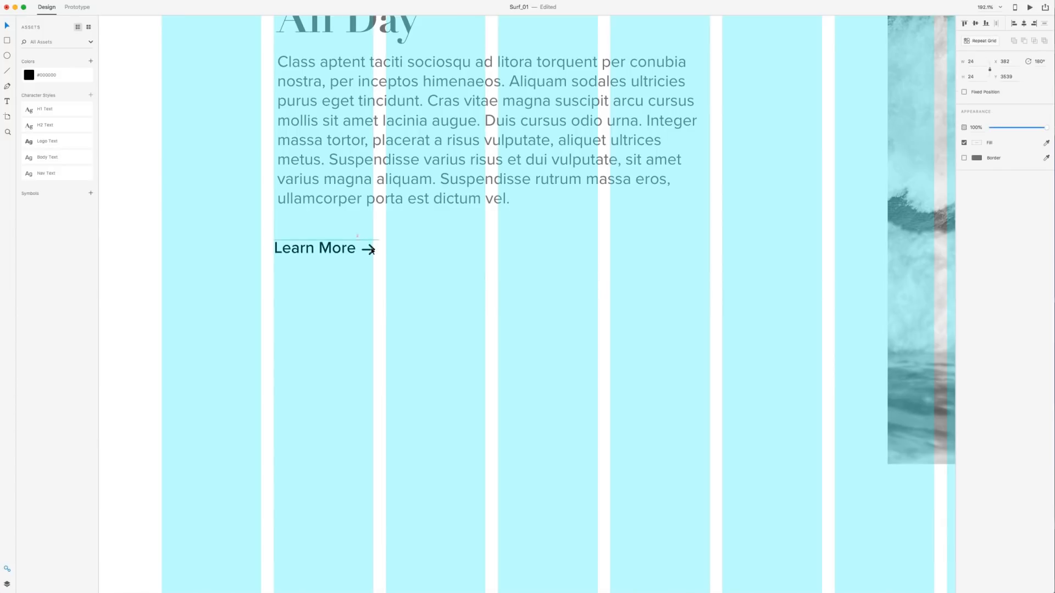
left_click(260, 212)
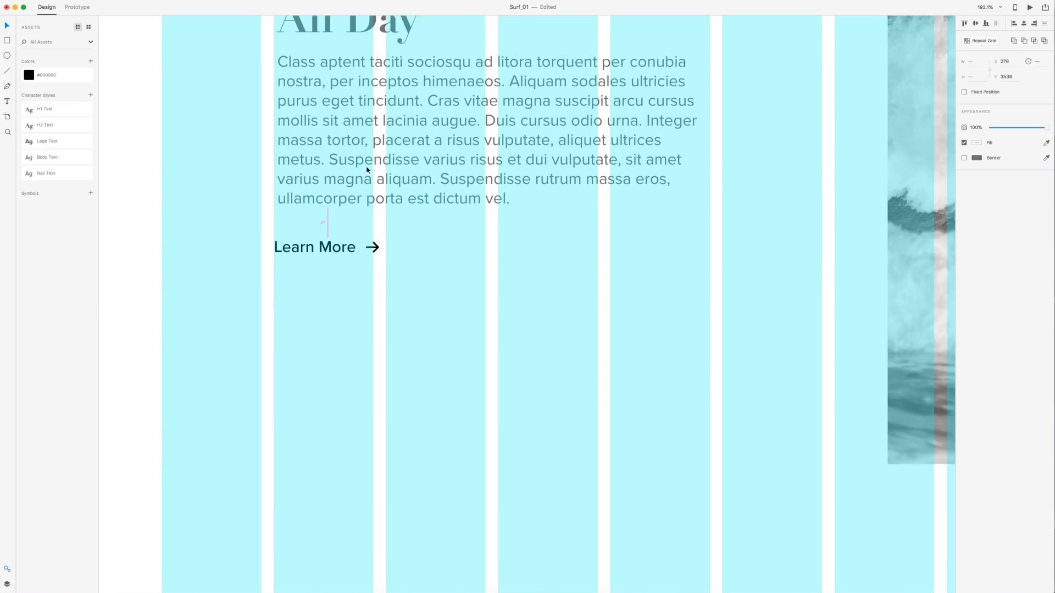
left_click(326, 244)
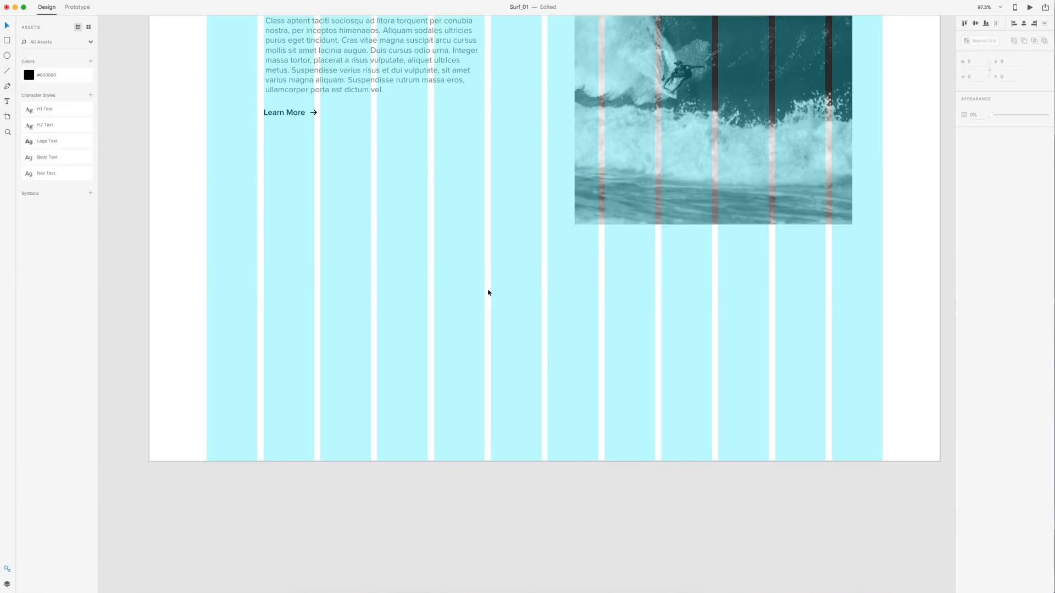
- Centre the Instagram, Twitter and Facebook icon group horizontally near the page bottom
left_click(545, 346)
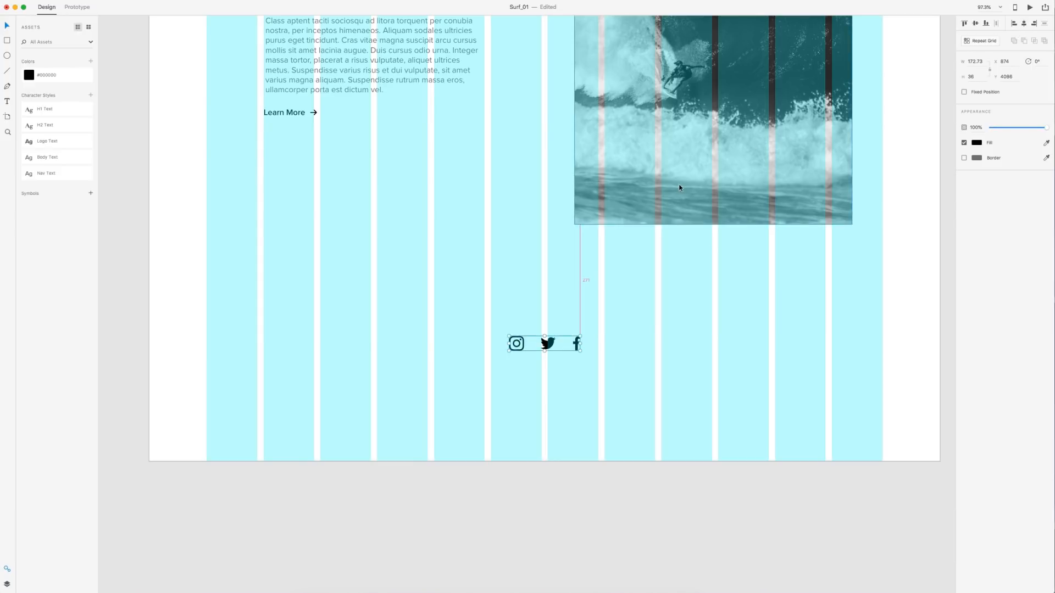
left_click_drag(545, 343, 545, 326)
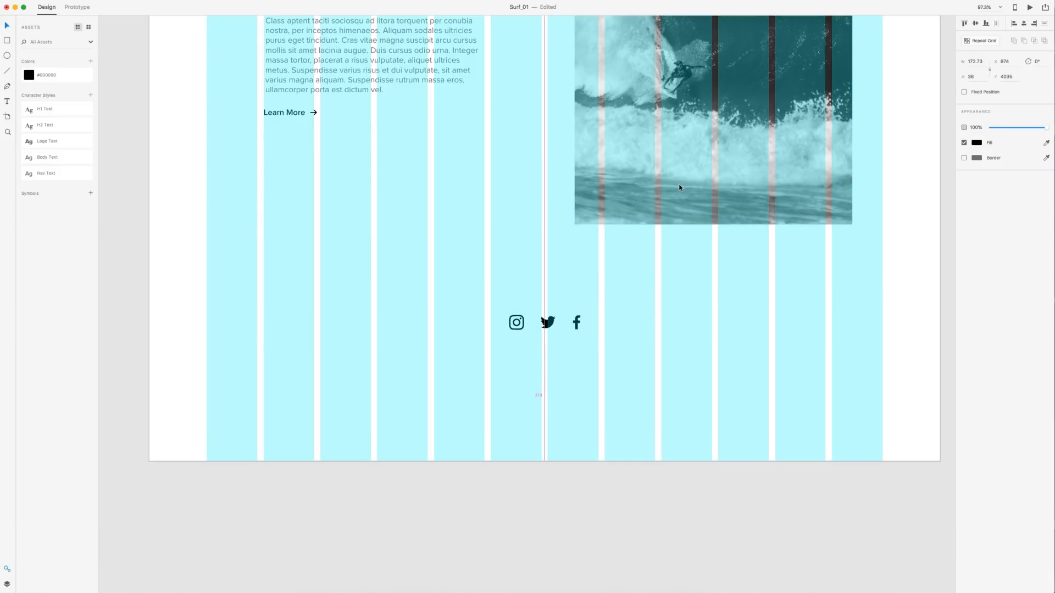
left_click(354, 130)
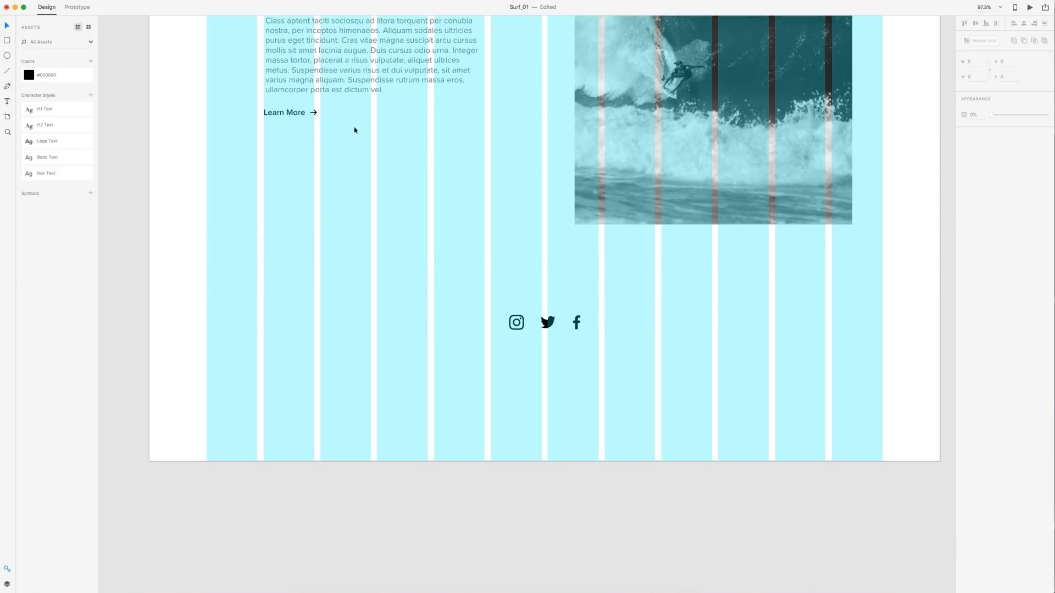
left_click(565, 404)
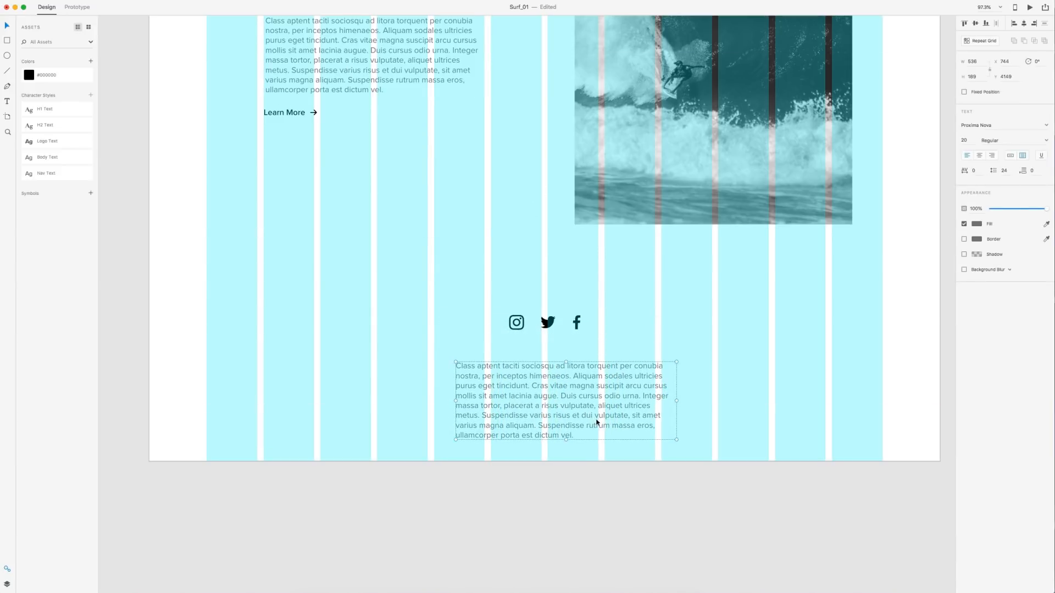
- Shorten the pasted paragraph to one 16 pt footer line centred under the icons
triple_click(565, 400)
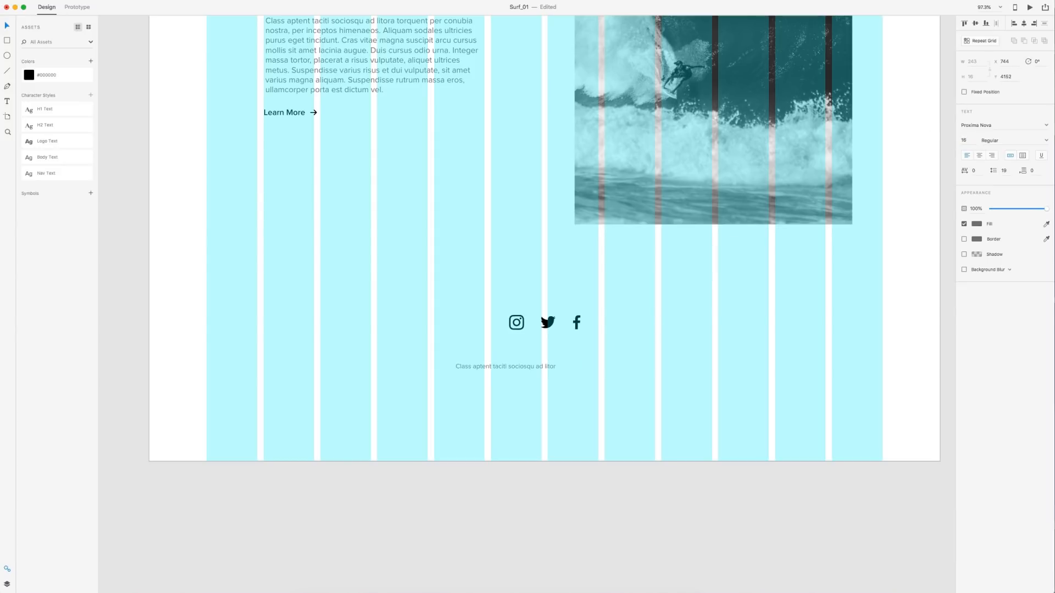
left_click(504, 366)
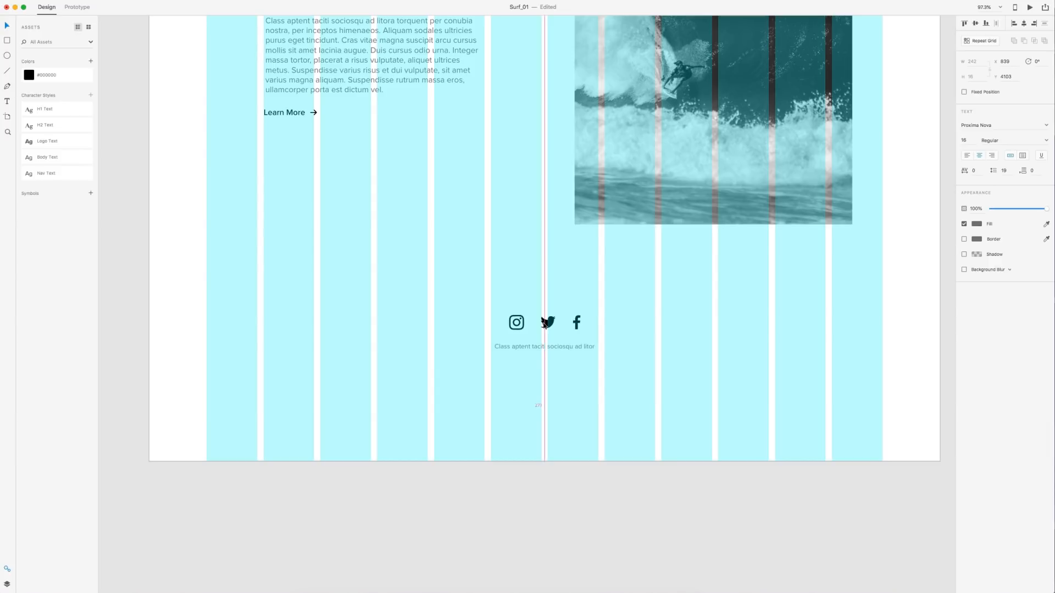
left_click(543, 347)
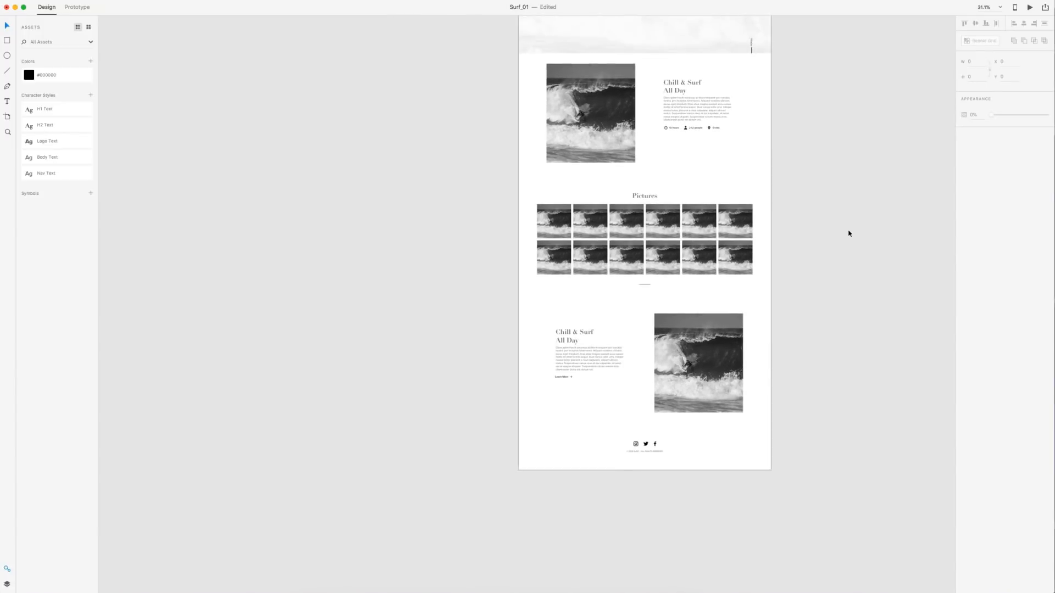
- Scroll through the finished wireframe with the layout grid hidden to review all sections
scroll("down", 3)
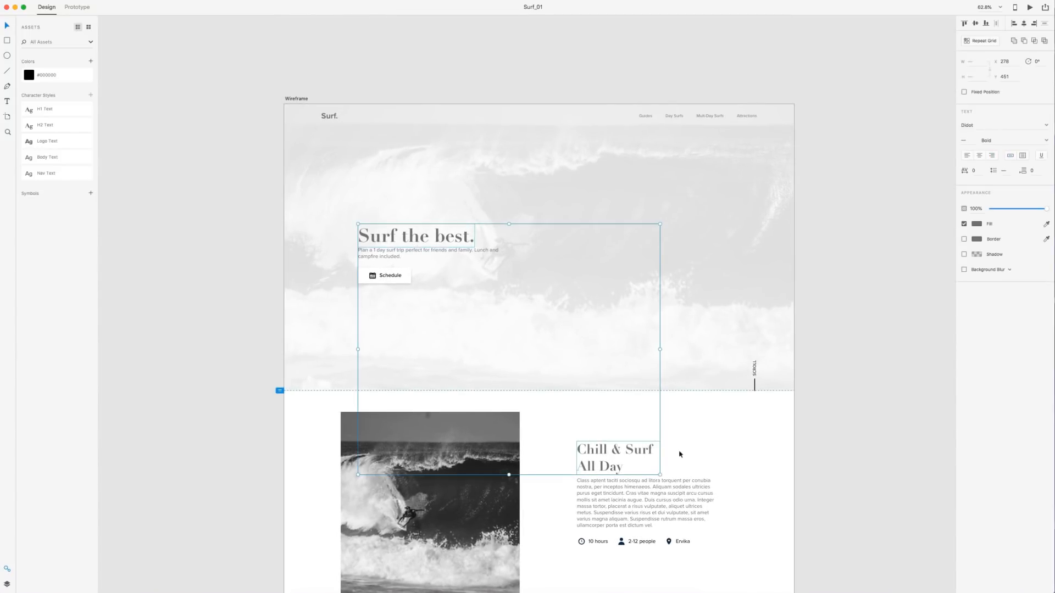
scroll("down", 3)
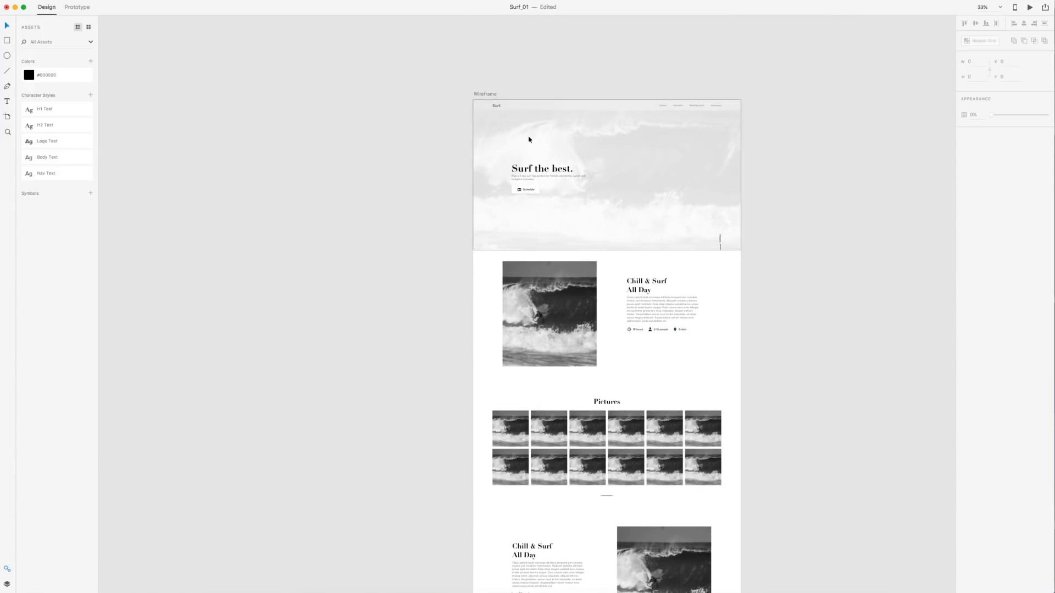
left_click(497, 105)
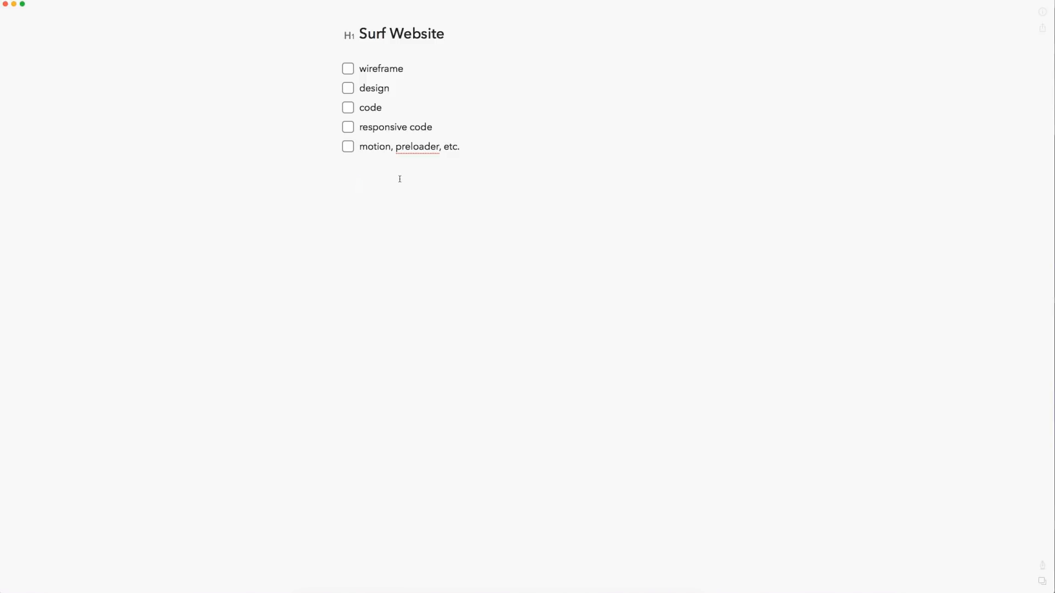
- Add an empty line below the five checklist items in the Surf Website note
left_click(359, 185)
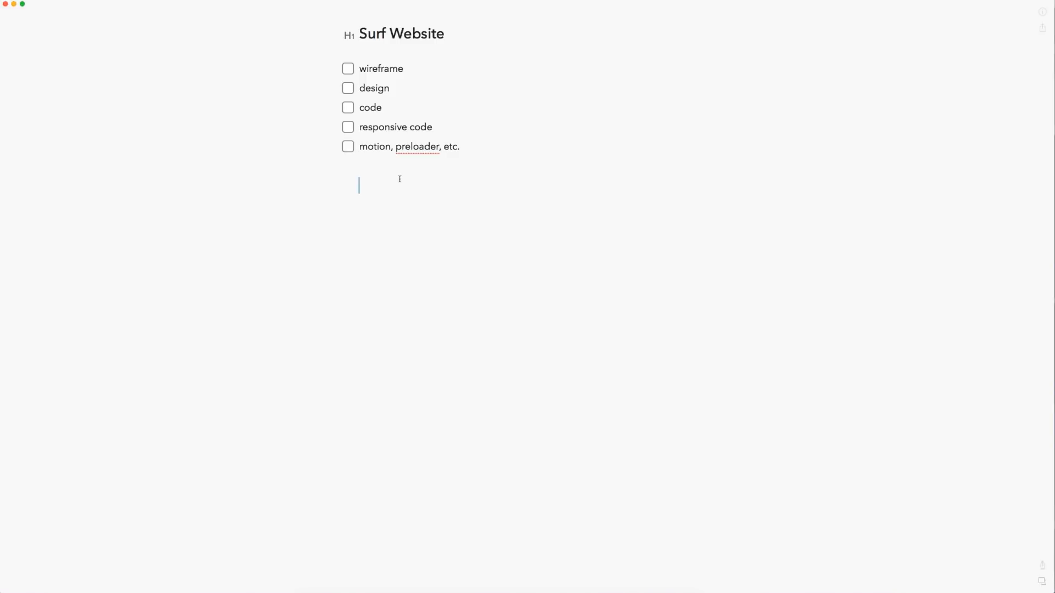